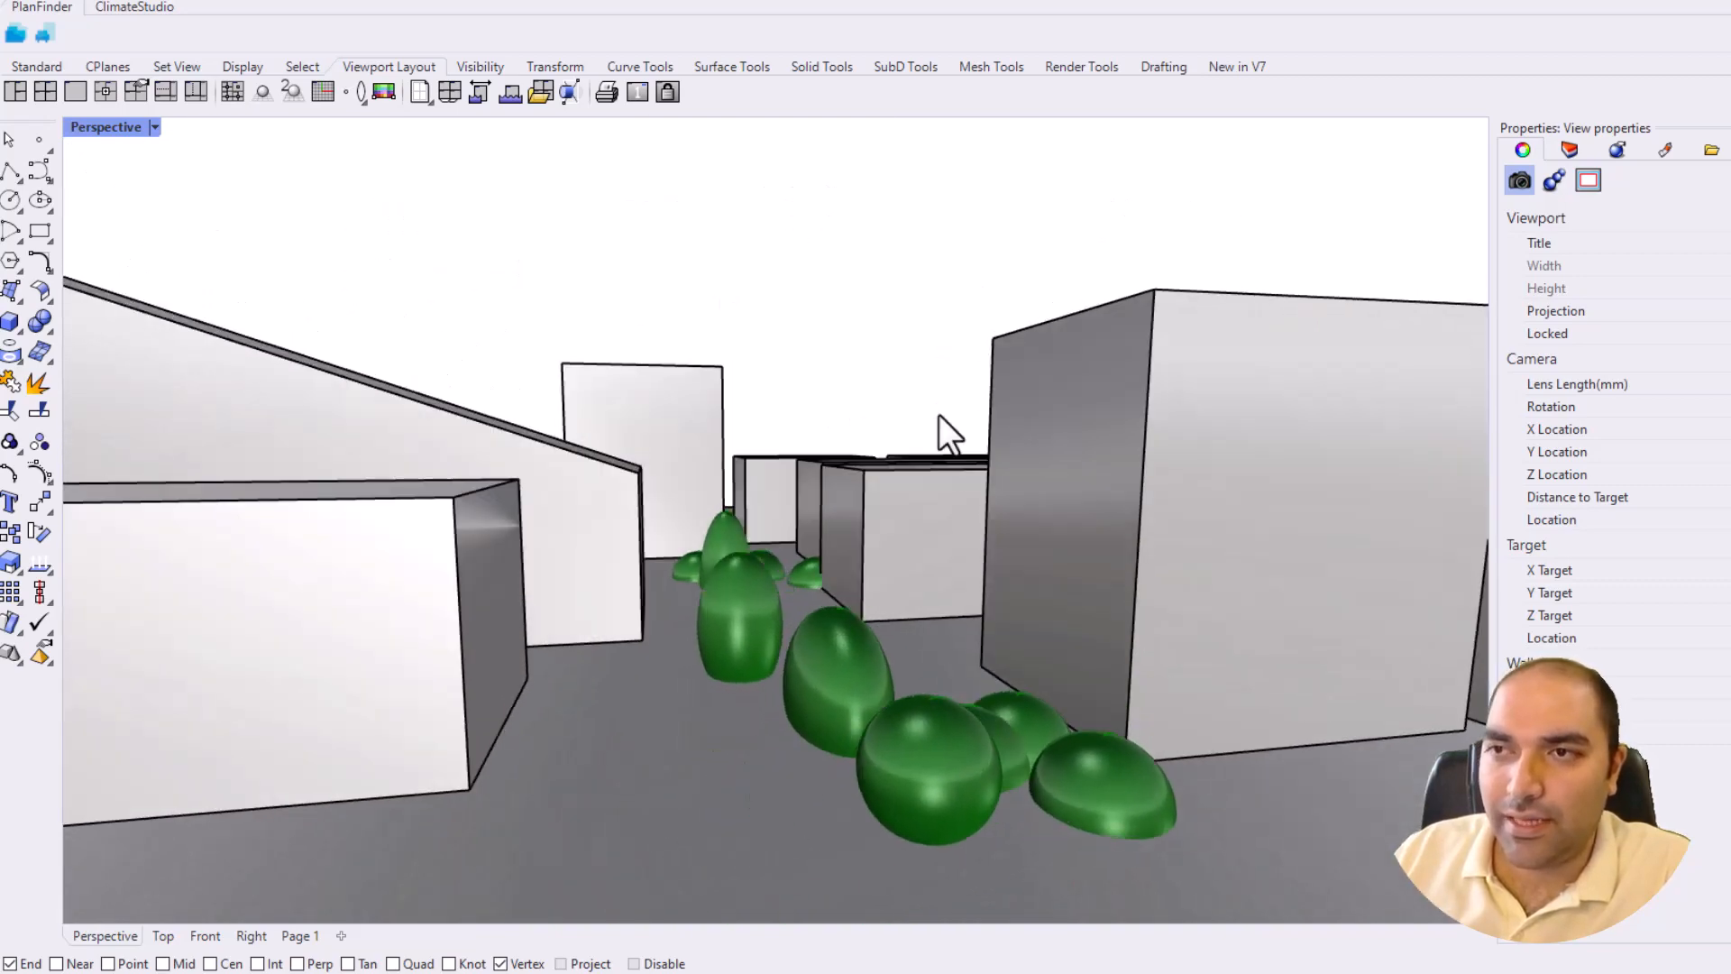
mouse_move(919, 380)
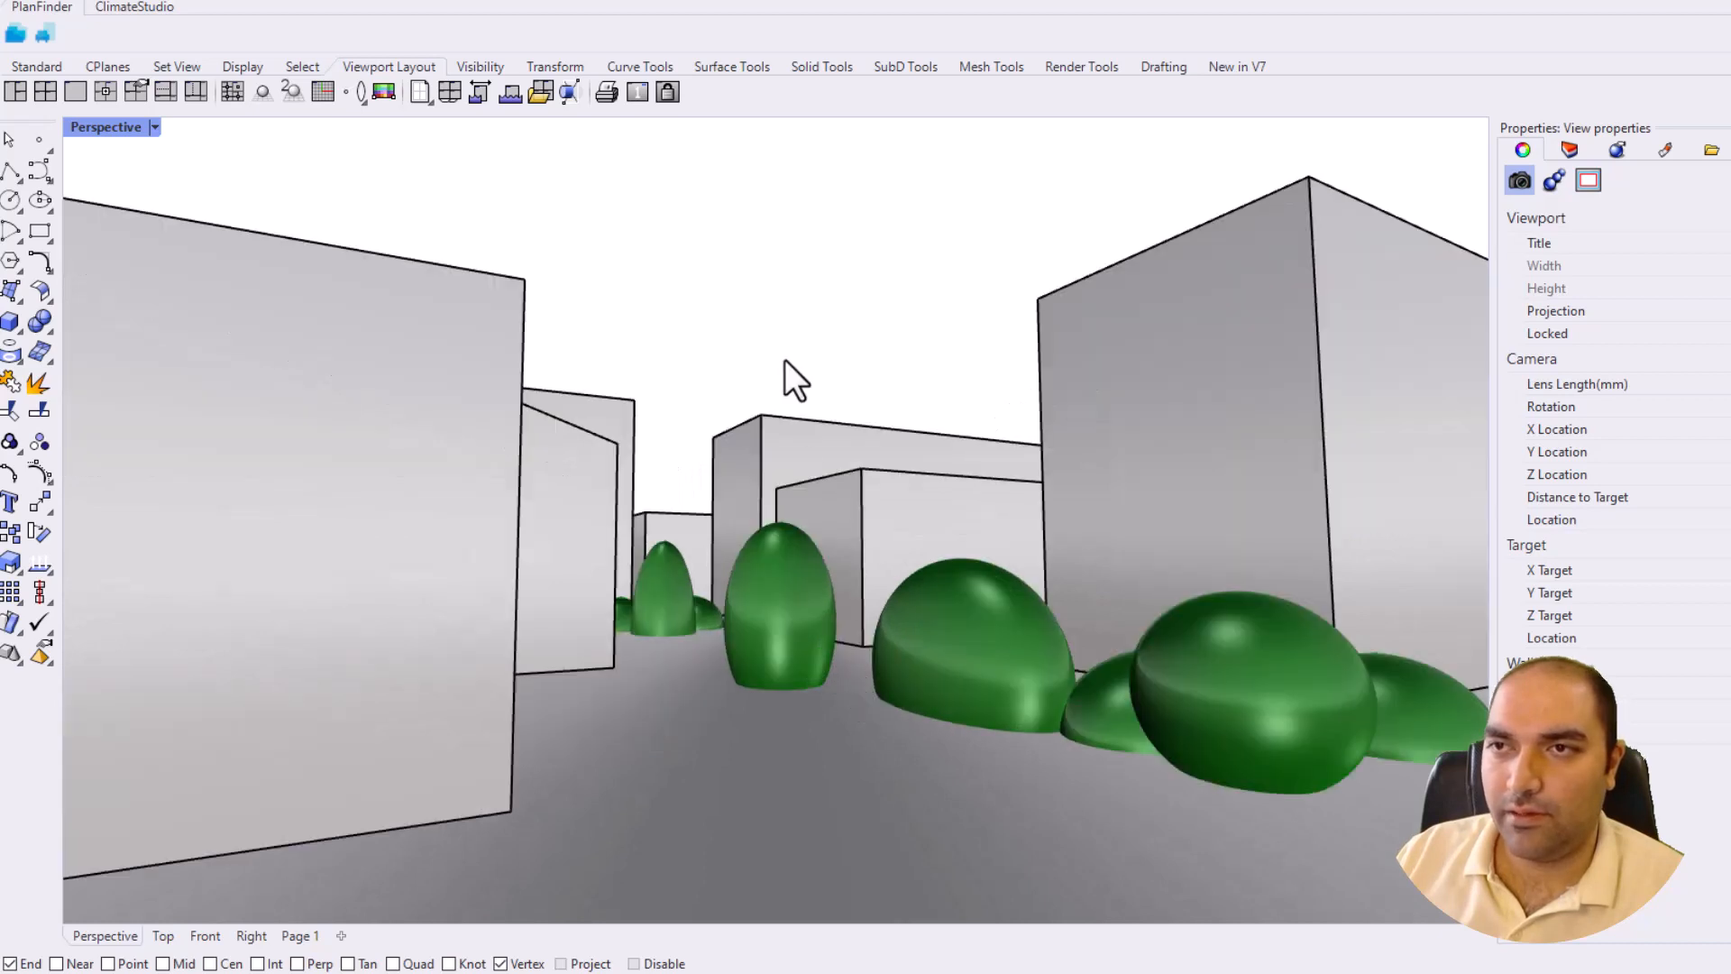
mouse_move(166, 149)
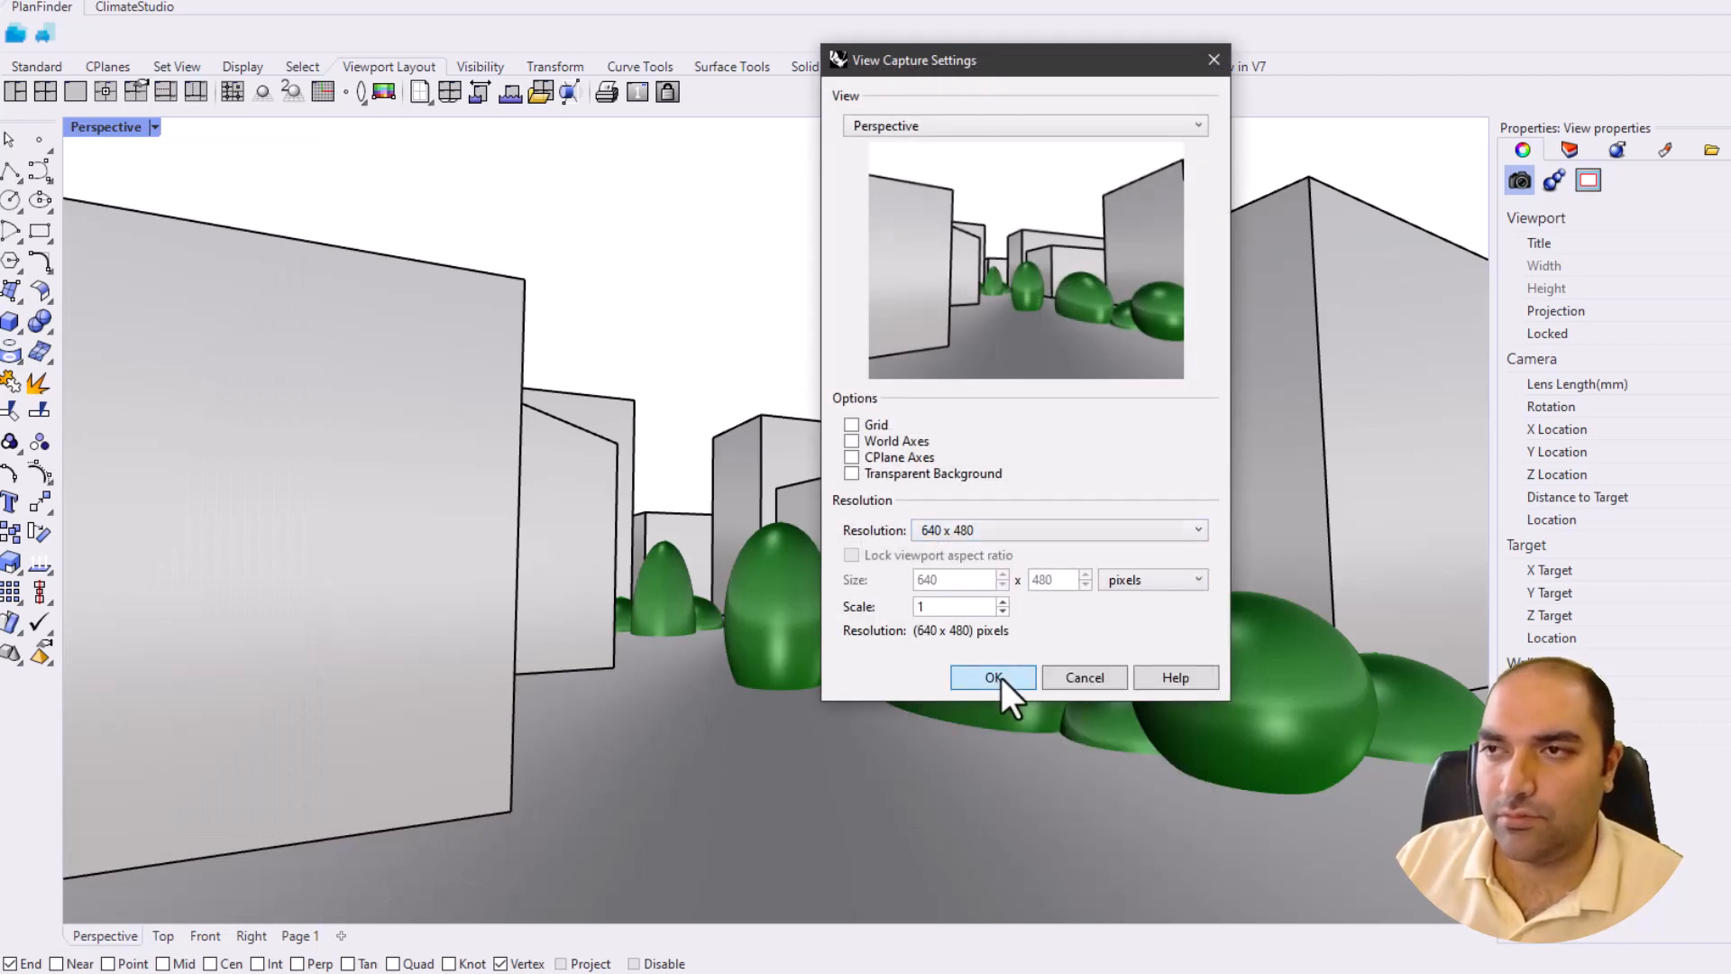
- Capture the shaded street view at 640×480 and overwrite 1.jpg
click(993, 677)
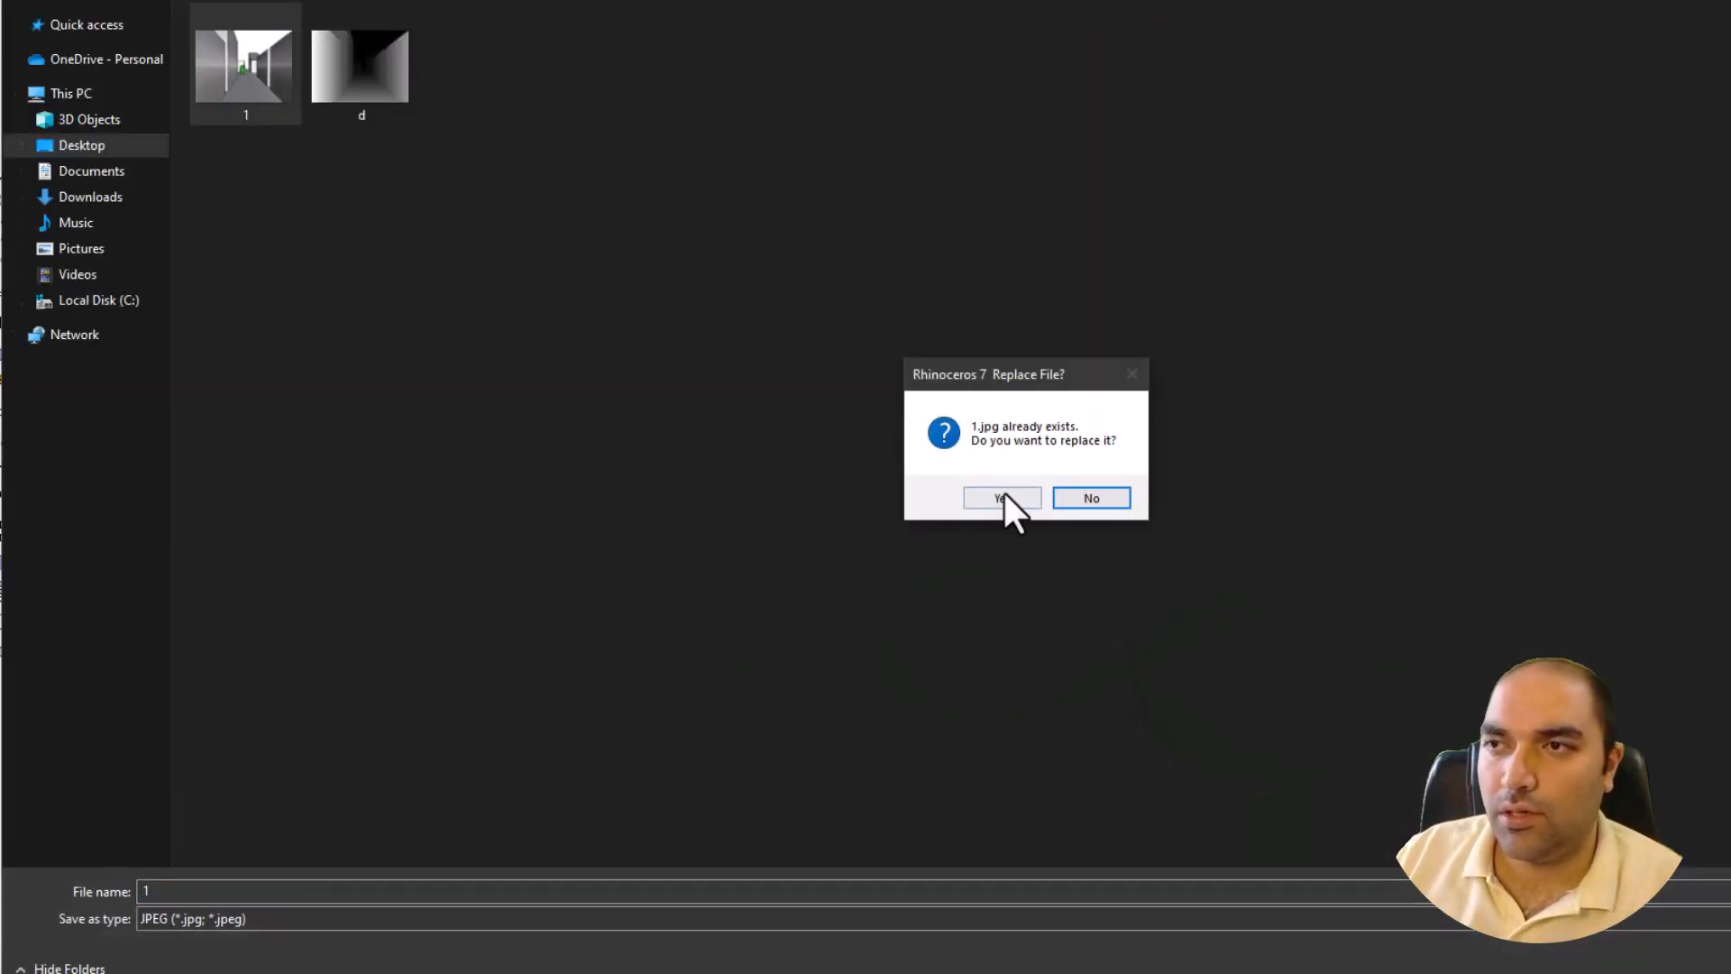
click(1002, 497)
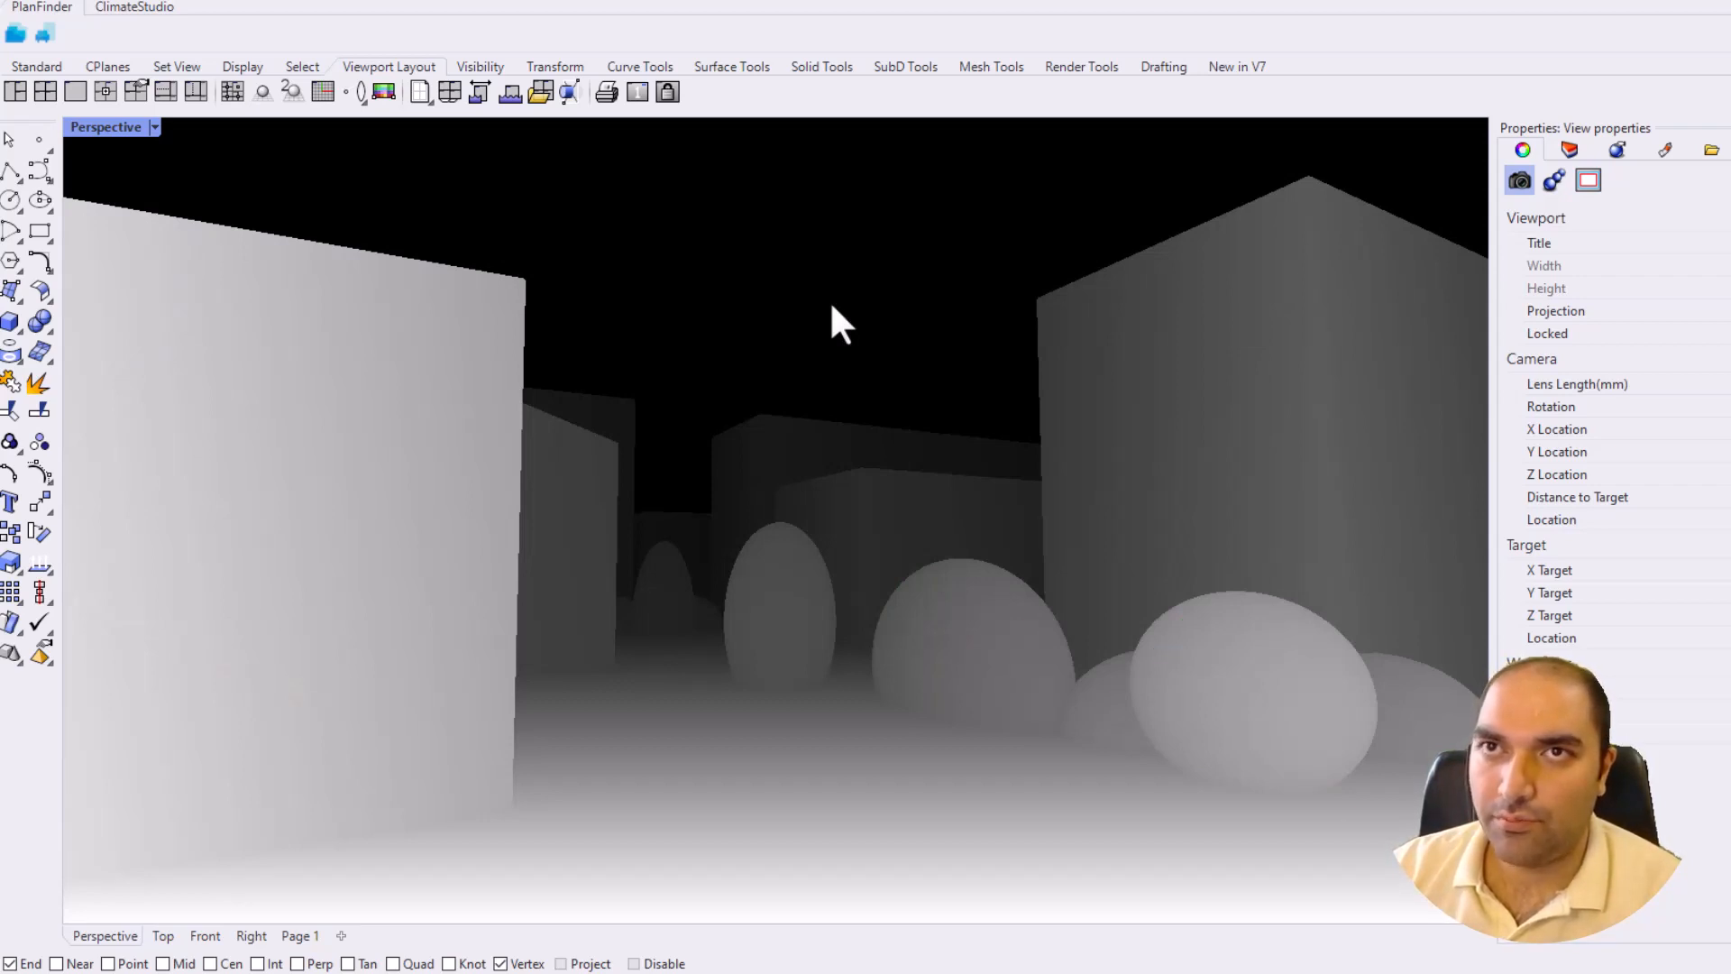
mouse_move(668, 287)
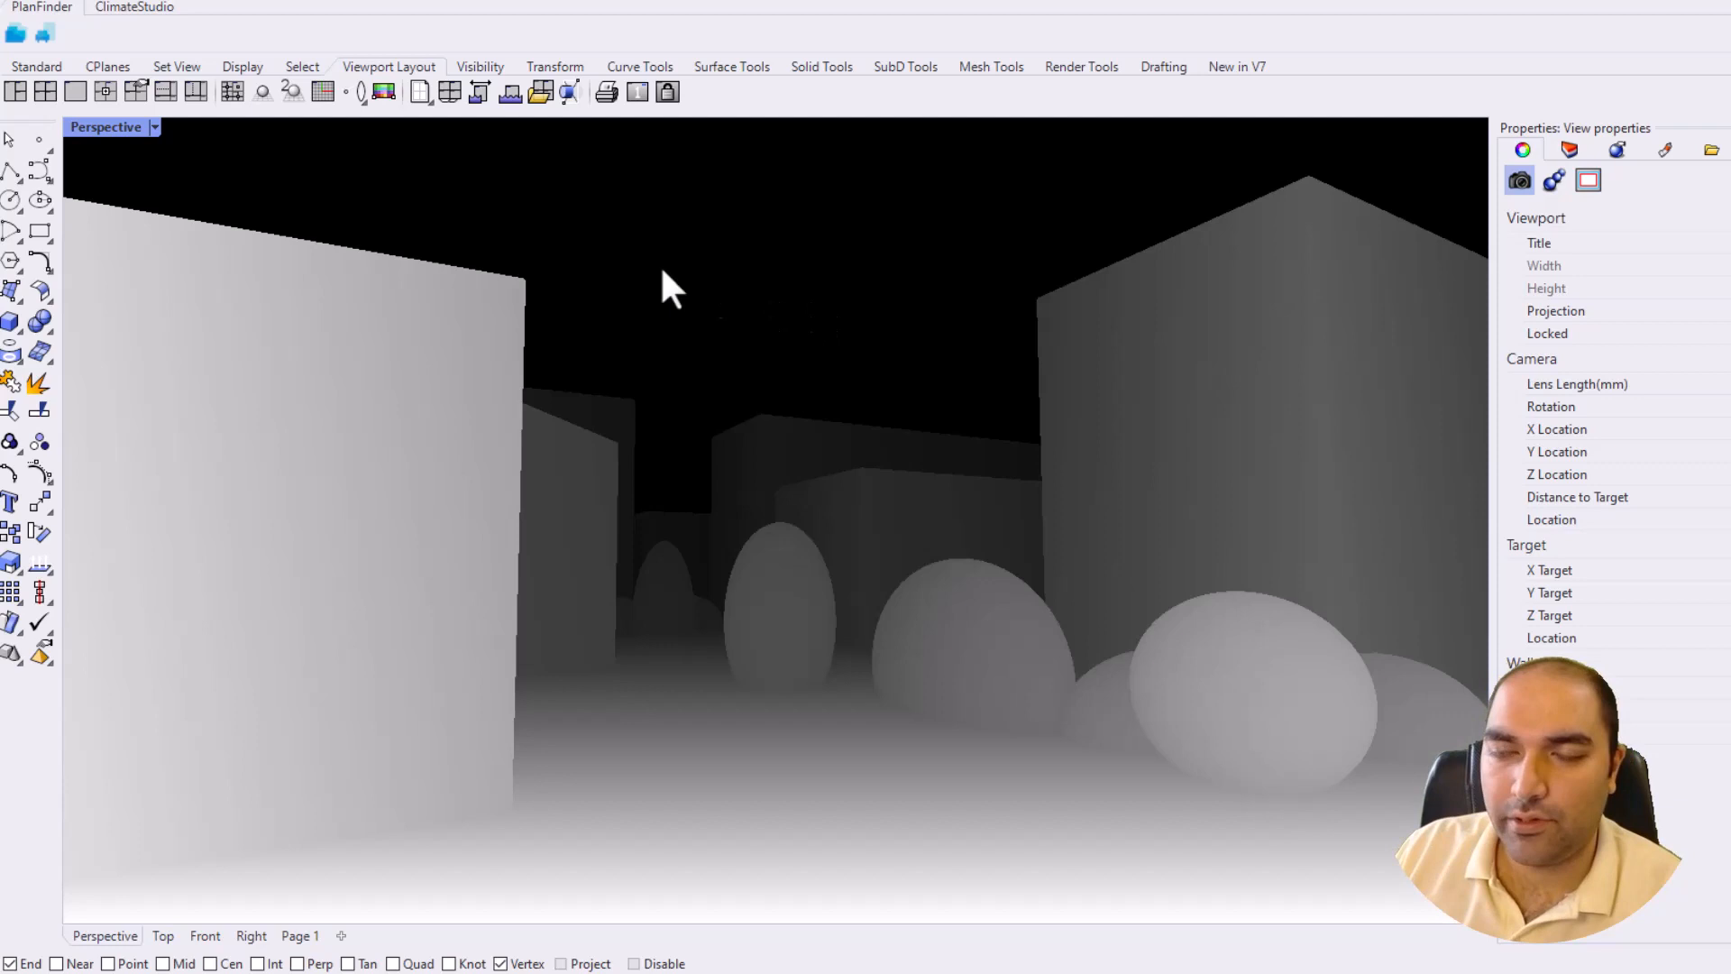
mouse_move(232, 183)
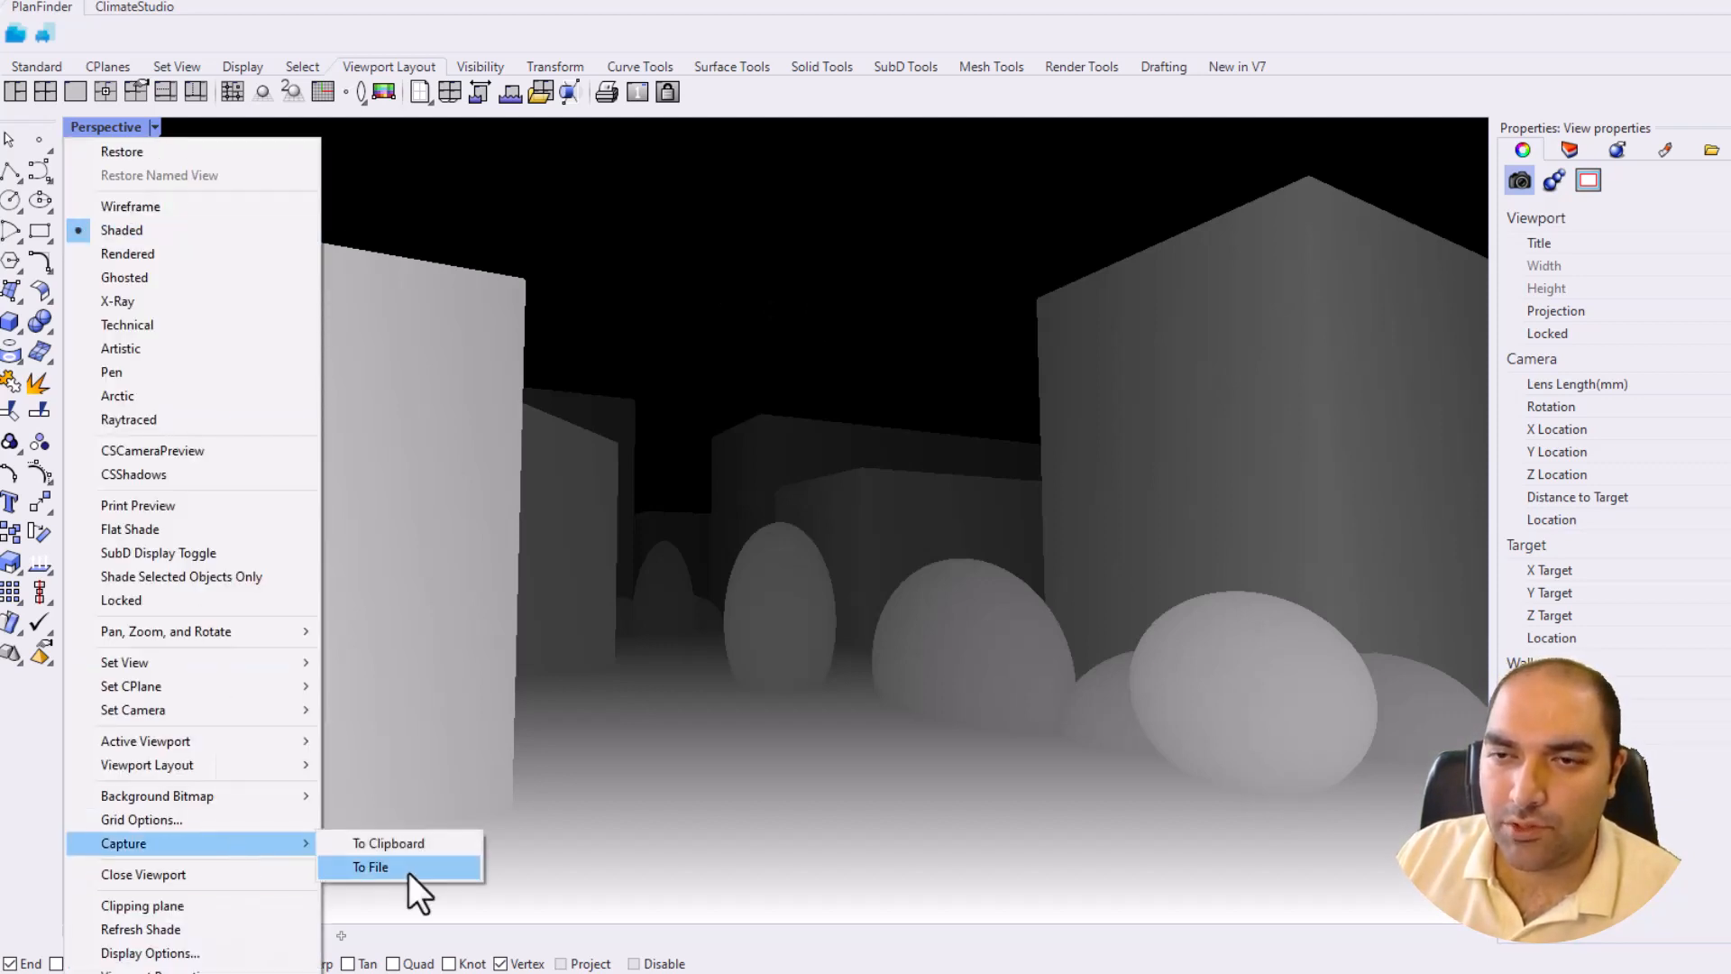
- Capture the grayscale depth viewport to file, replacing the existing d.jpg
click(370, 865)
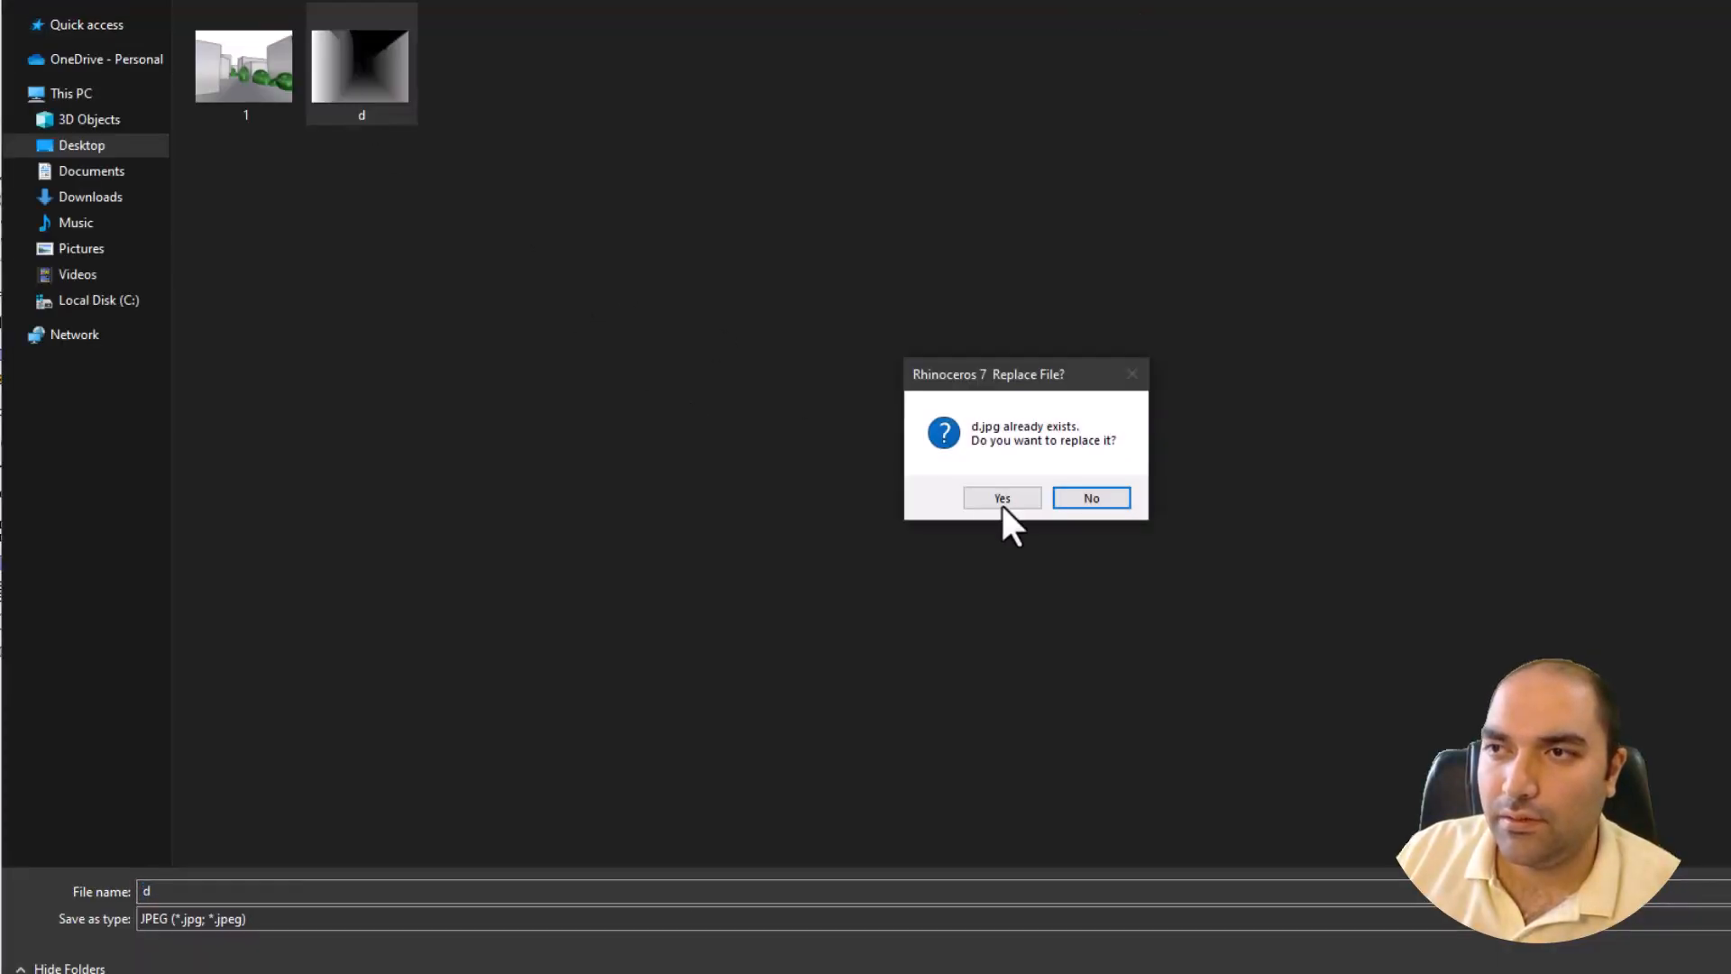
click(1000, 497)
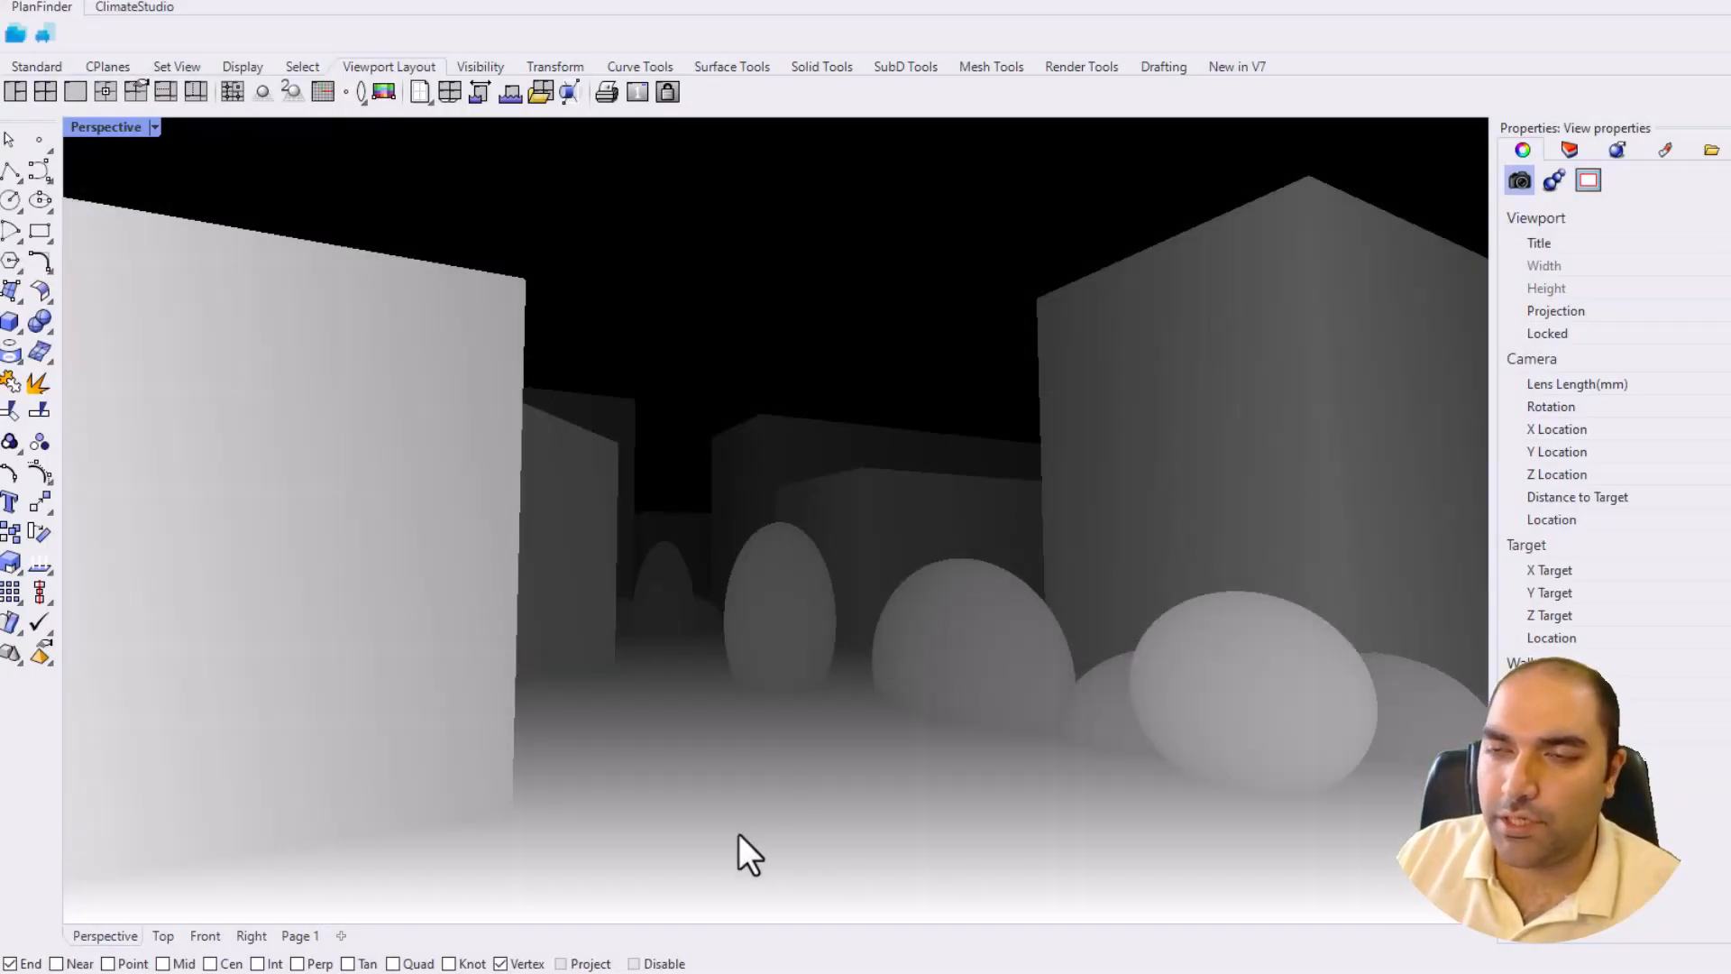
mouse_move(570, 279)
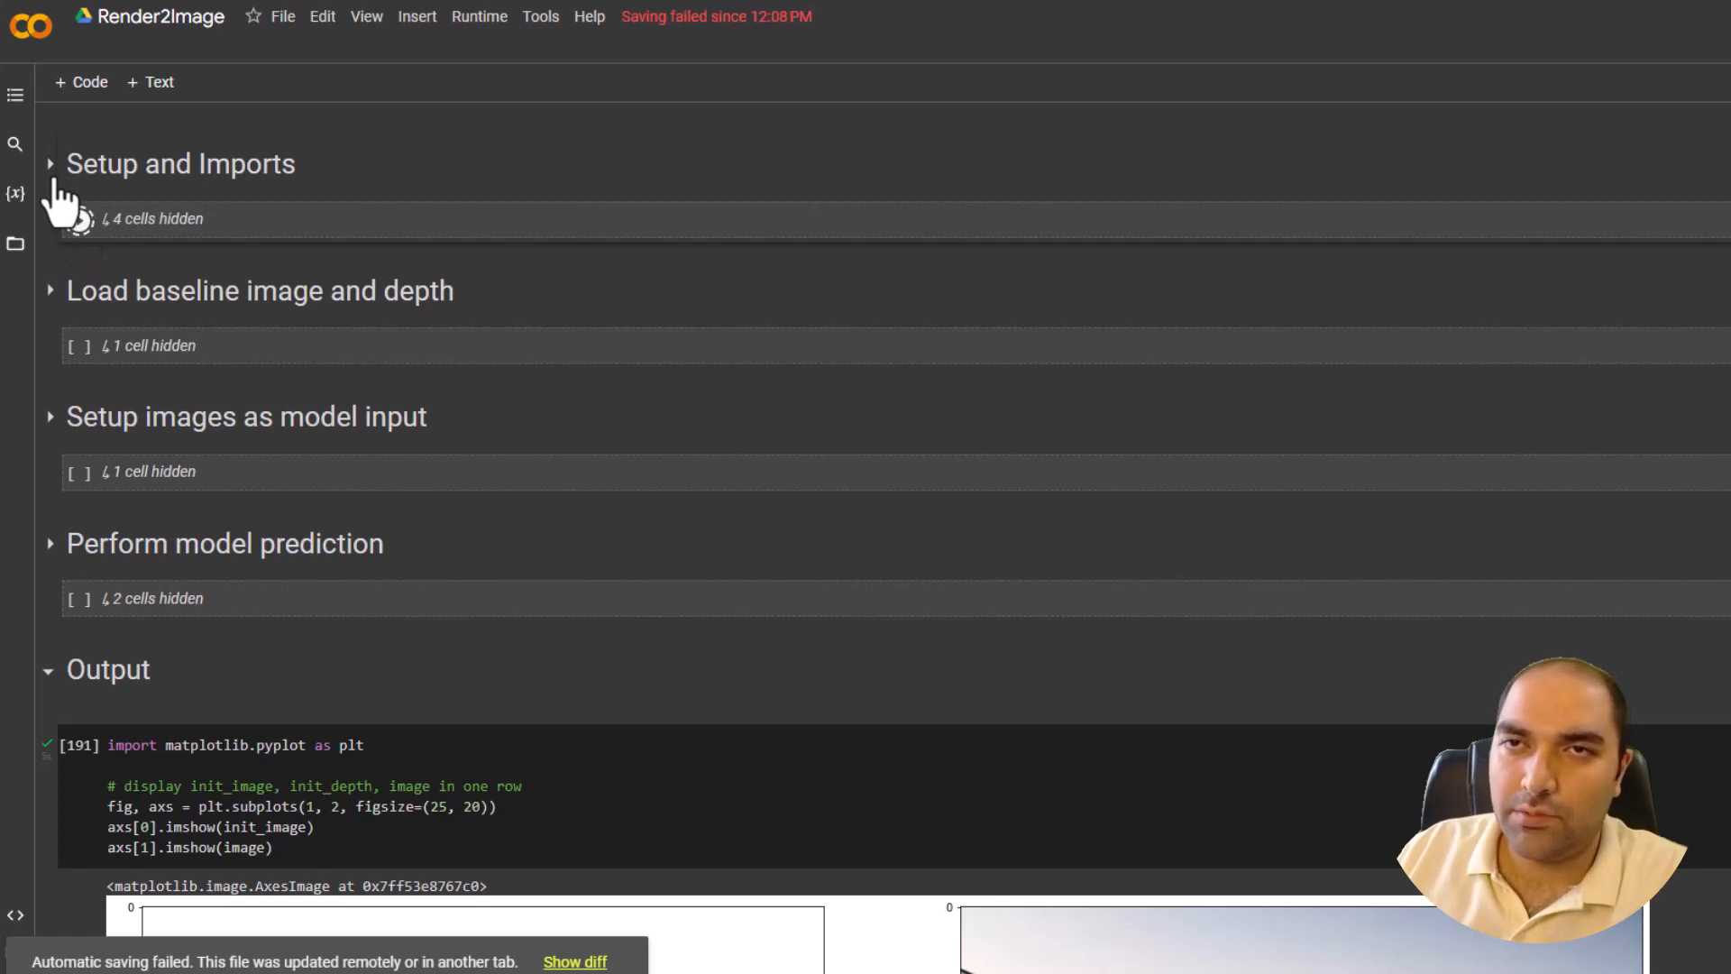
- Run the Setup and Imports cells, load the depth-to-image model, and start the baseline image cell
click(49, 163)
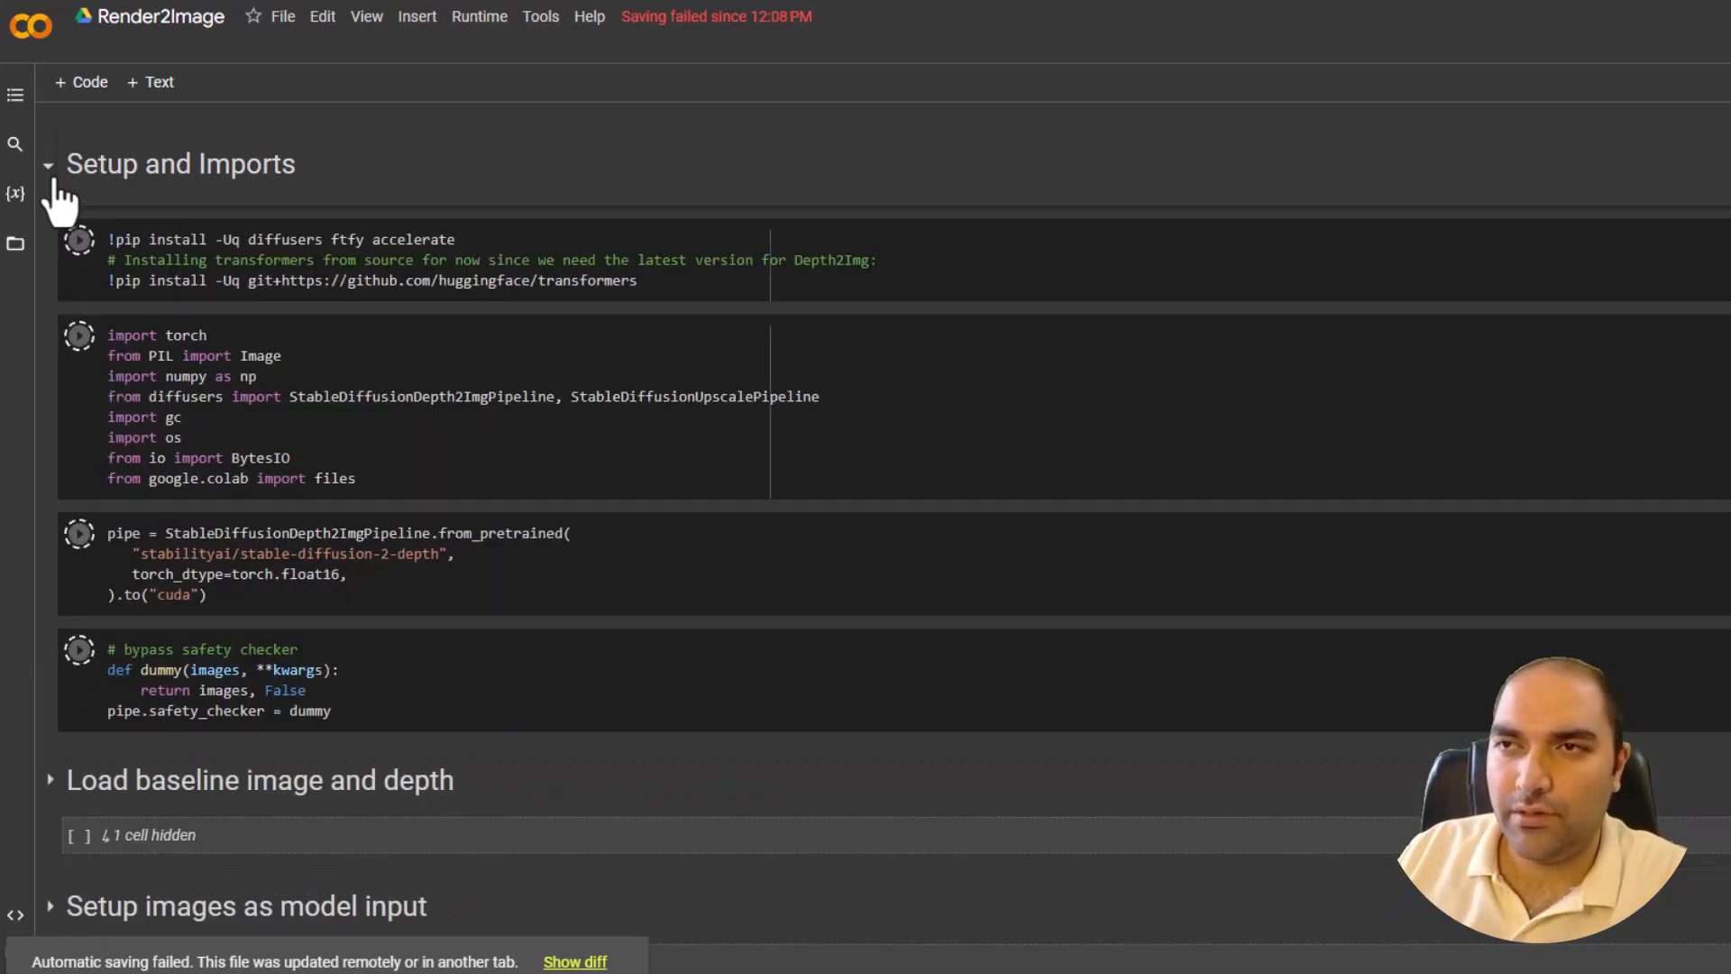
mouse_move(48, 166)
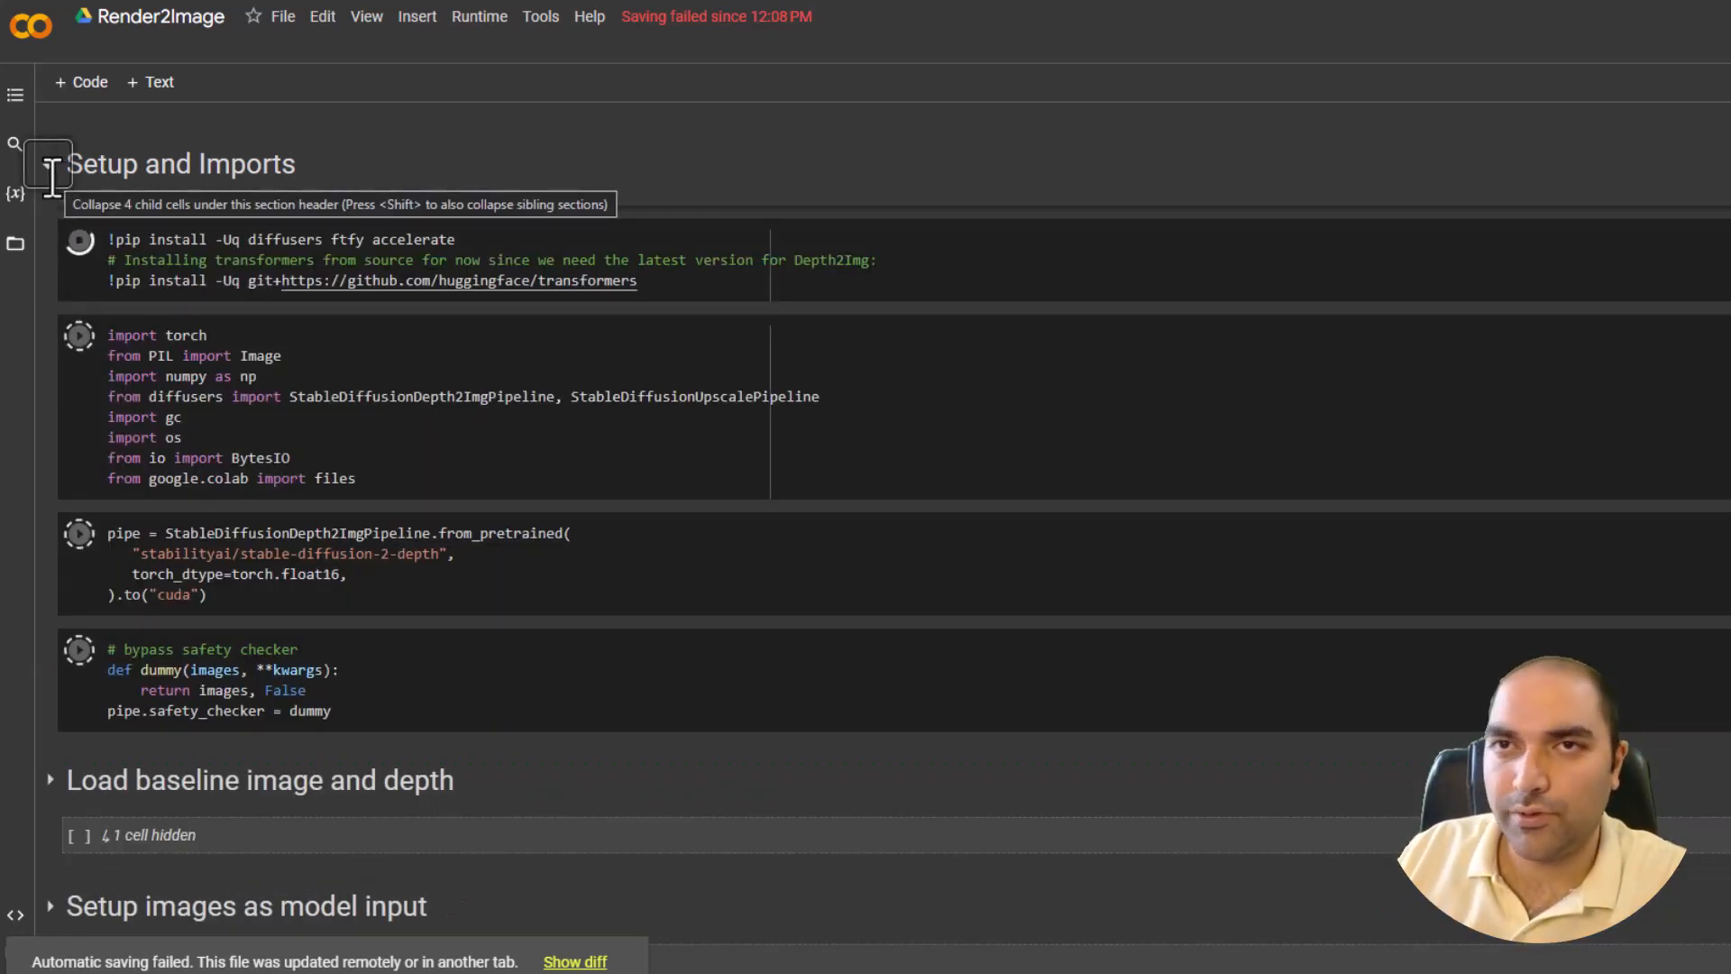
click(48, 163)
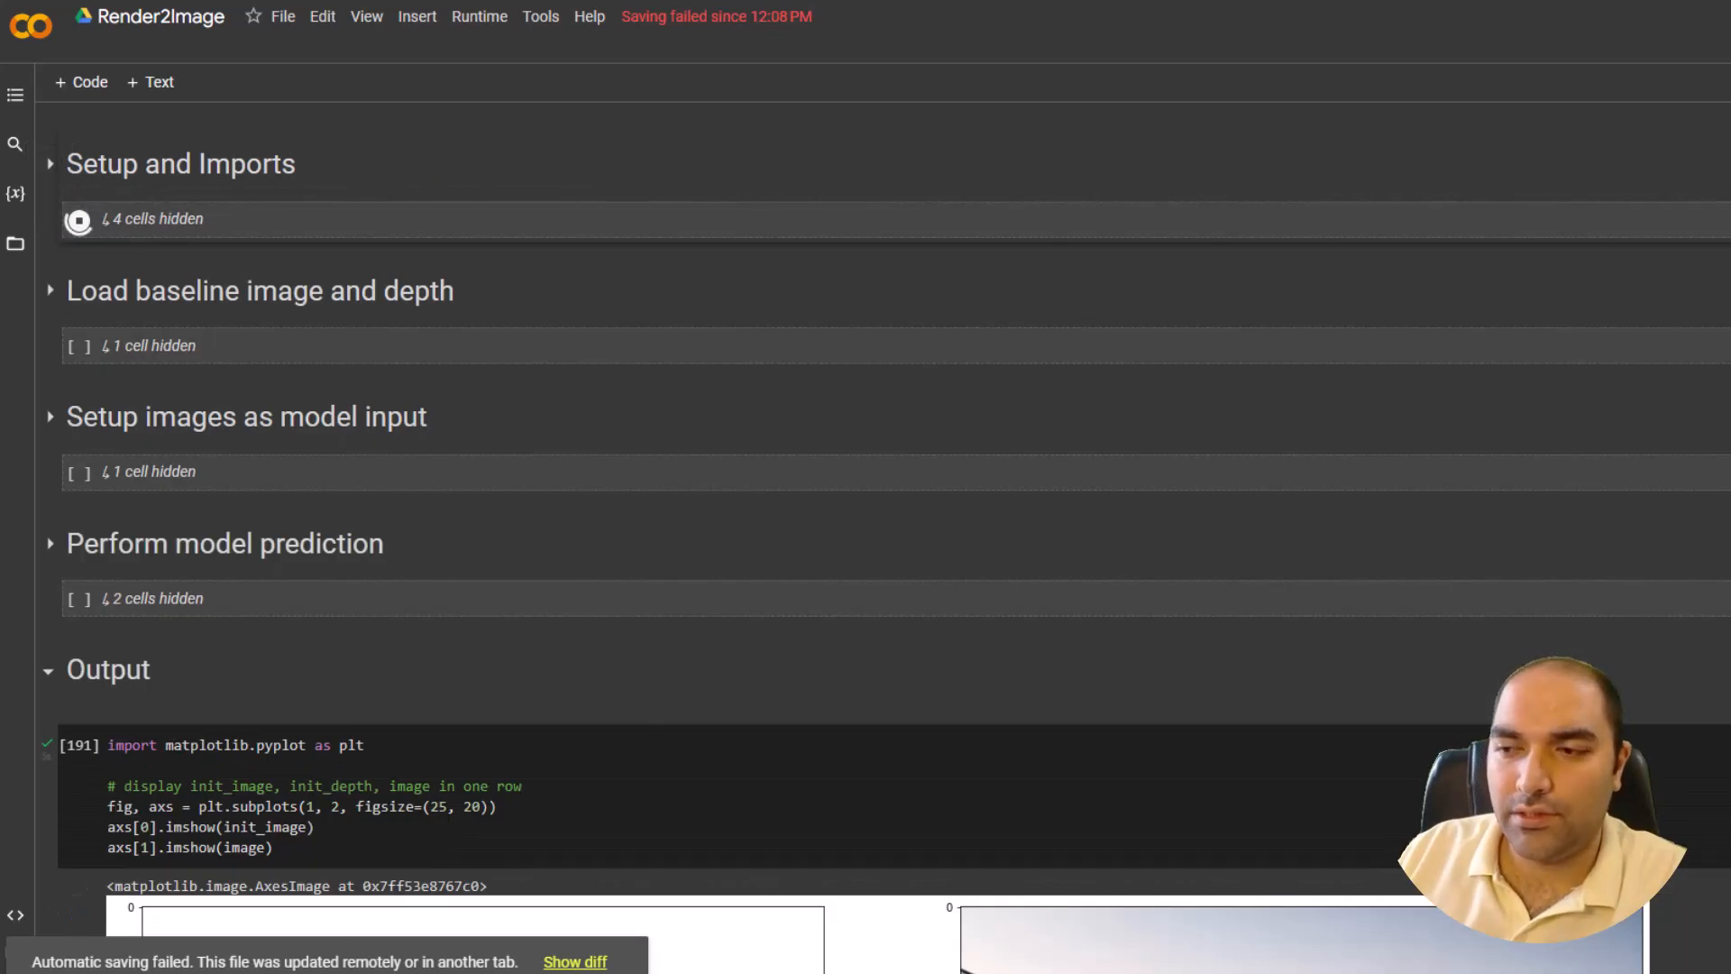
click(48, 163)
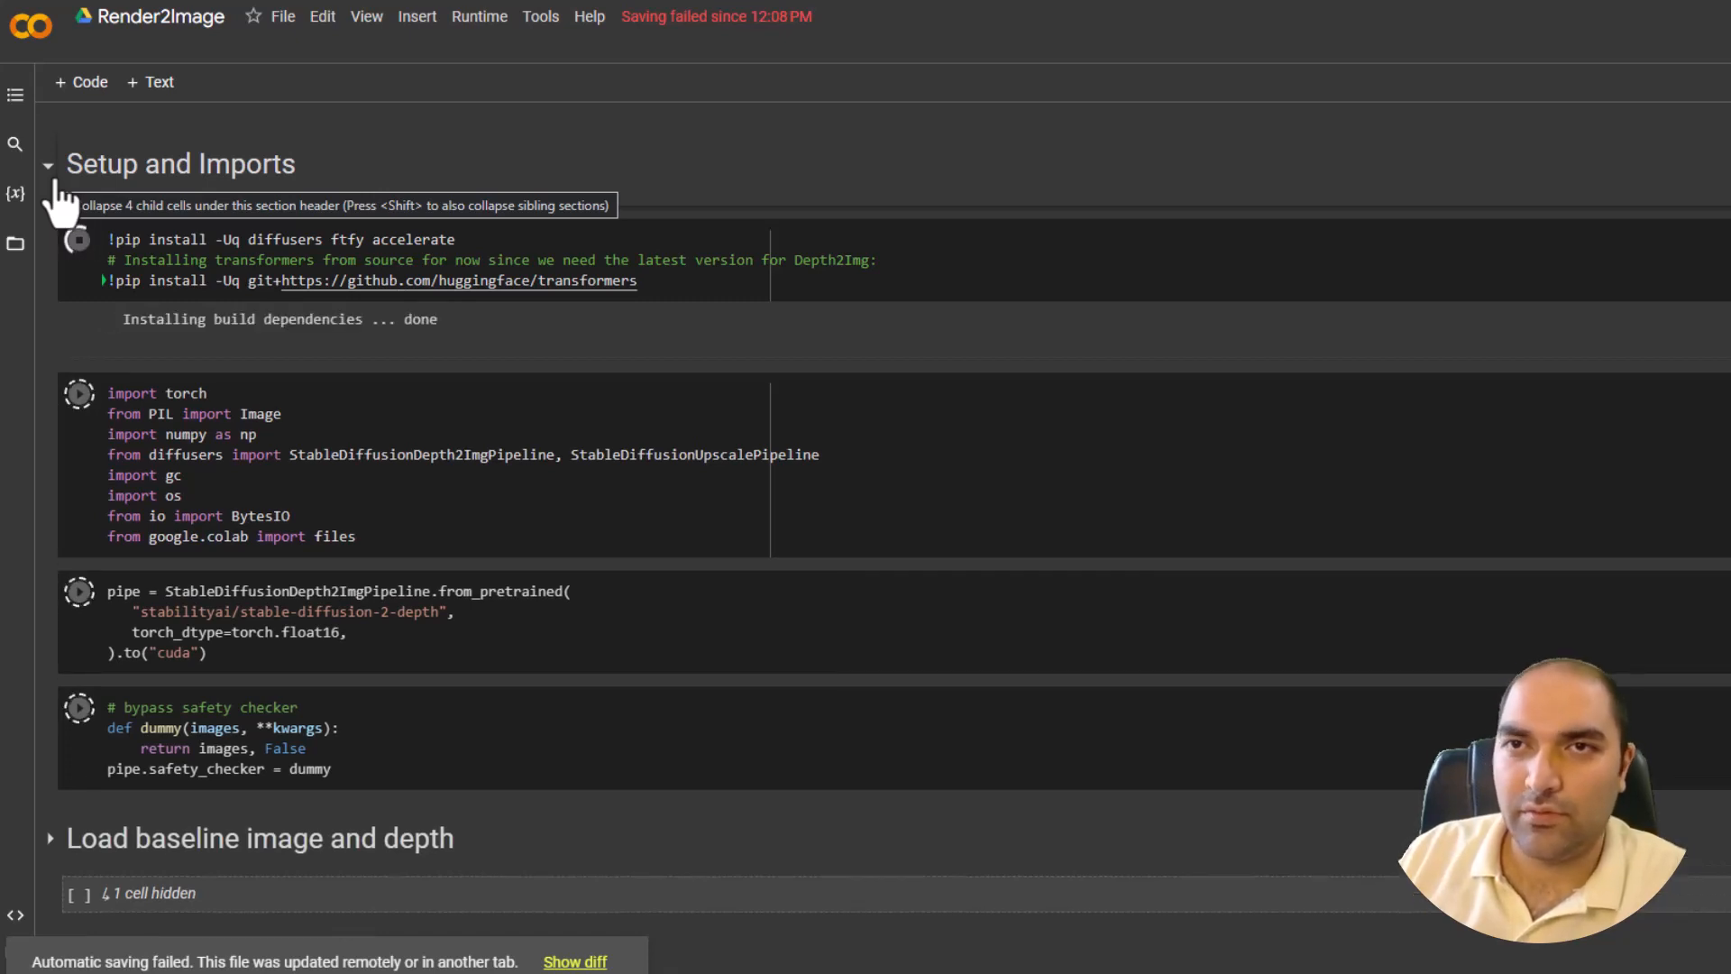
click(47, 163)
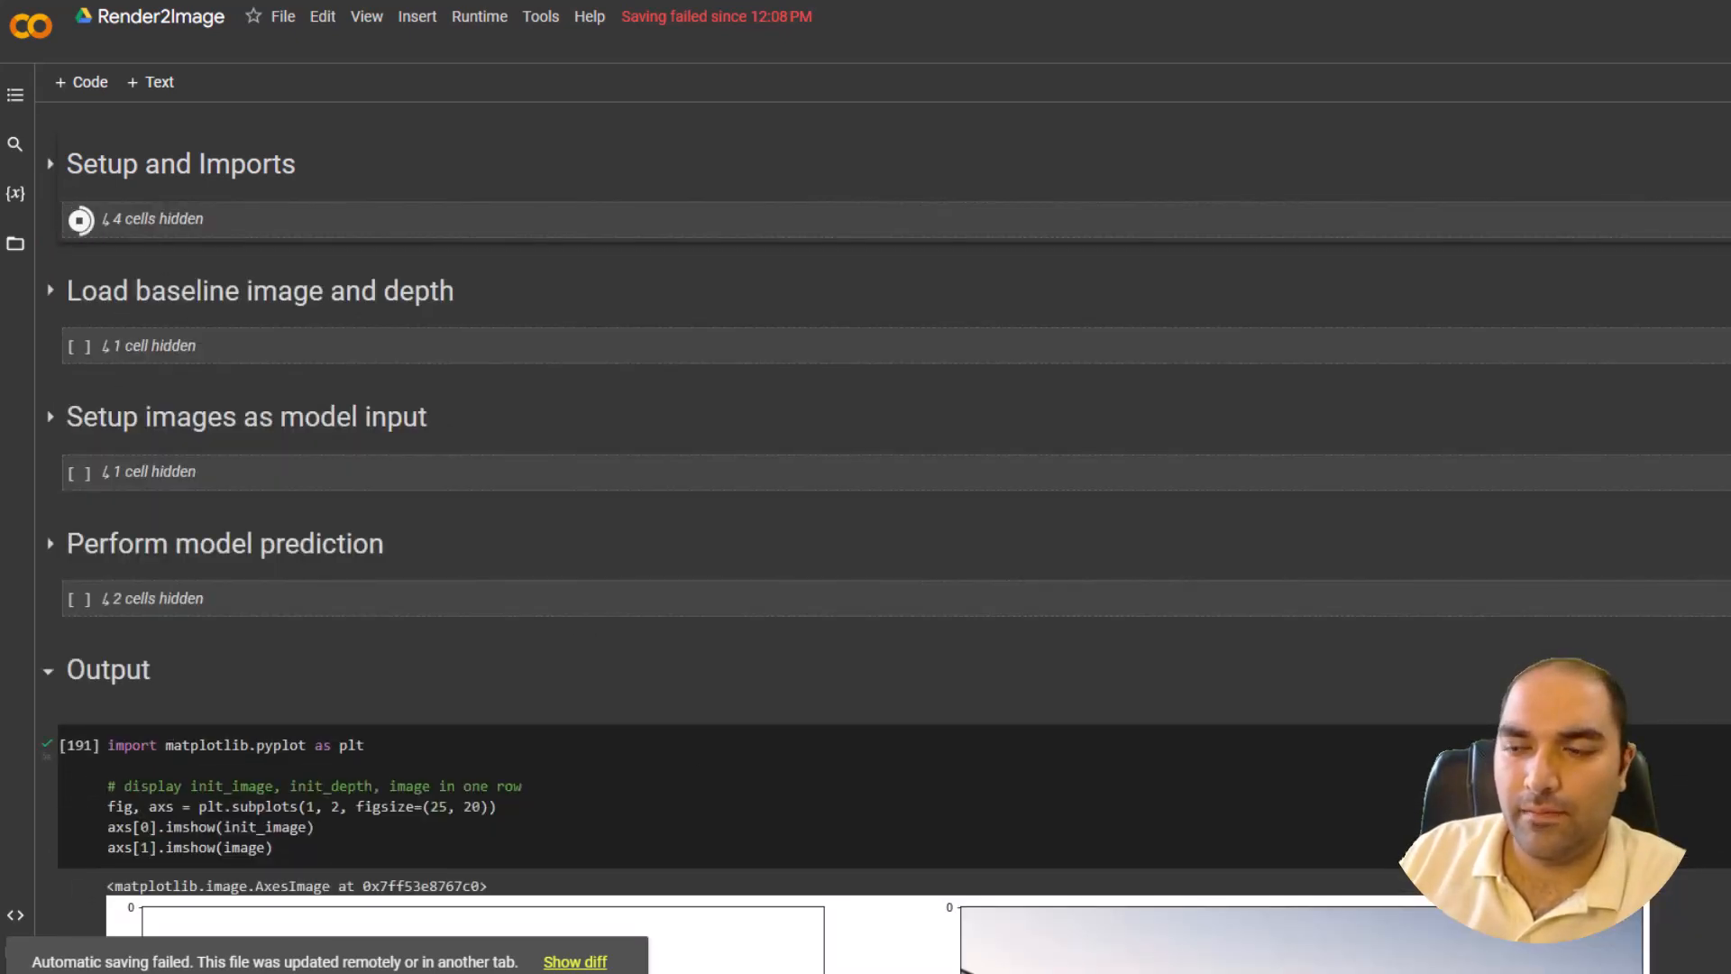
click(48, 164)
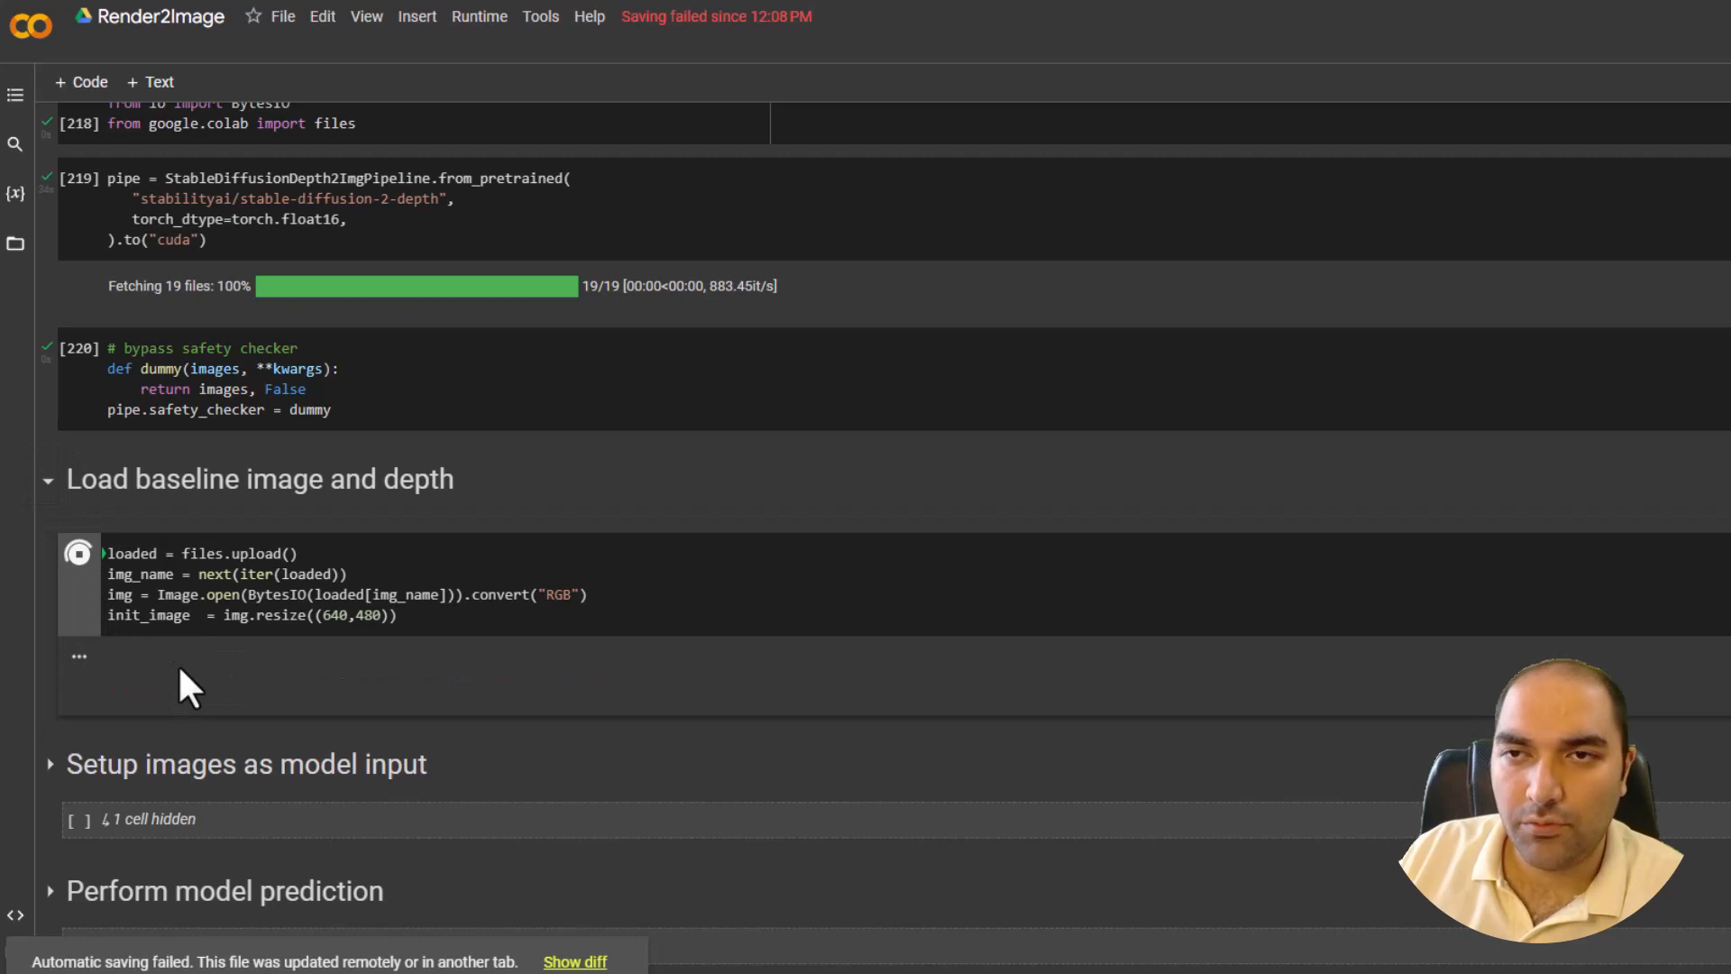
- Upload 1.jpg as the baseline image and d.jpg as the depth image
click(78, 552)
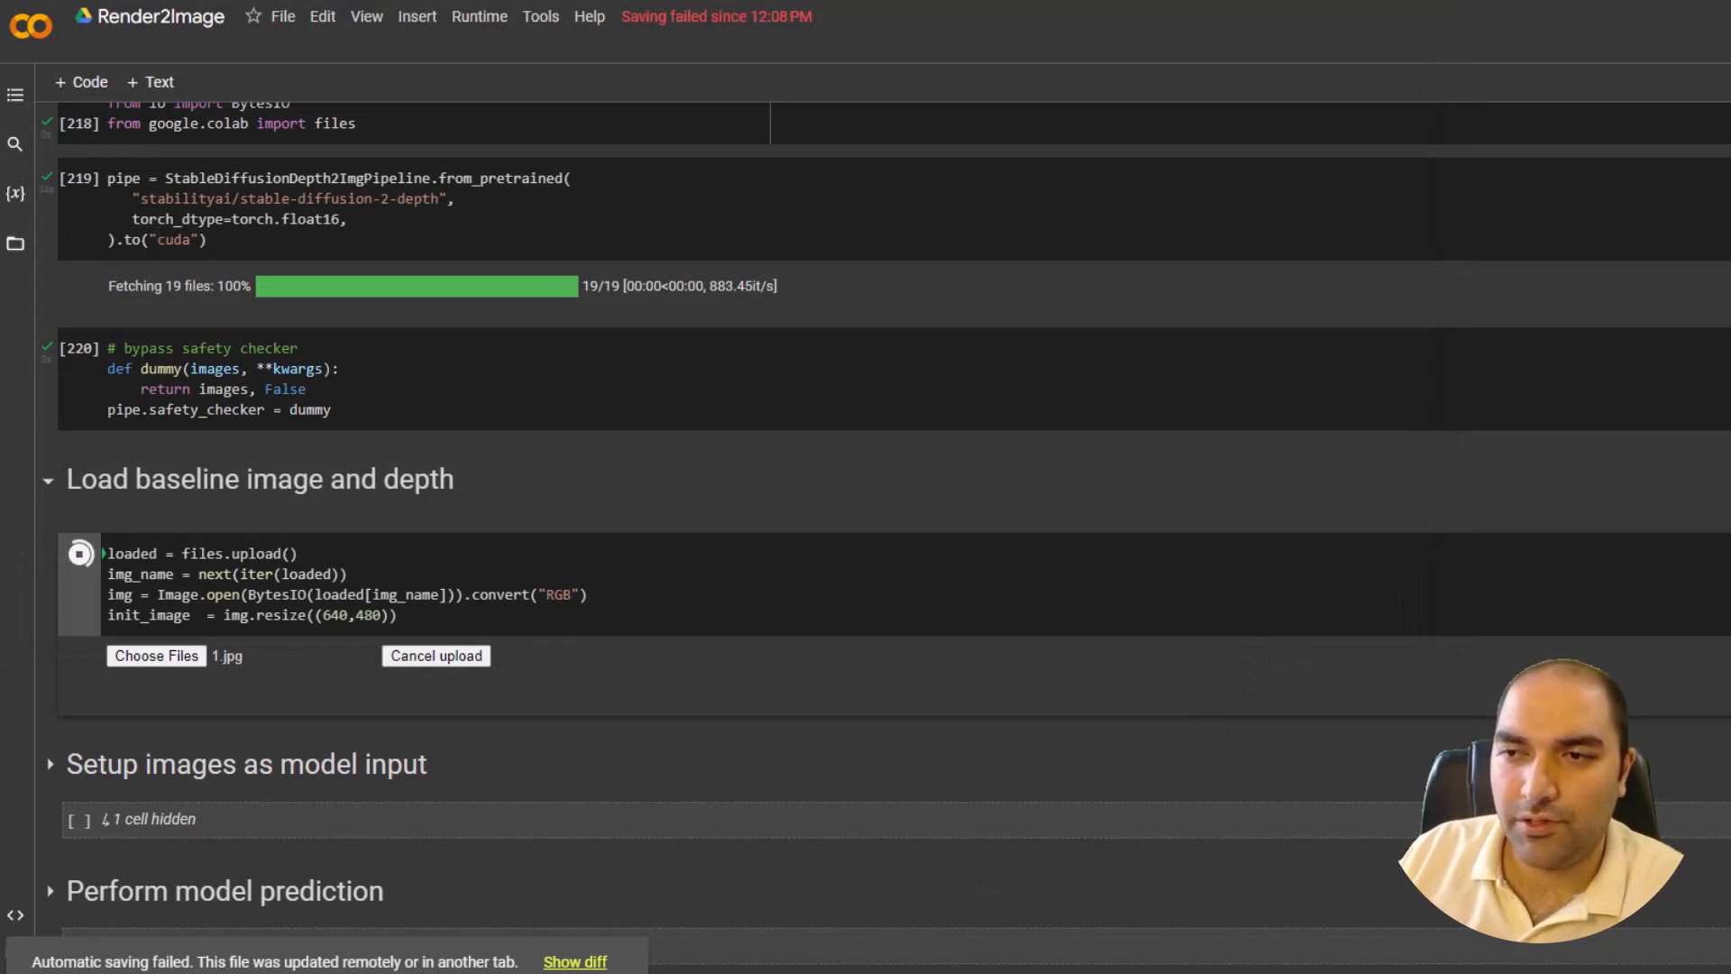
mouse_move(580, 613)
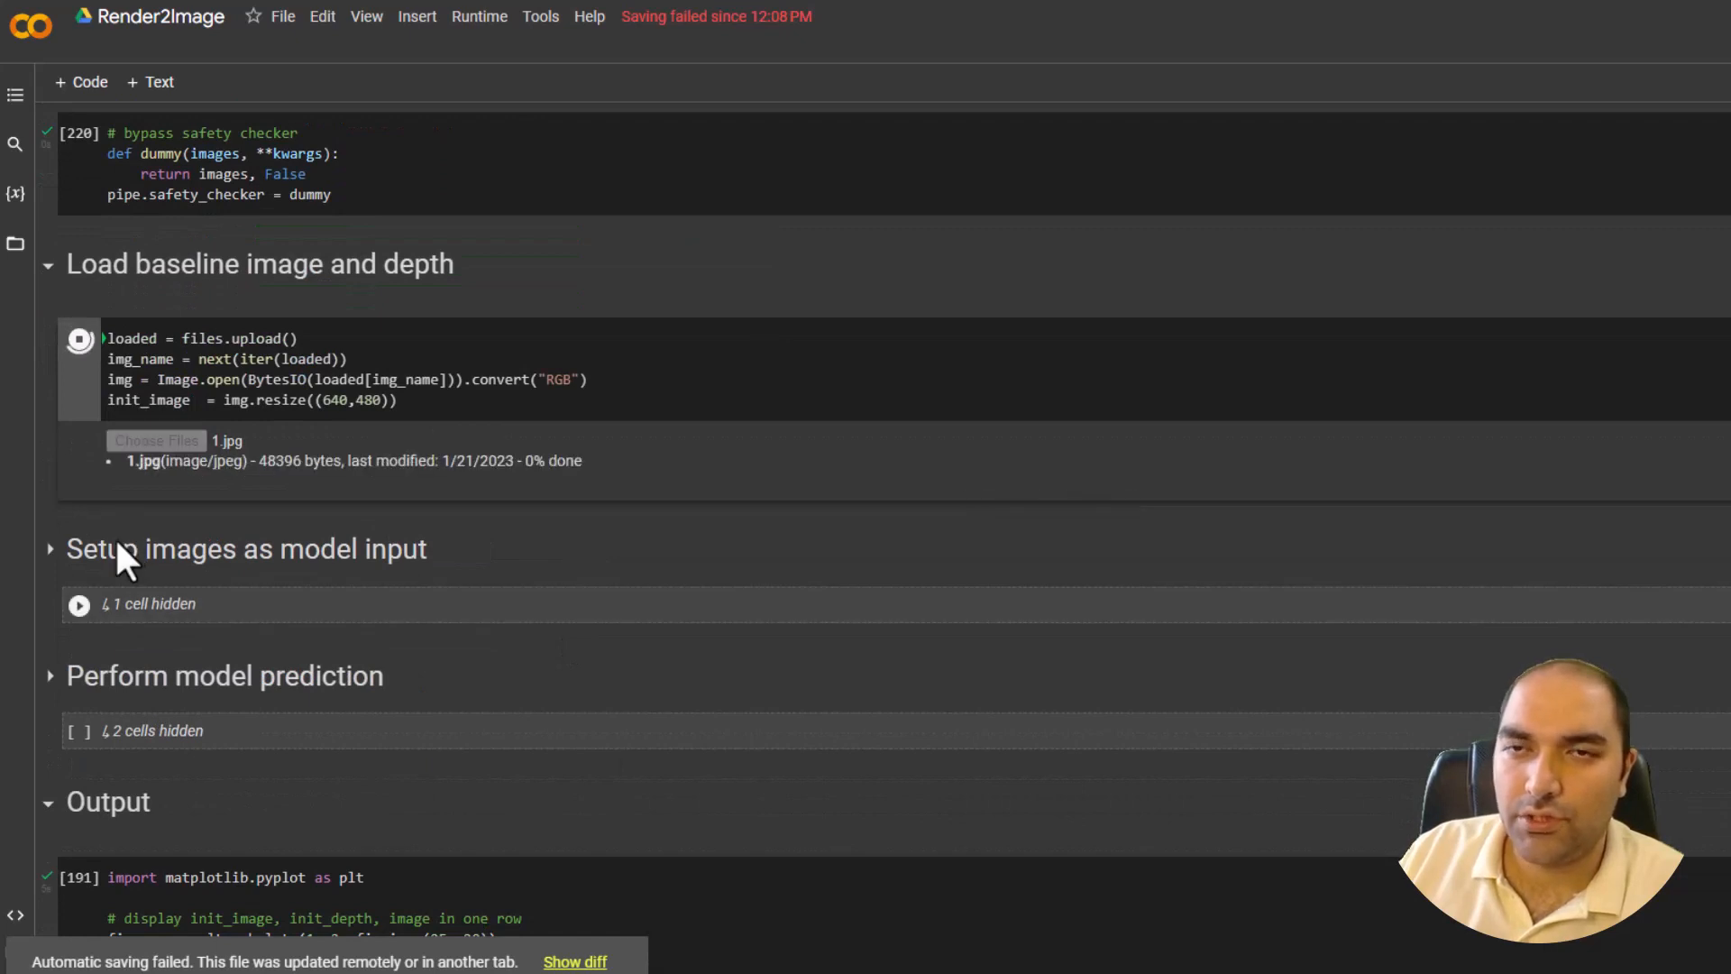
click(49, 549)
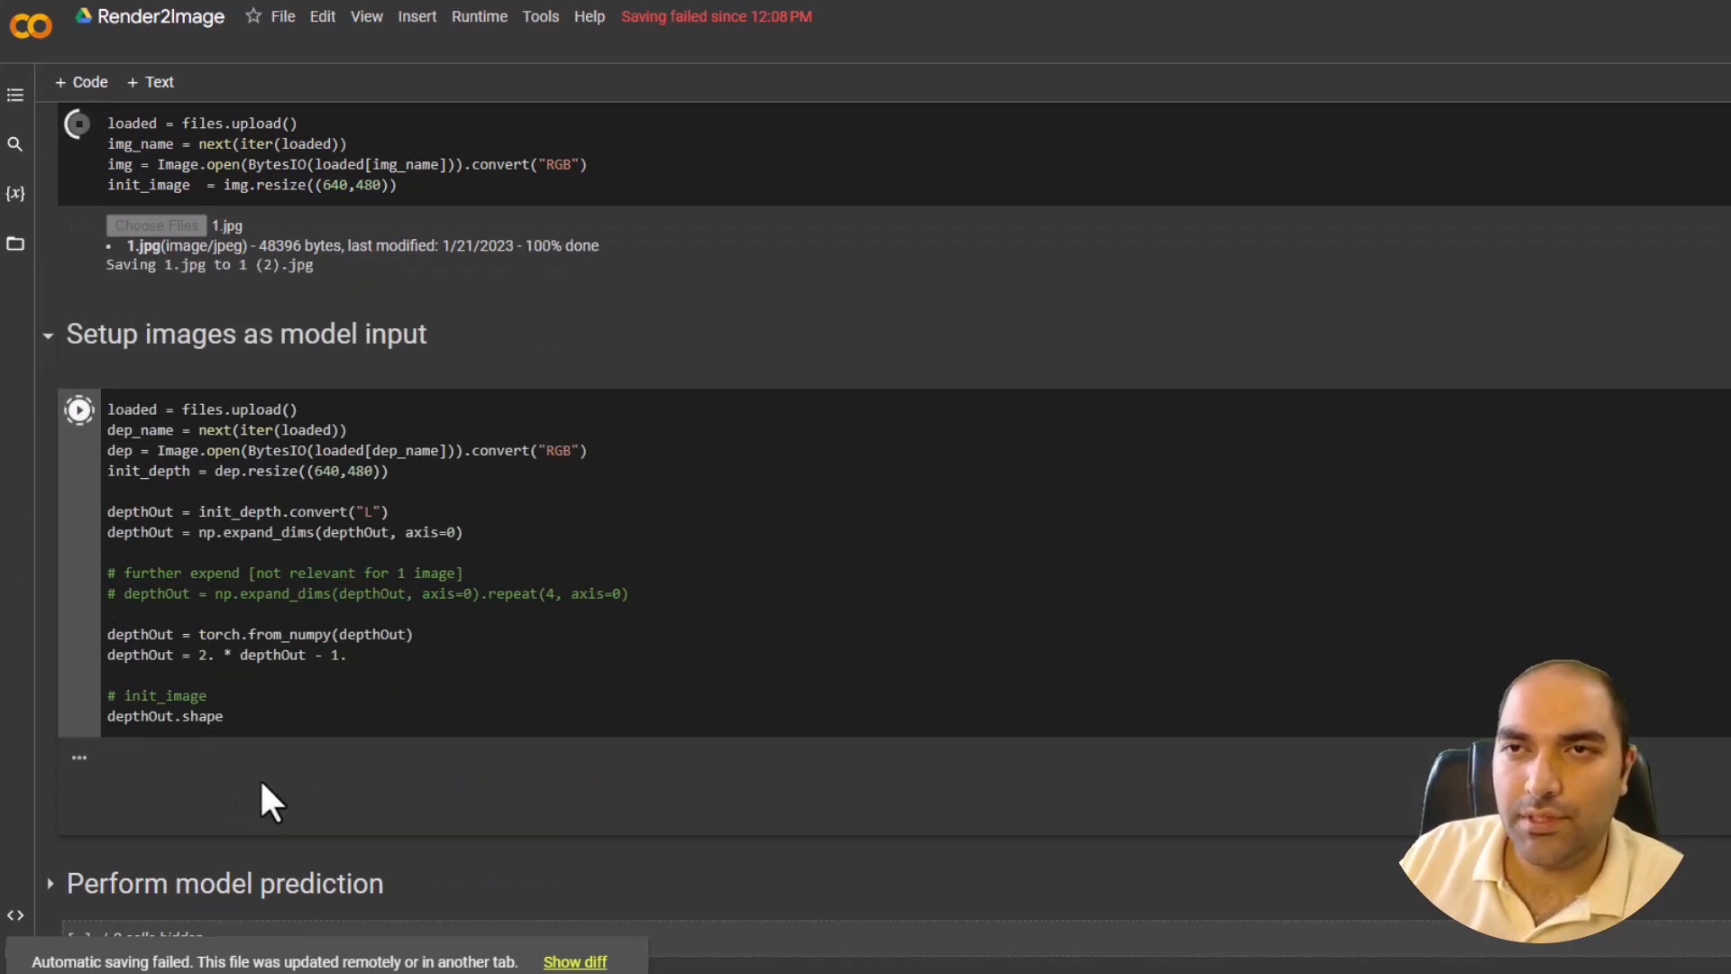
click(78, 410)
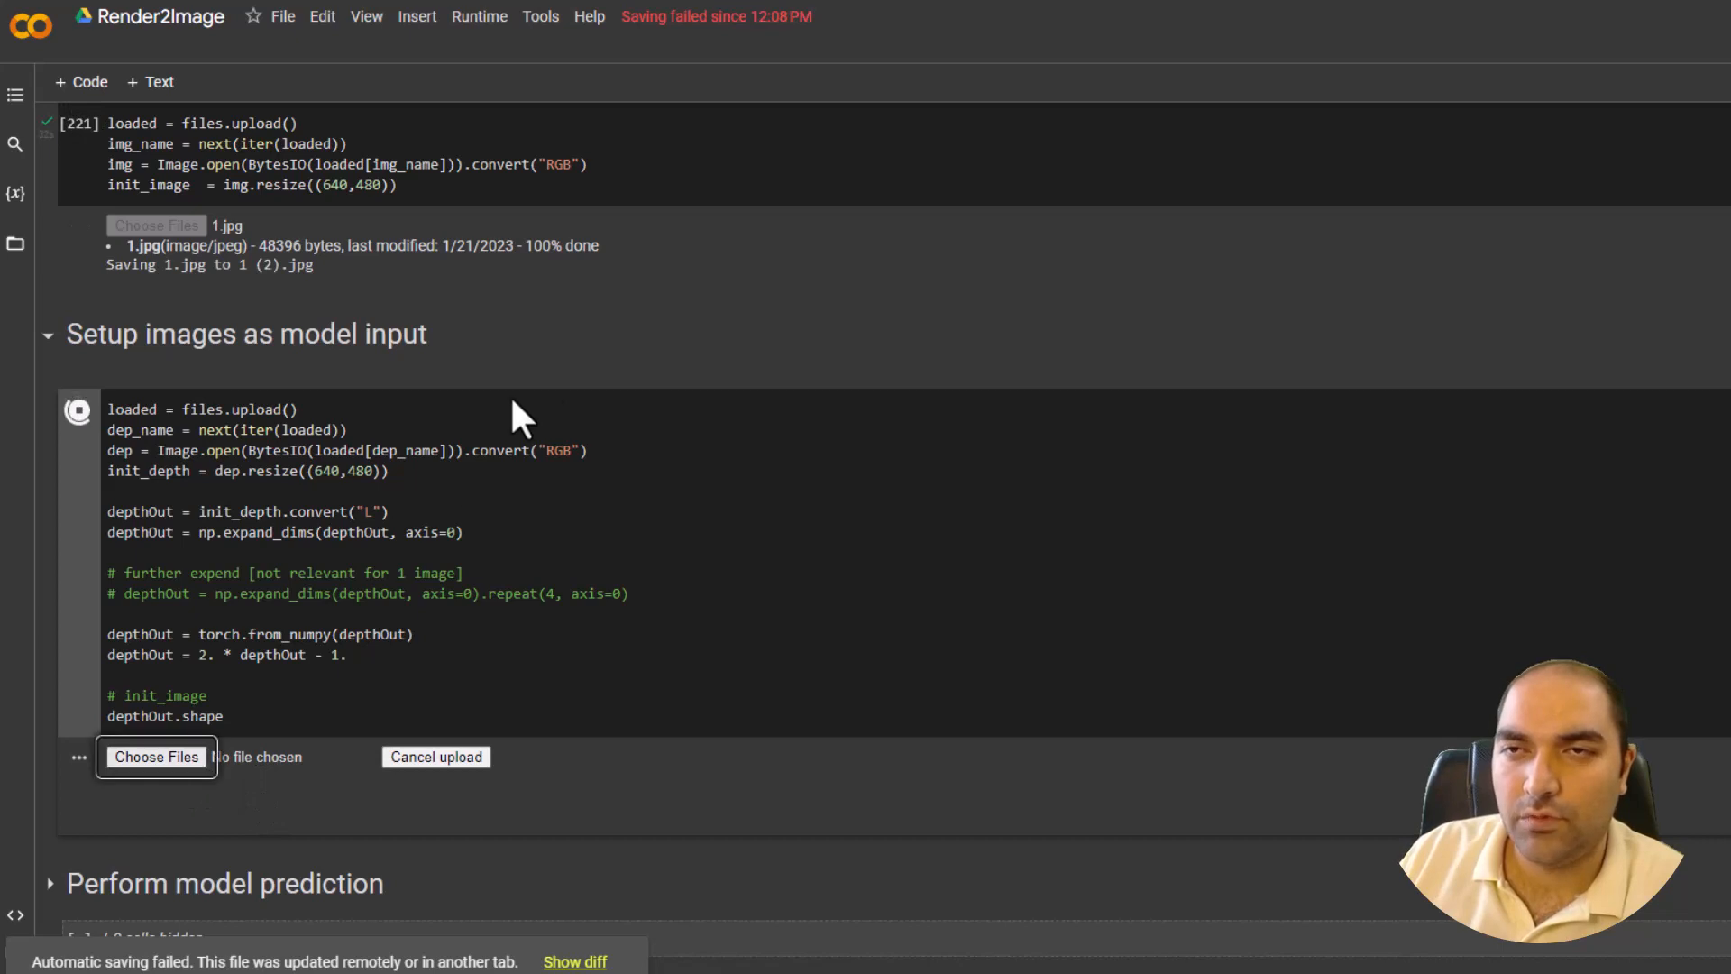
click(156, 756)
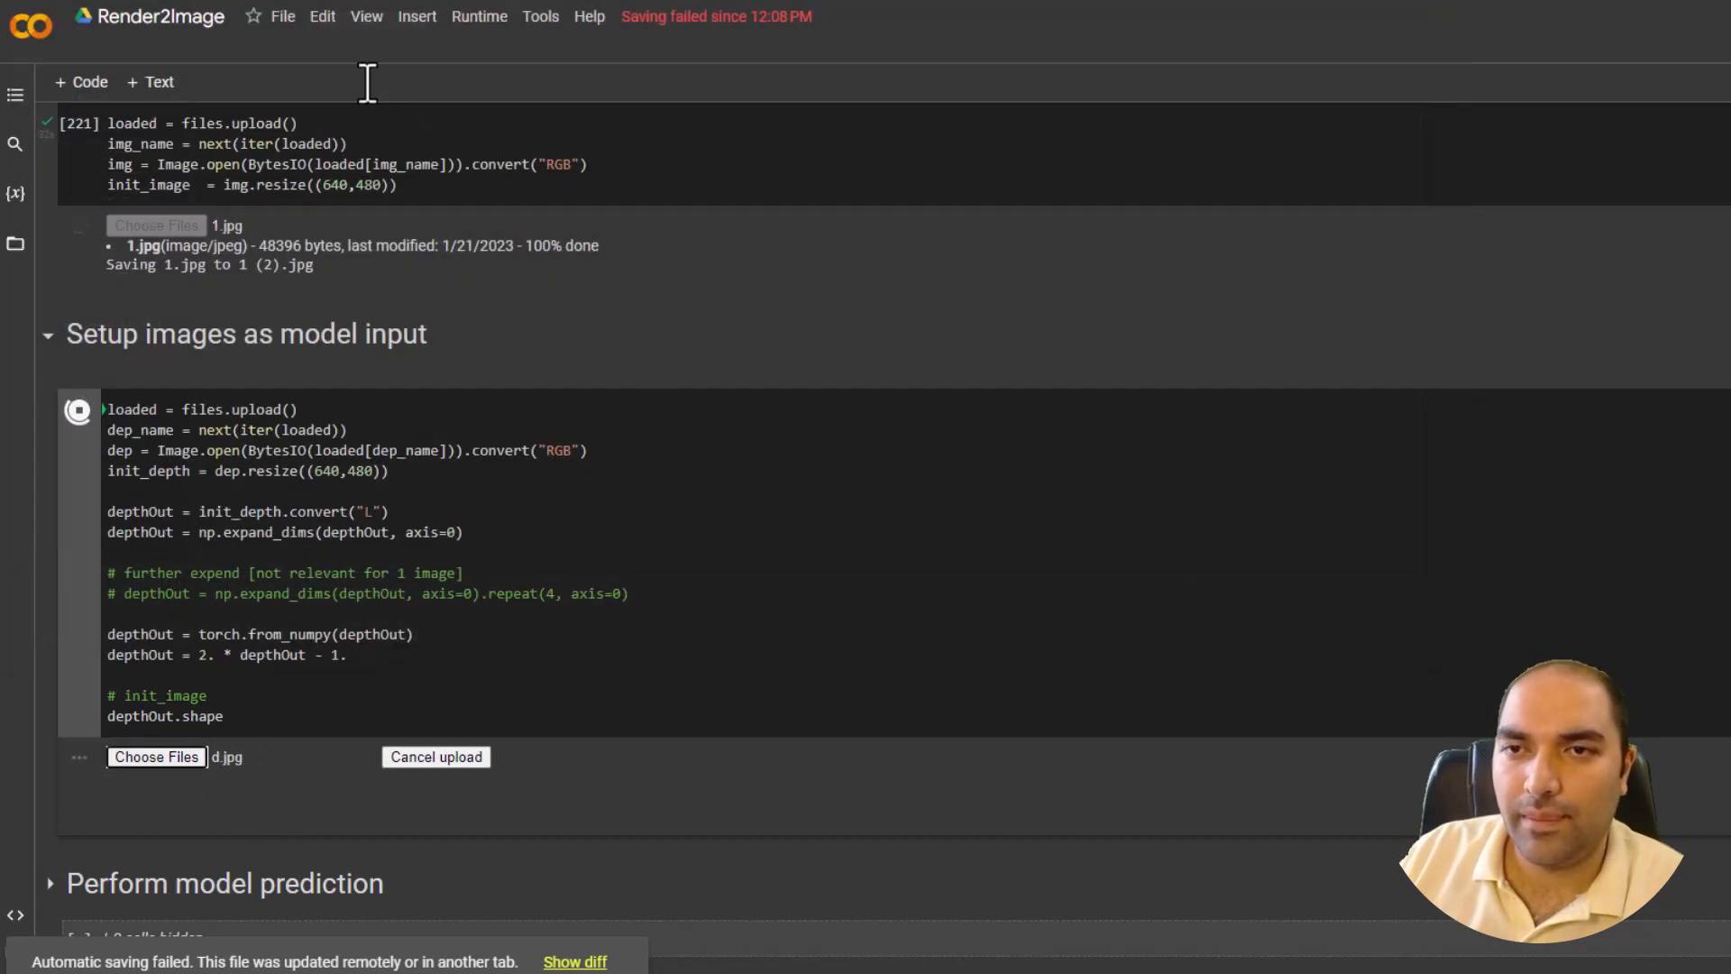
scroll(down, 3)
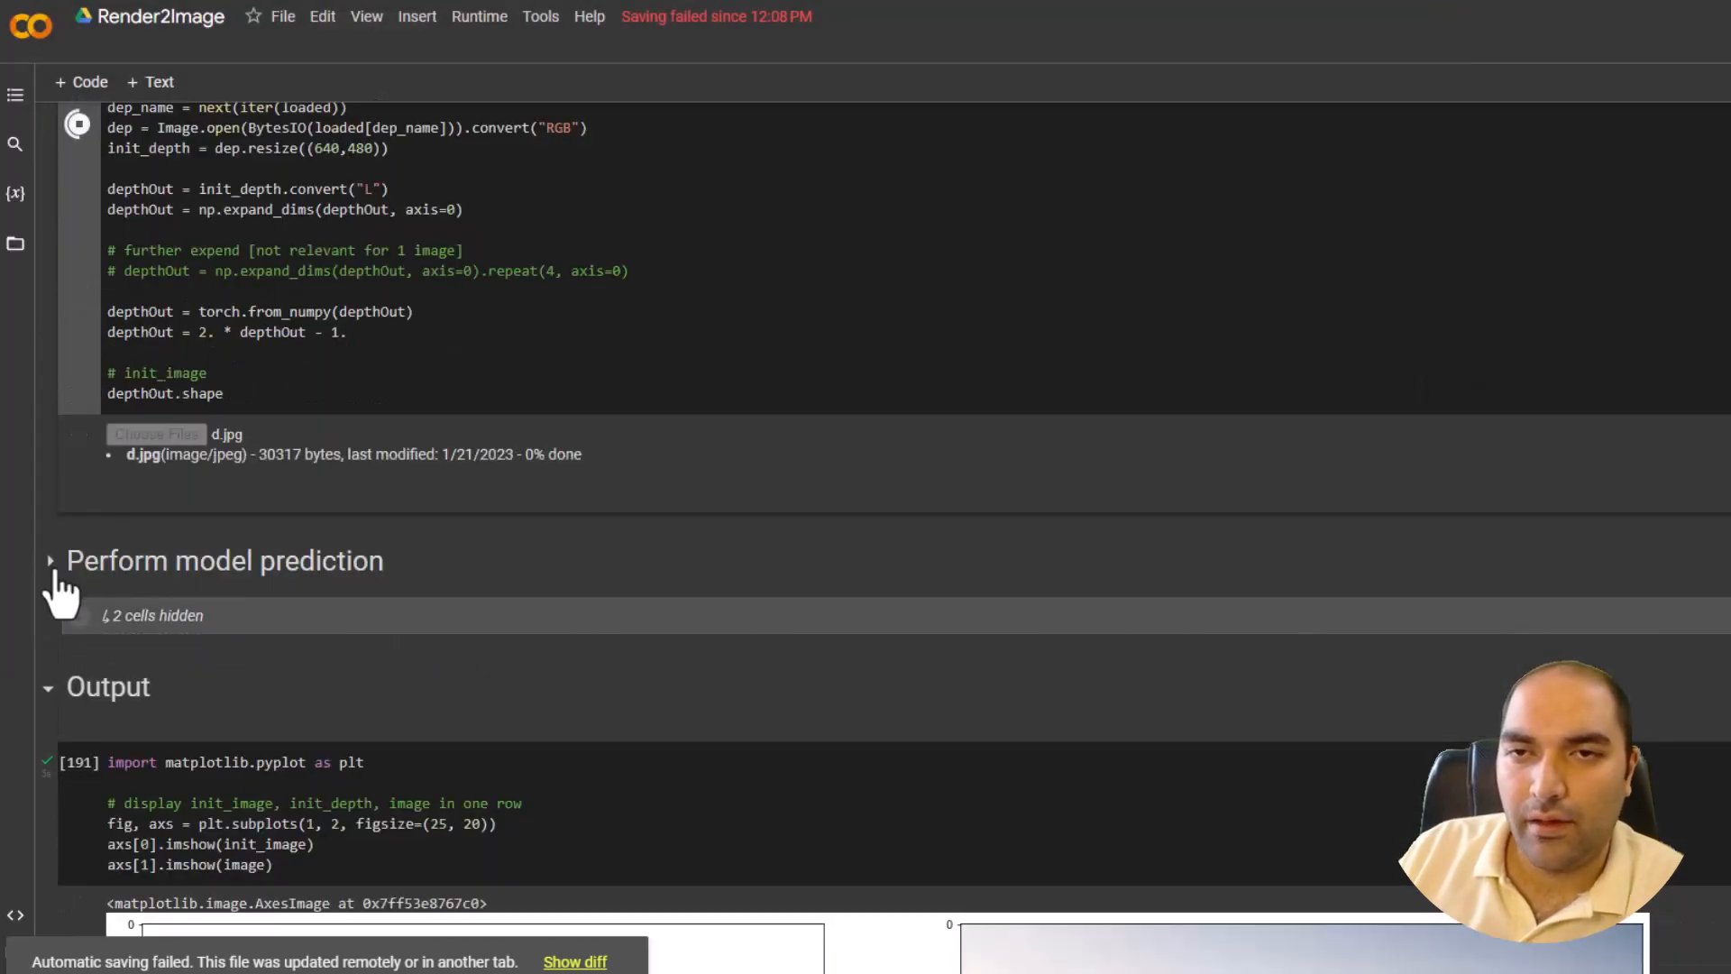
- Run the brick house apartments prompt and start the Stable Diffusion rendering
click(49, 560)
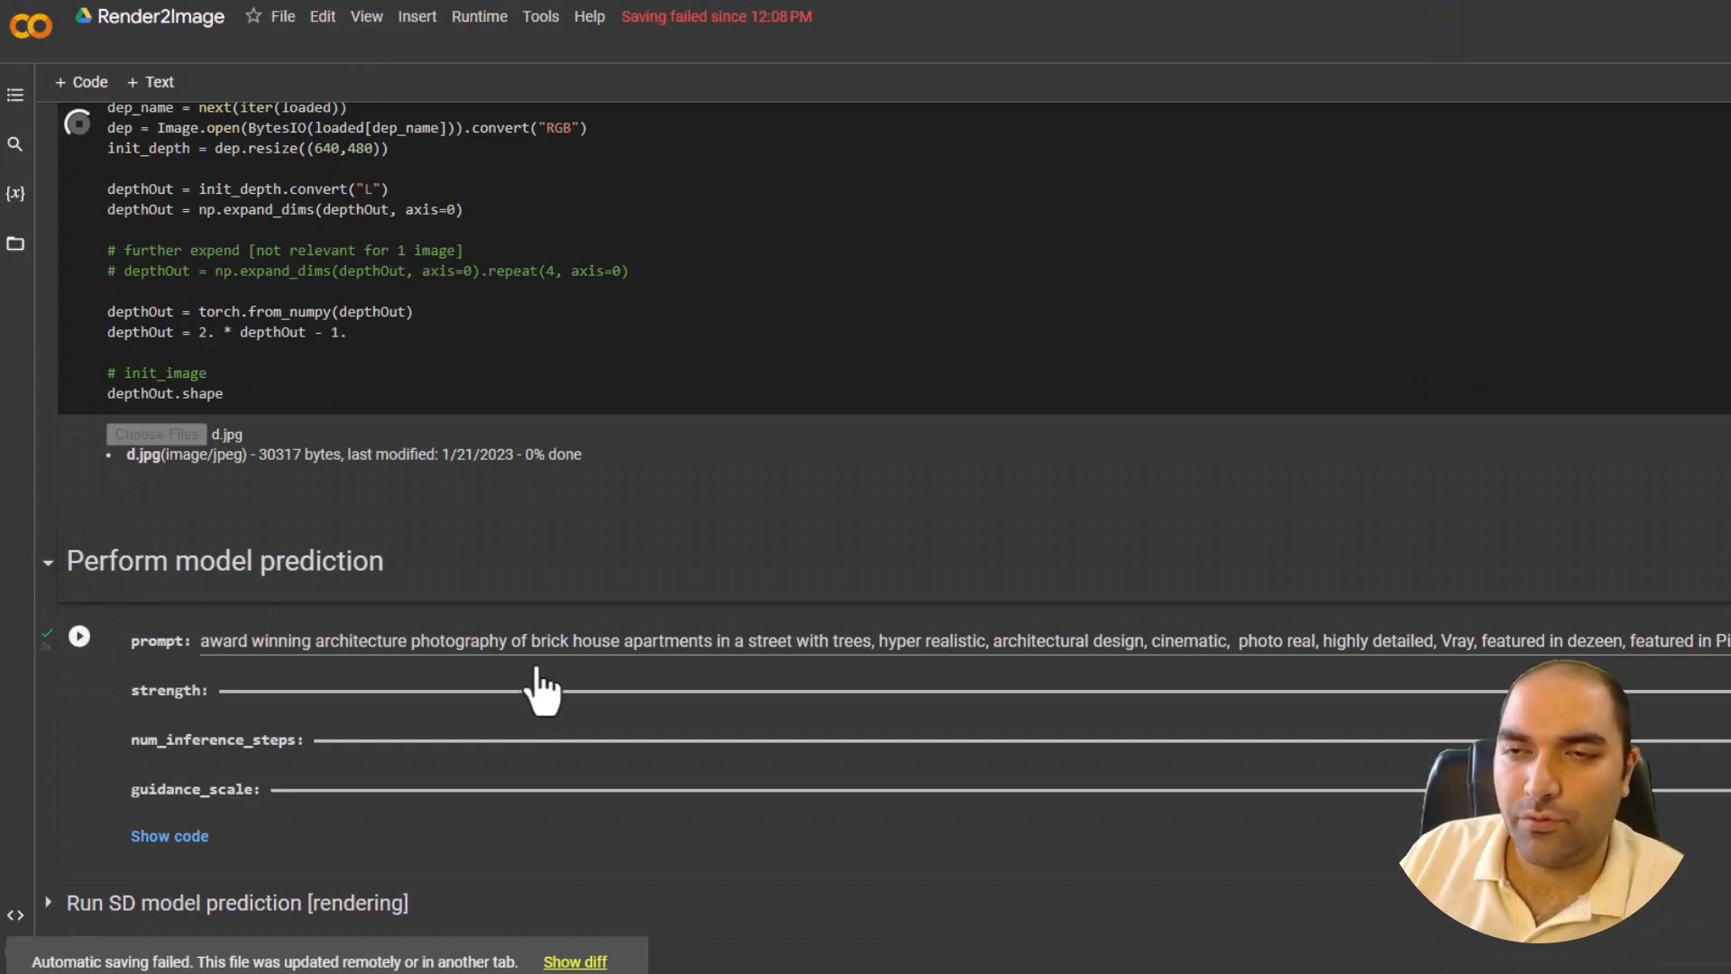
mouse_move(596, 668)
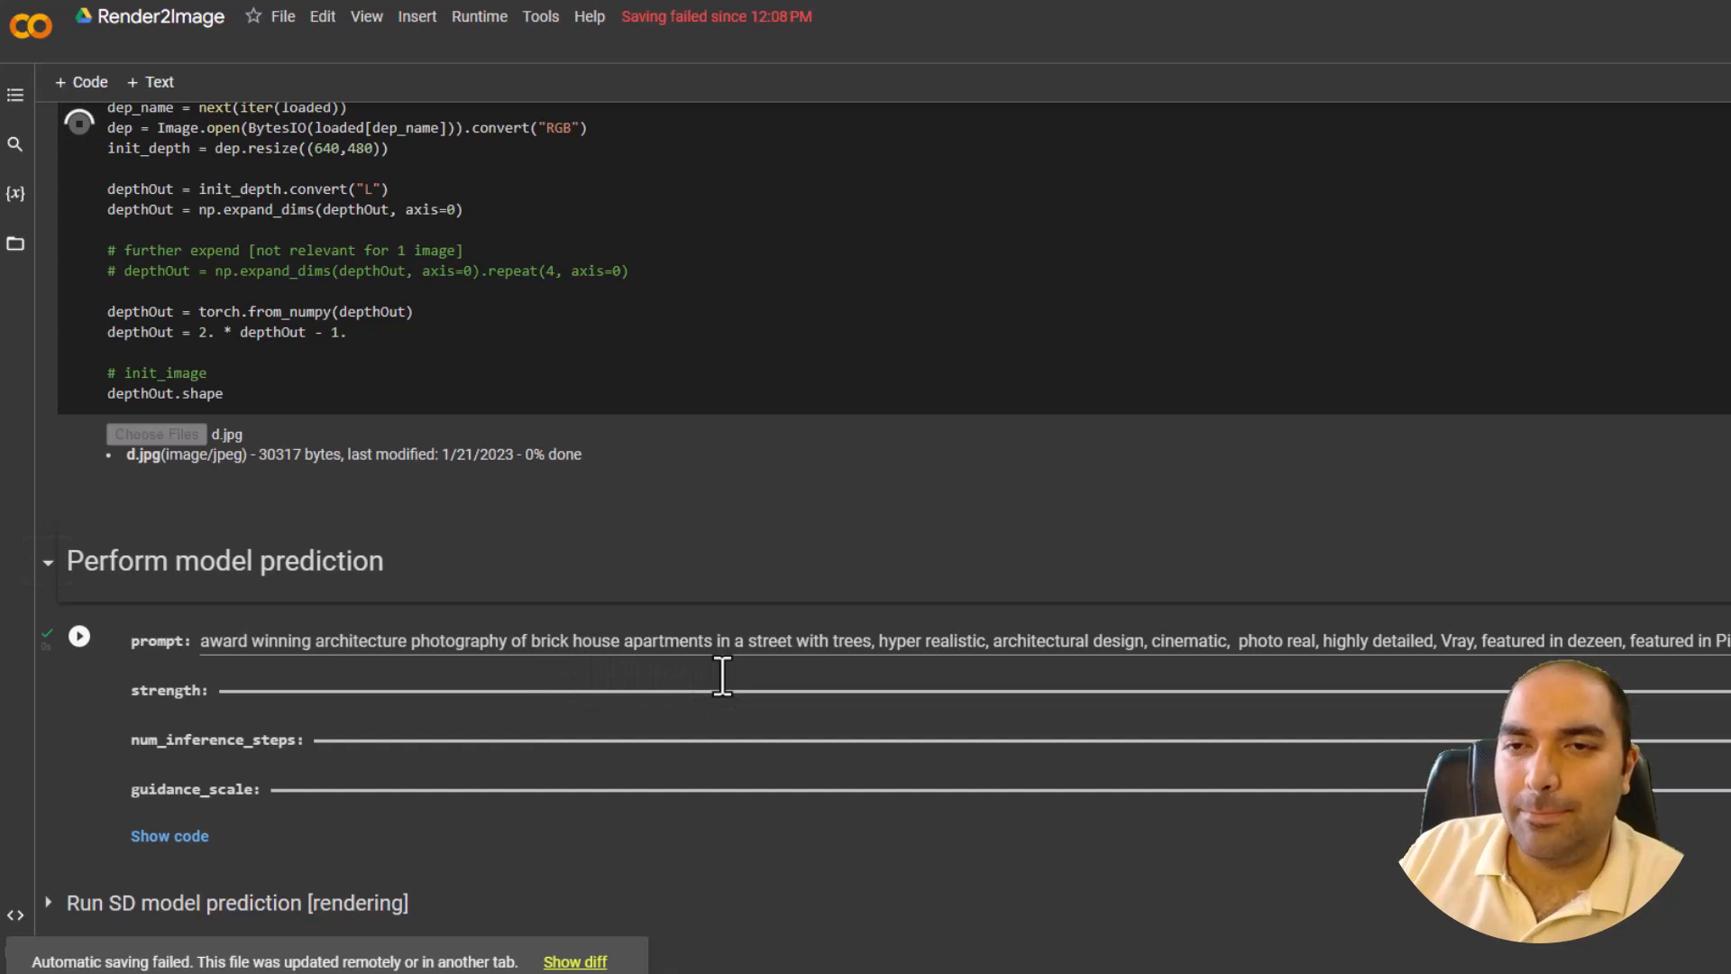
mouse_move(797, 955)
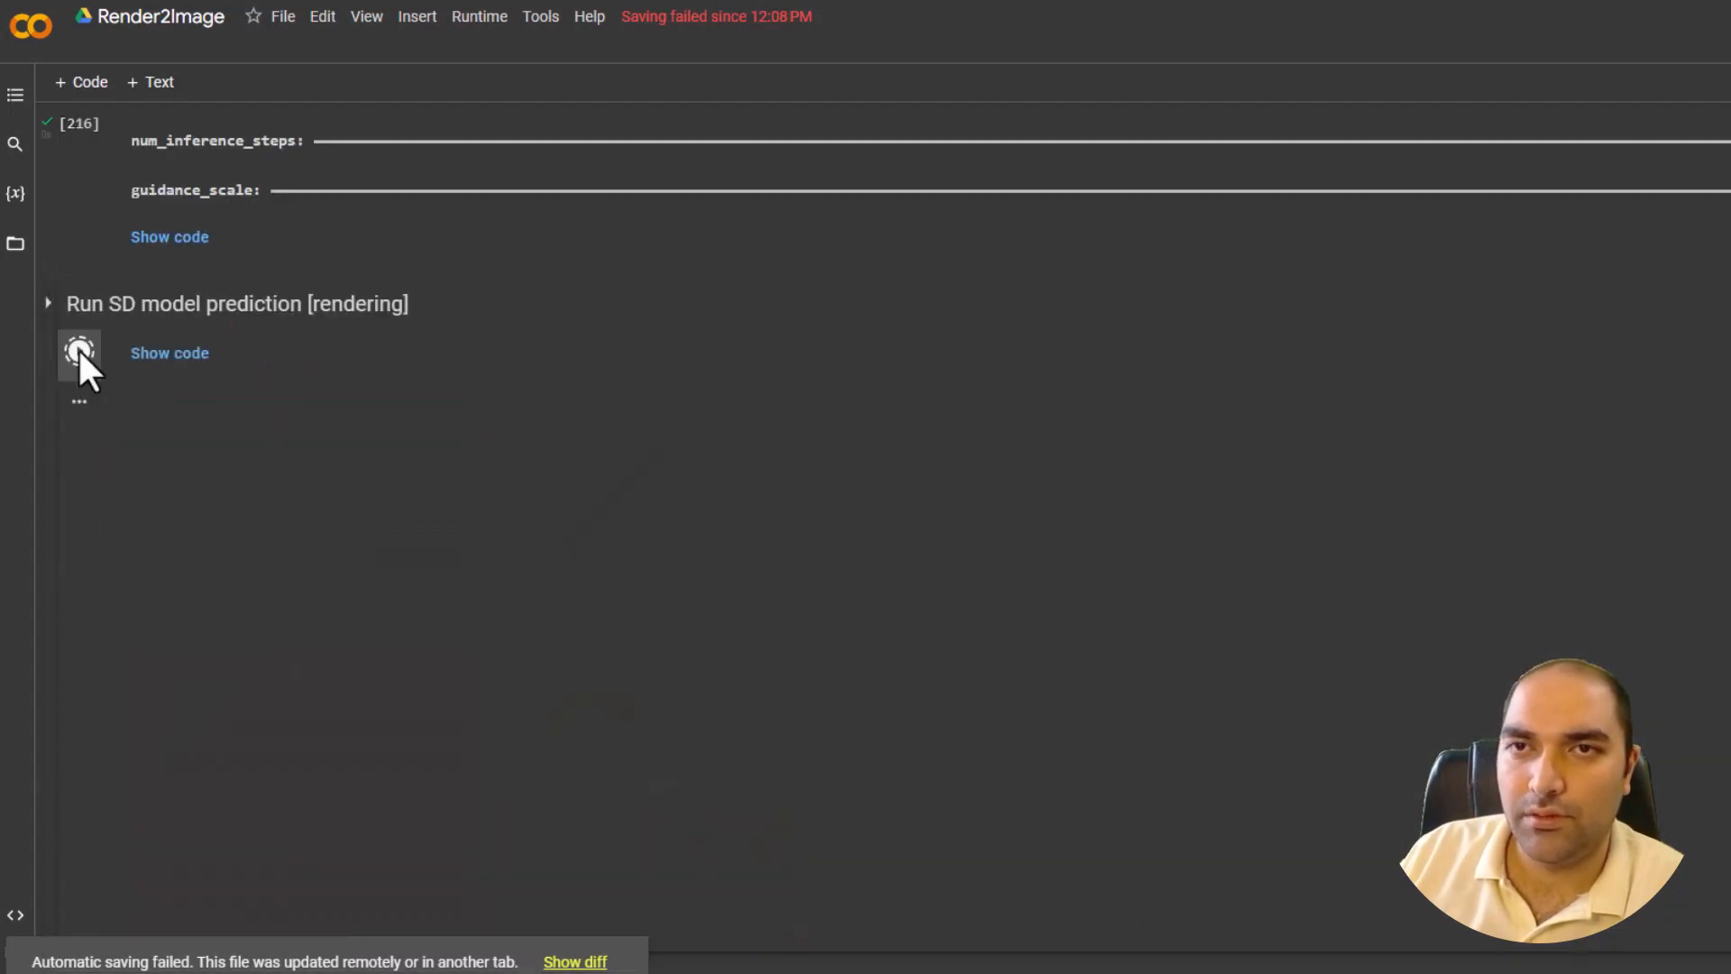
mouse_move(662, 447)
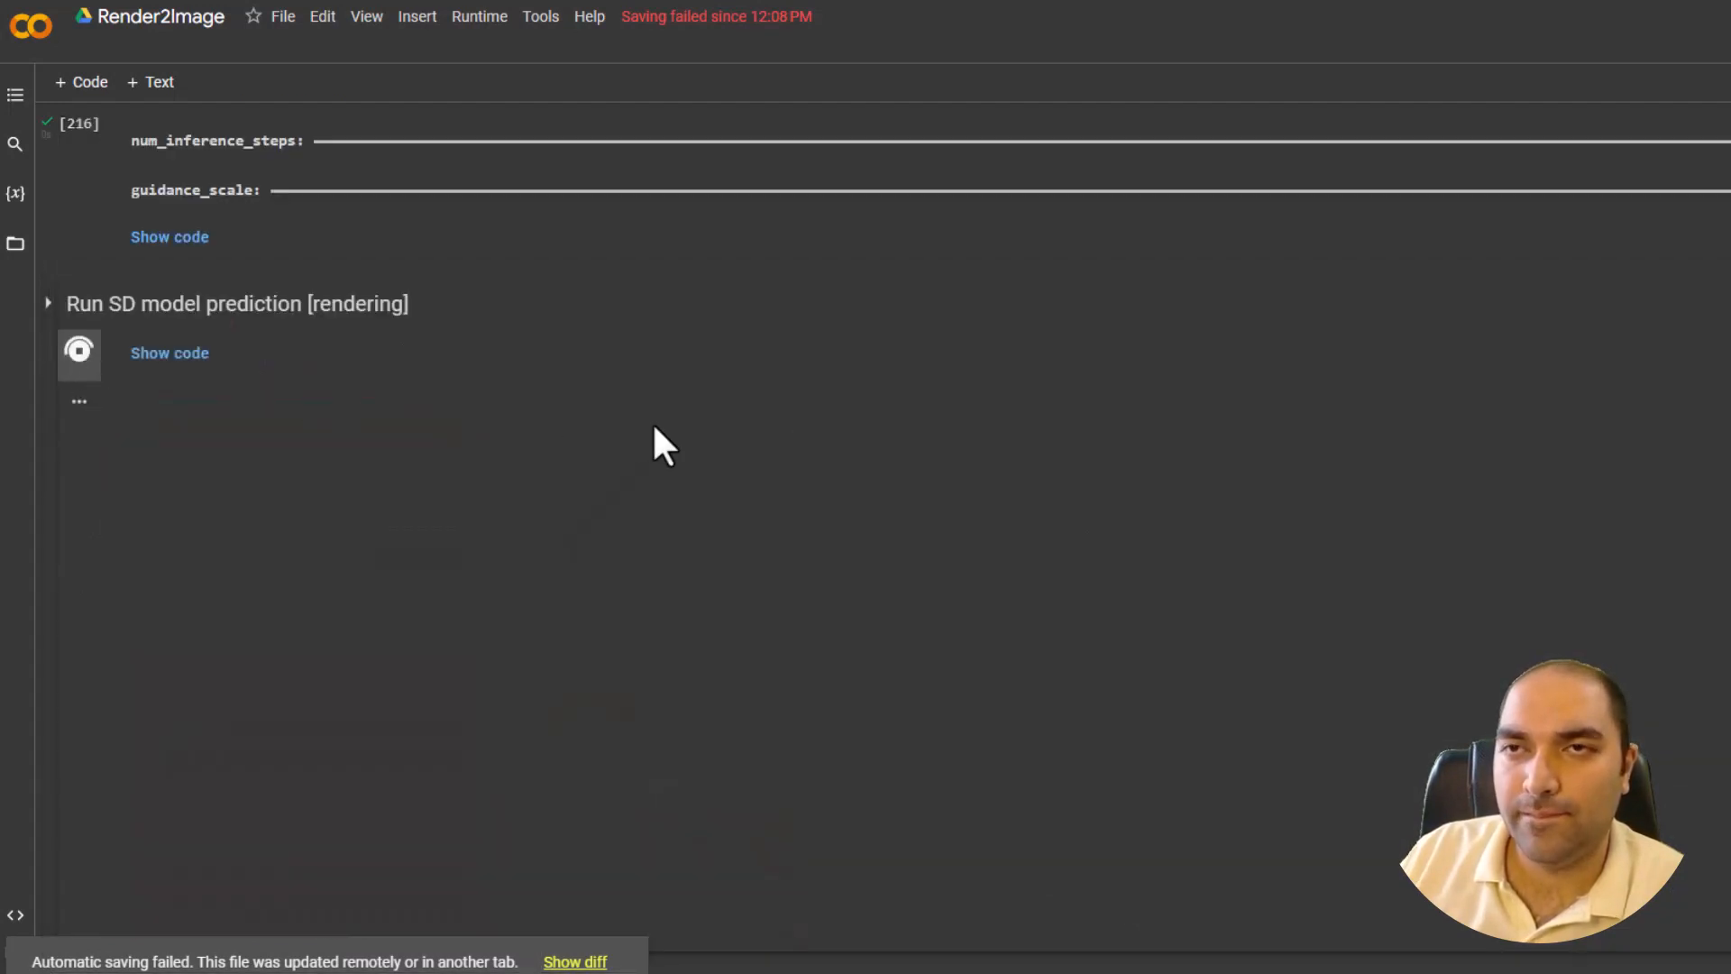
scroll(up, 3)
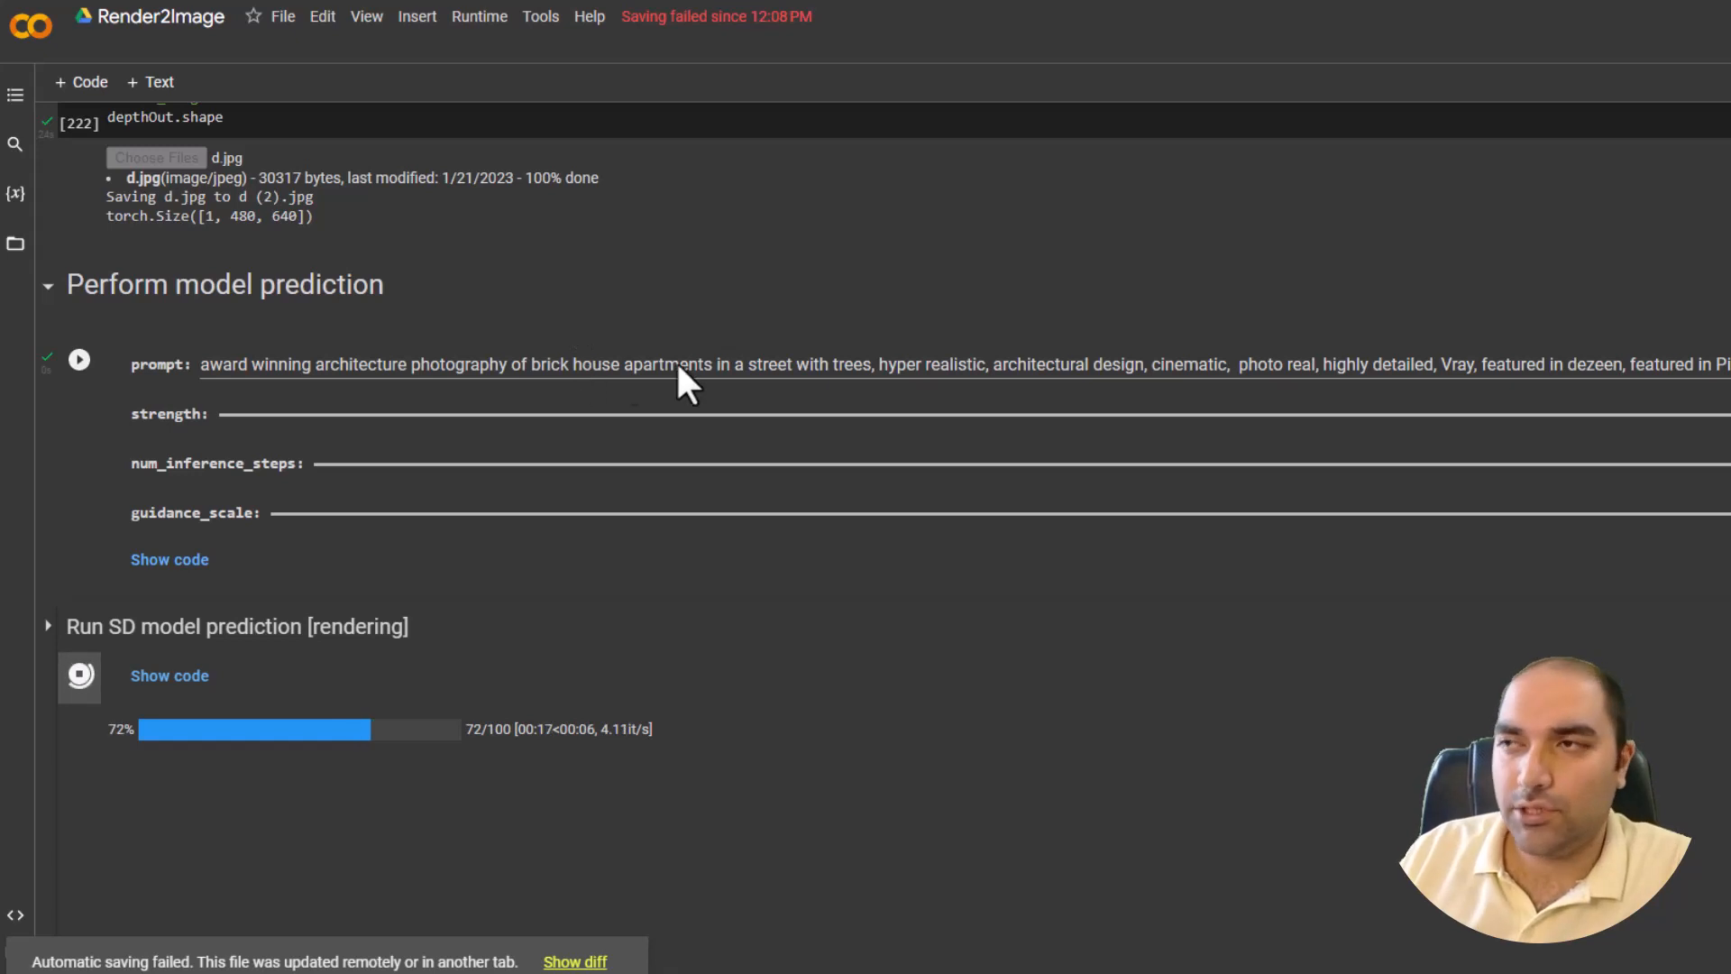
mouse_move(1231, 375)
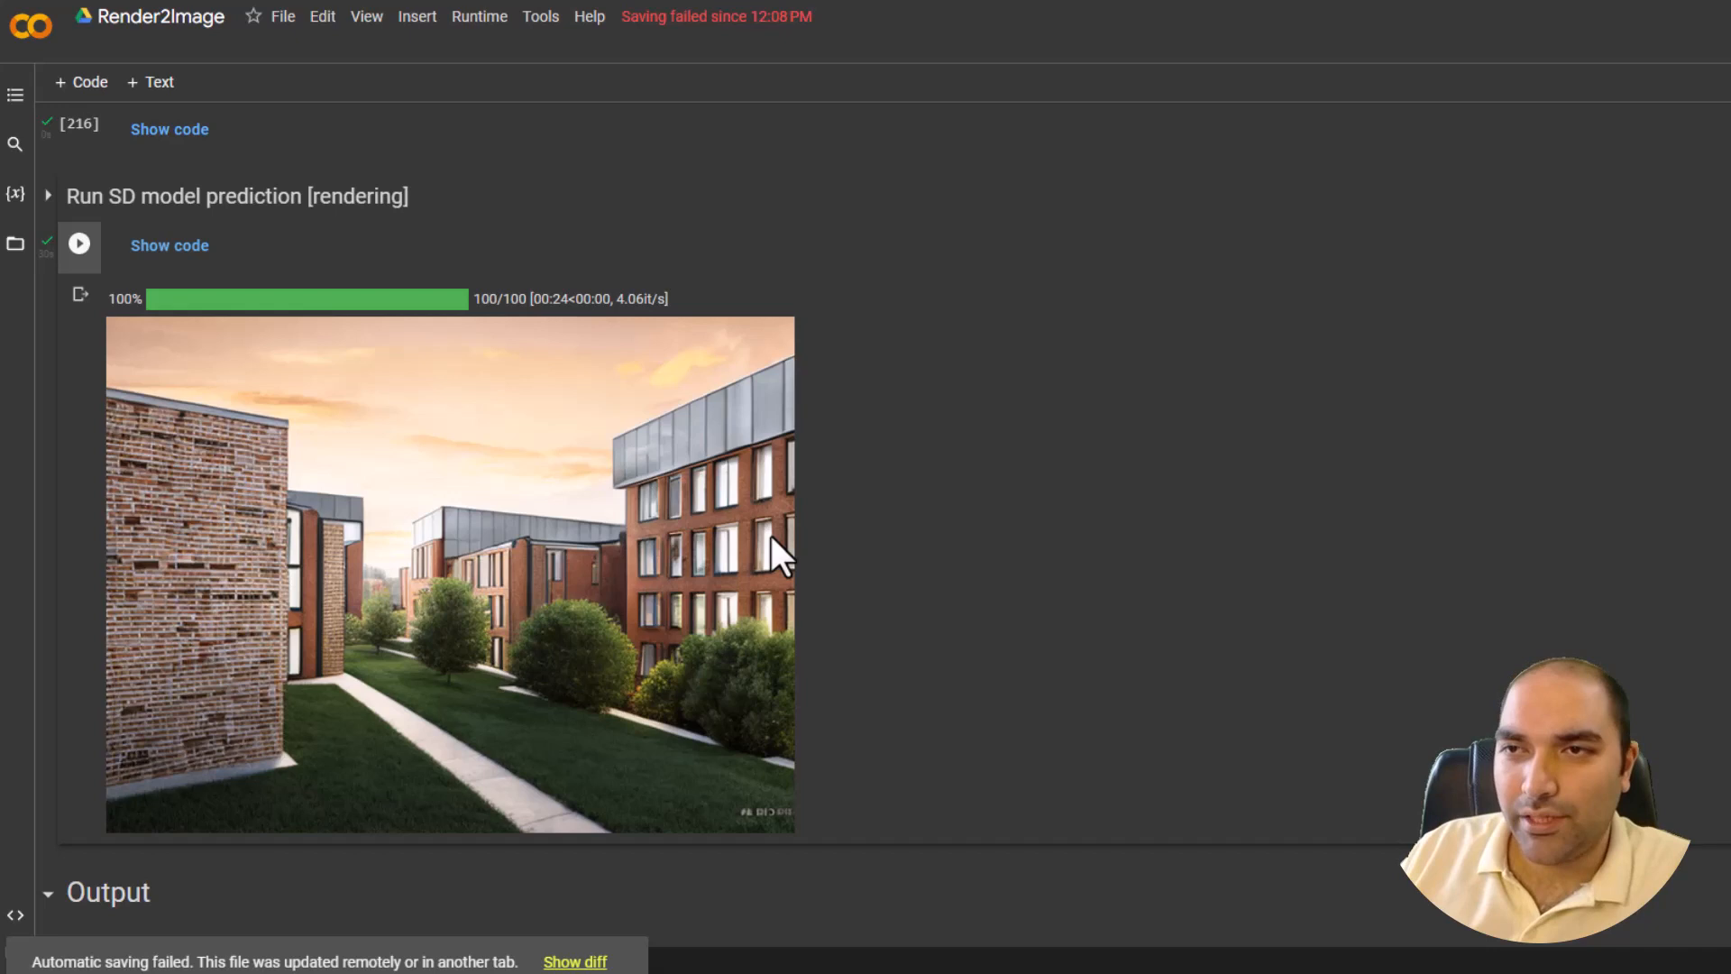
mouse_move(640, 641)
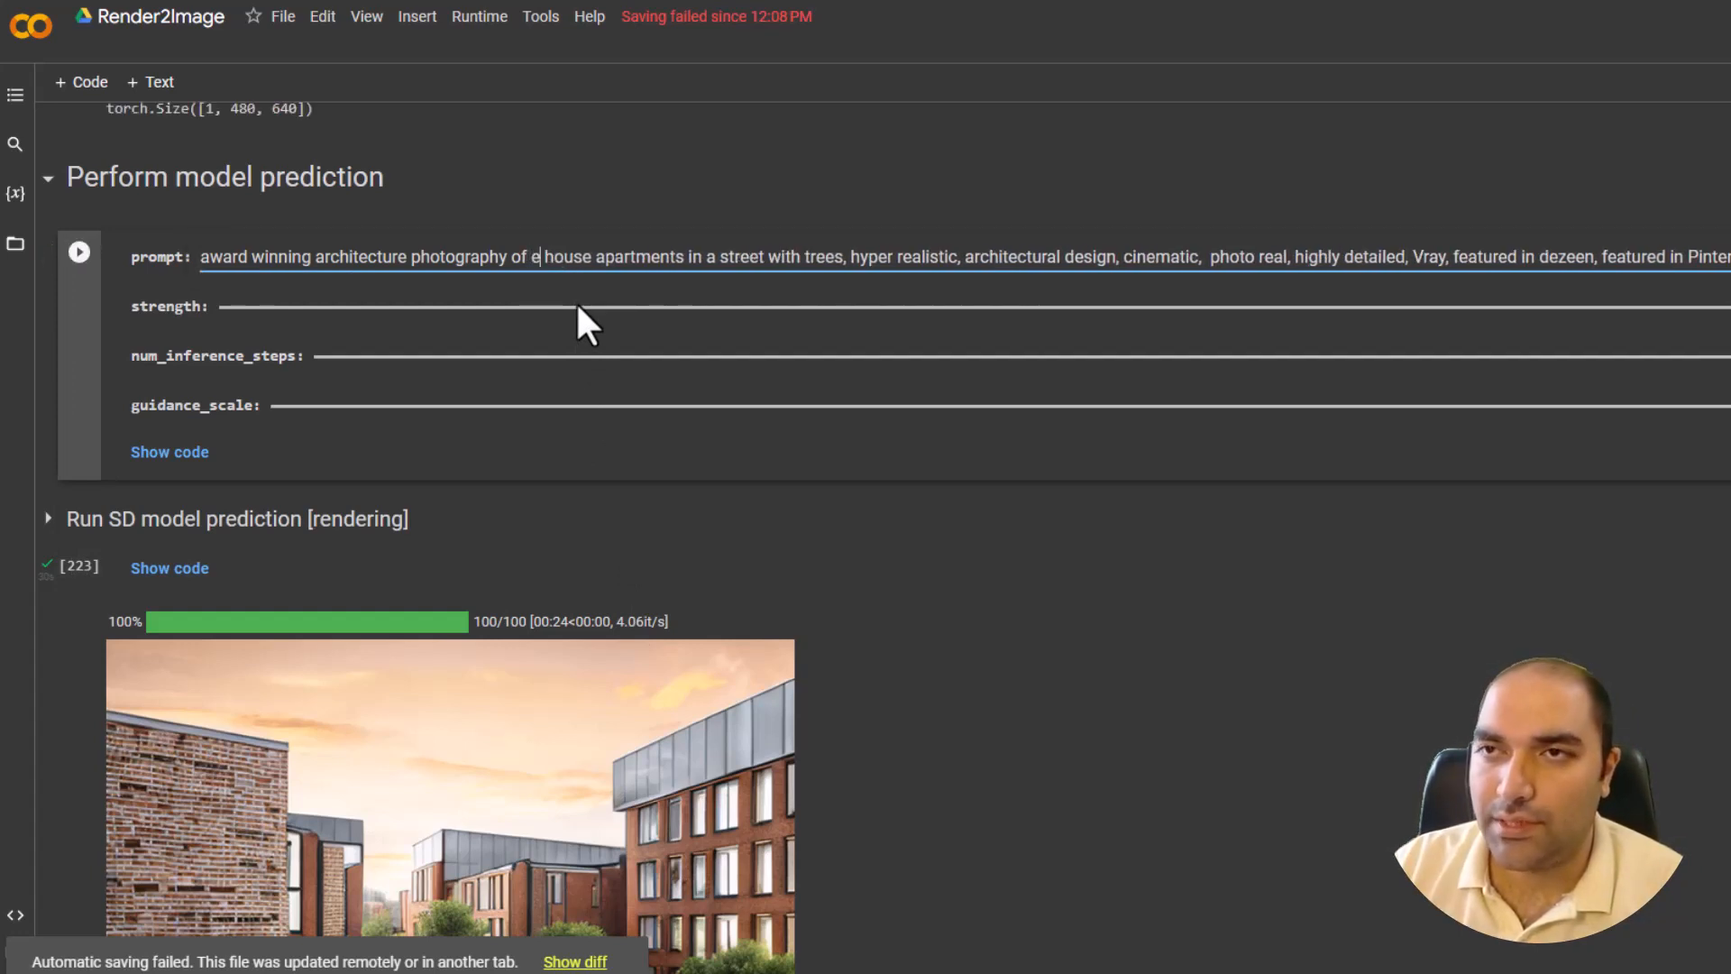
- Change the prompt subject to 'stone villas' and re-render the street image
text(stor)
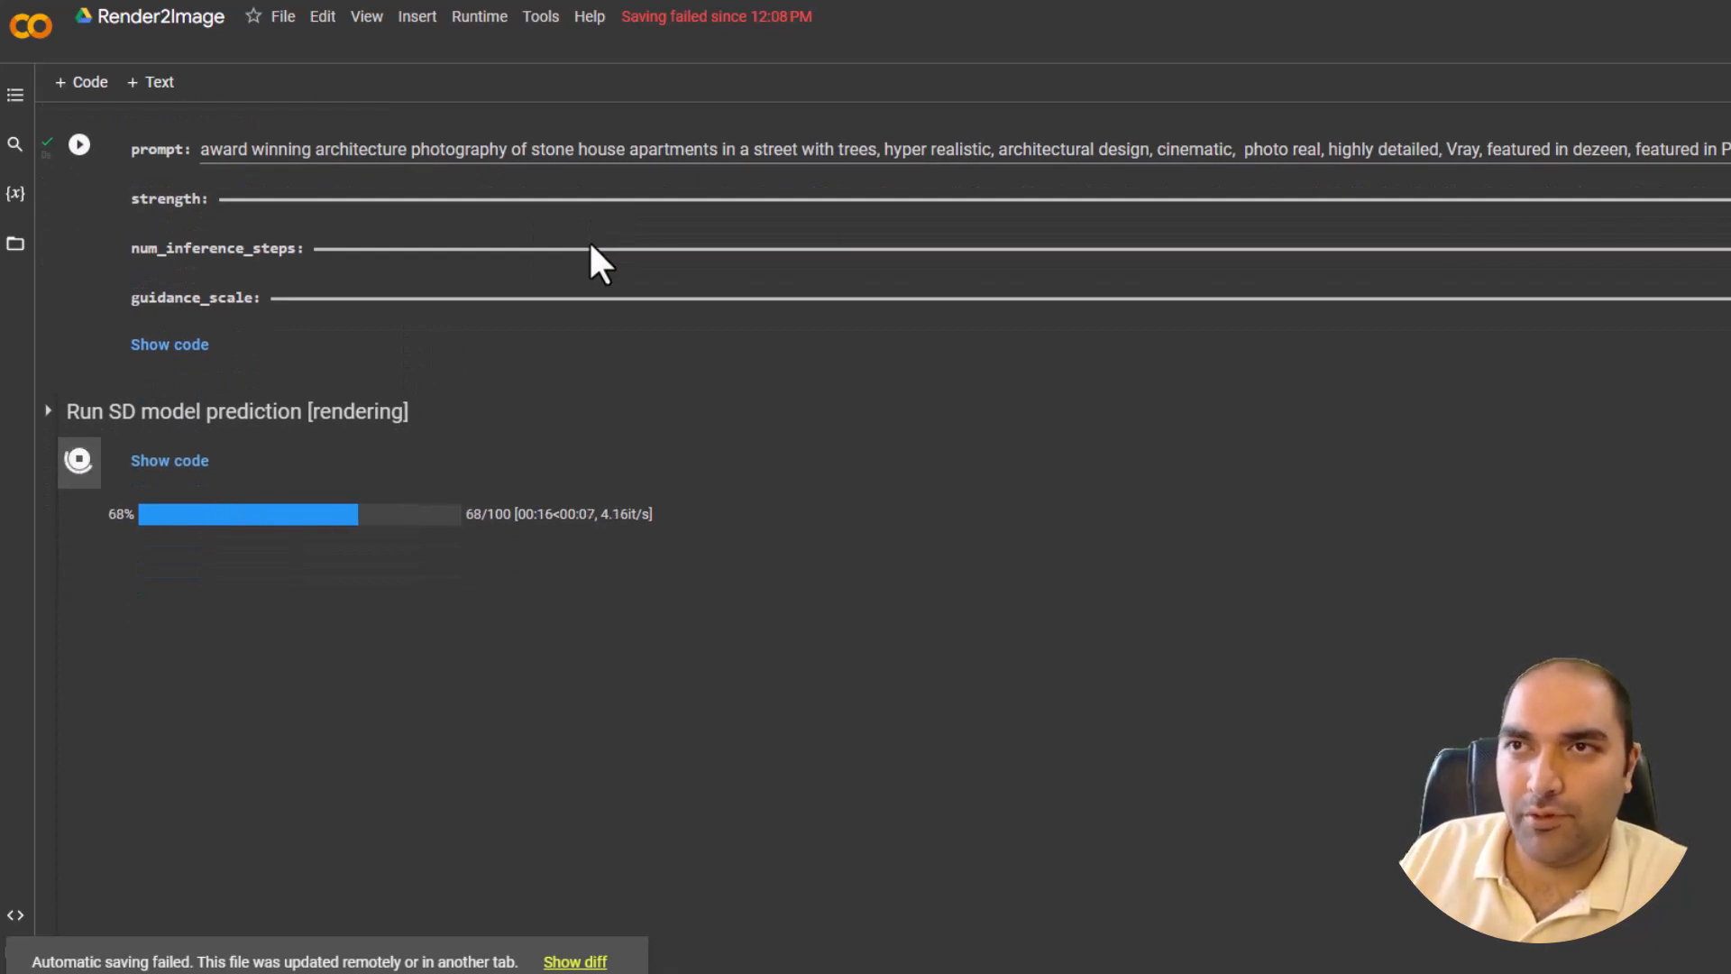
mouse_move(629, 339)
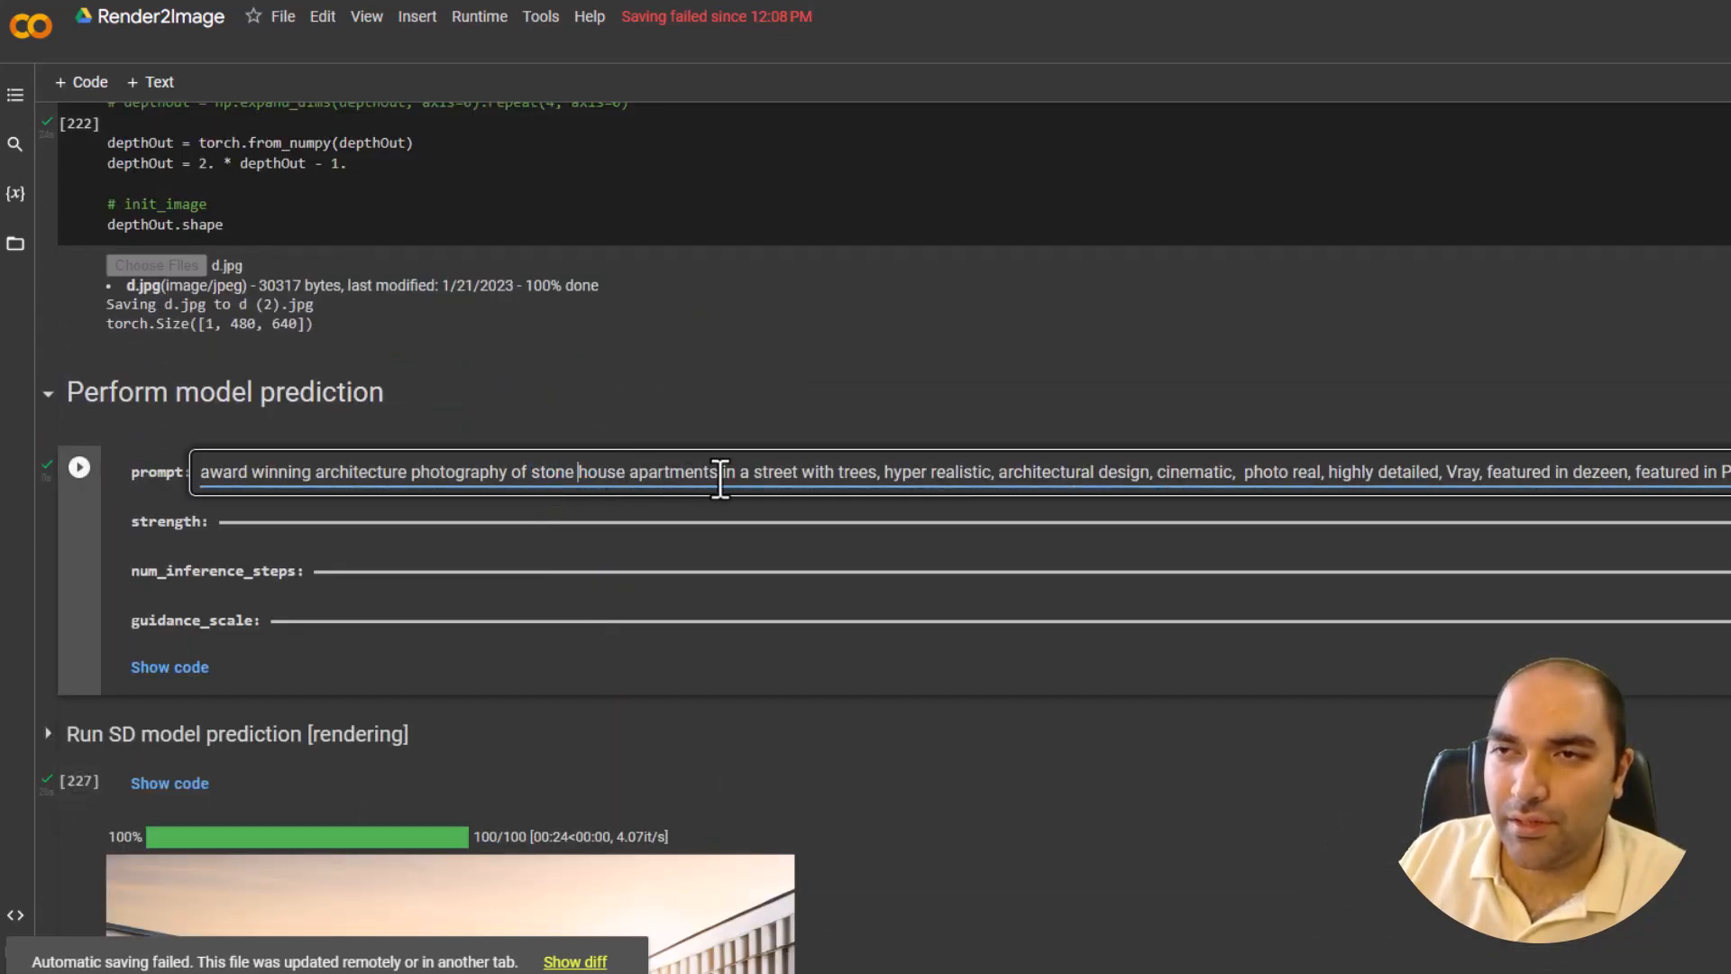
key(Backspace)
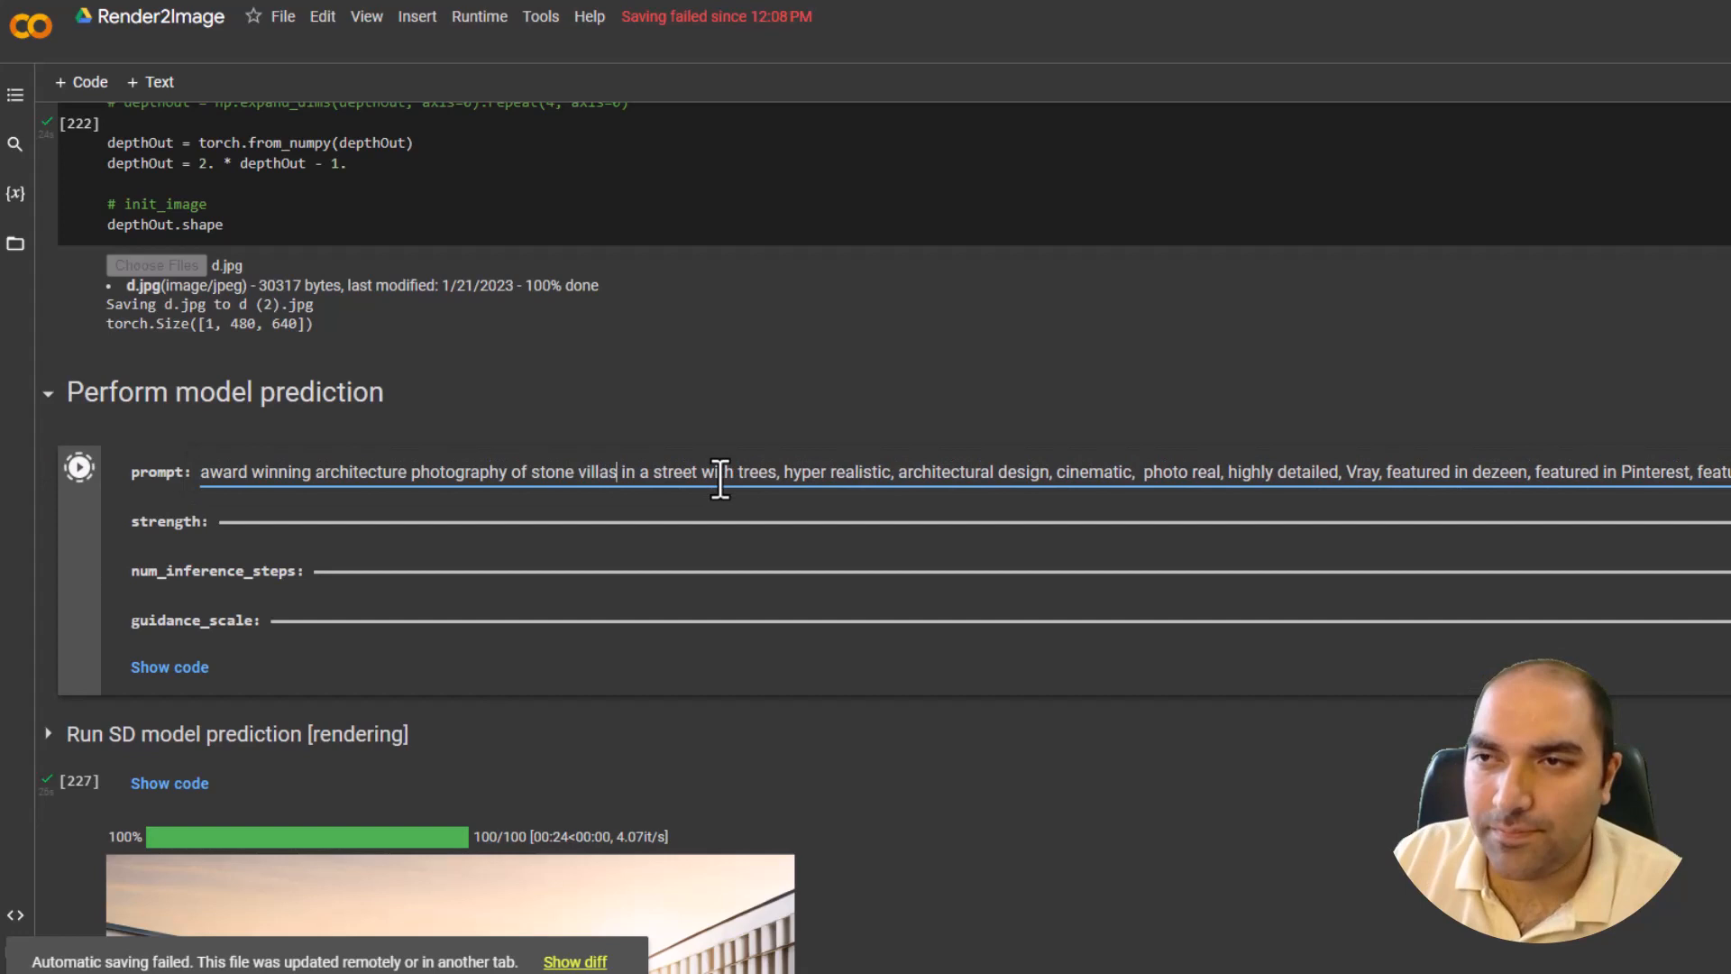
scroll(down, 3)
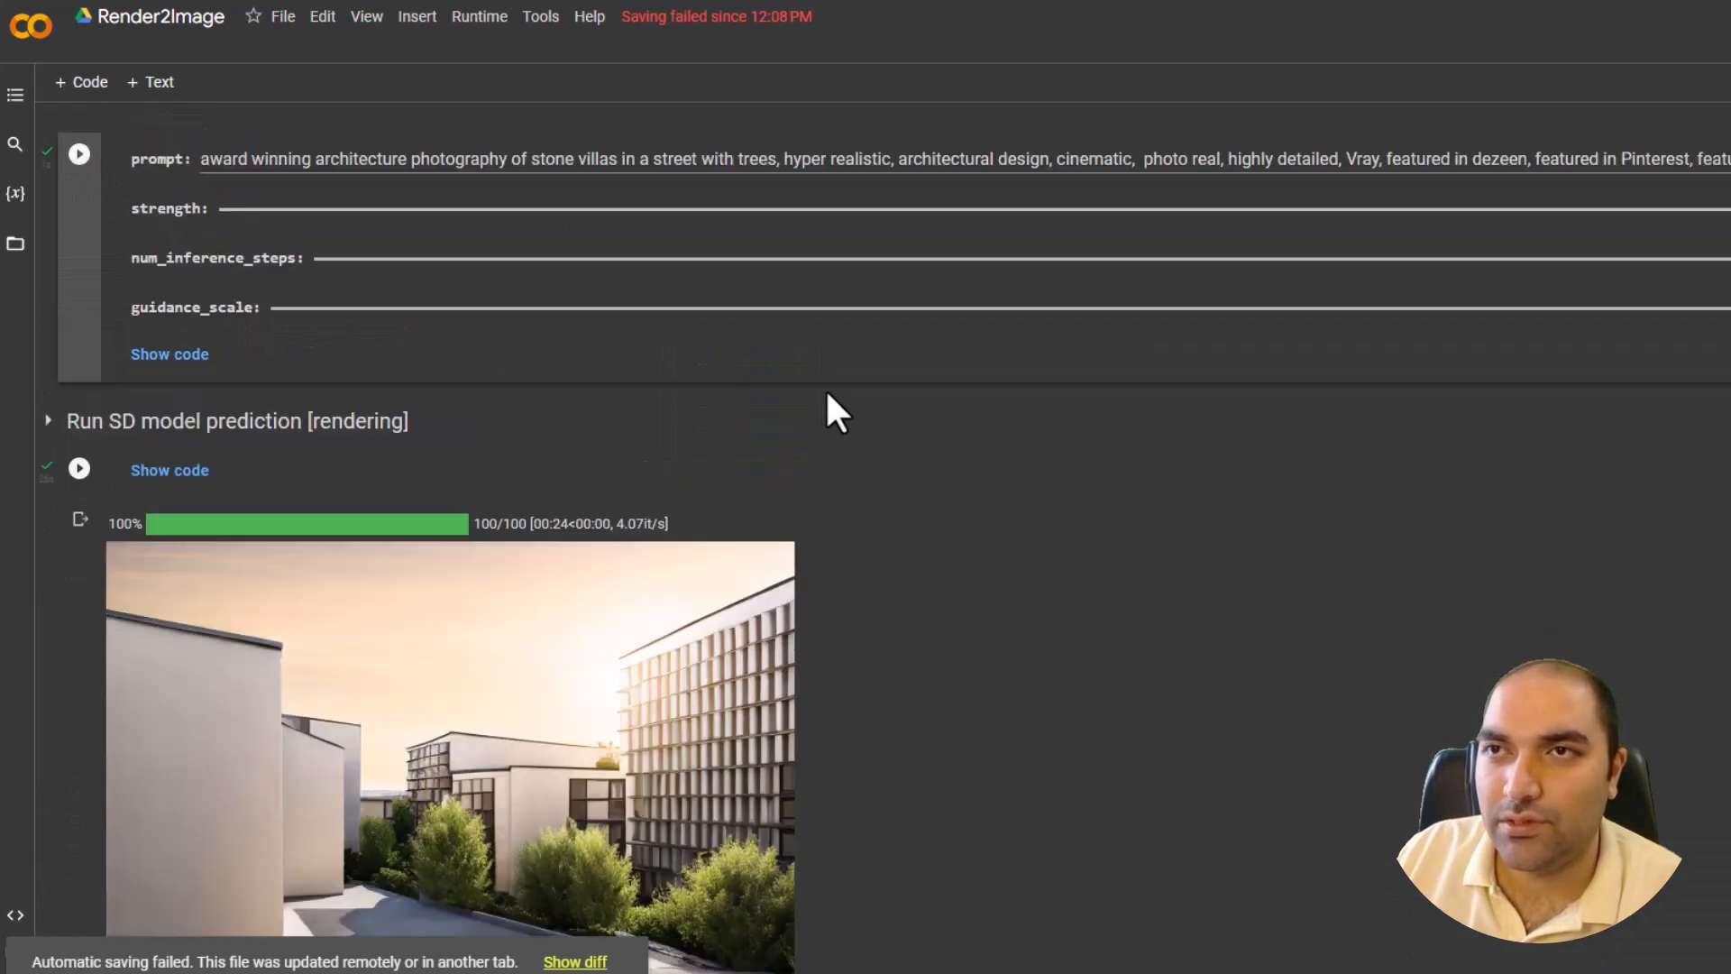
scroll(up, 3)
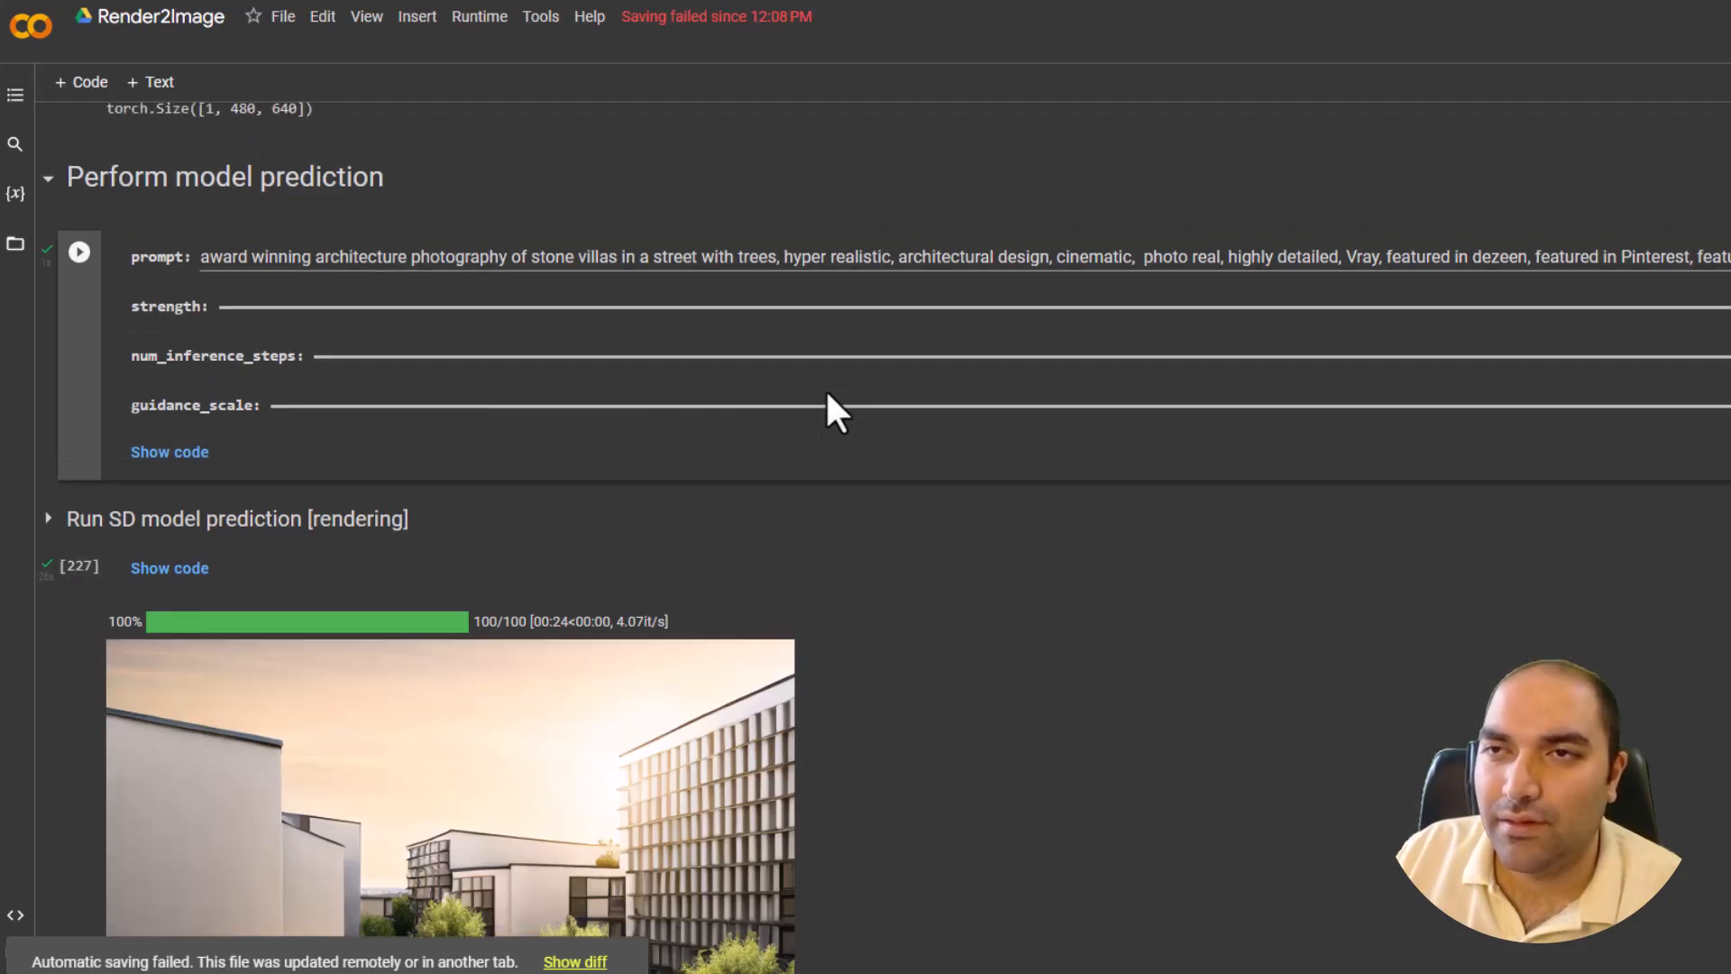
scroll(down, 3)
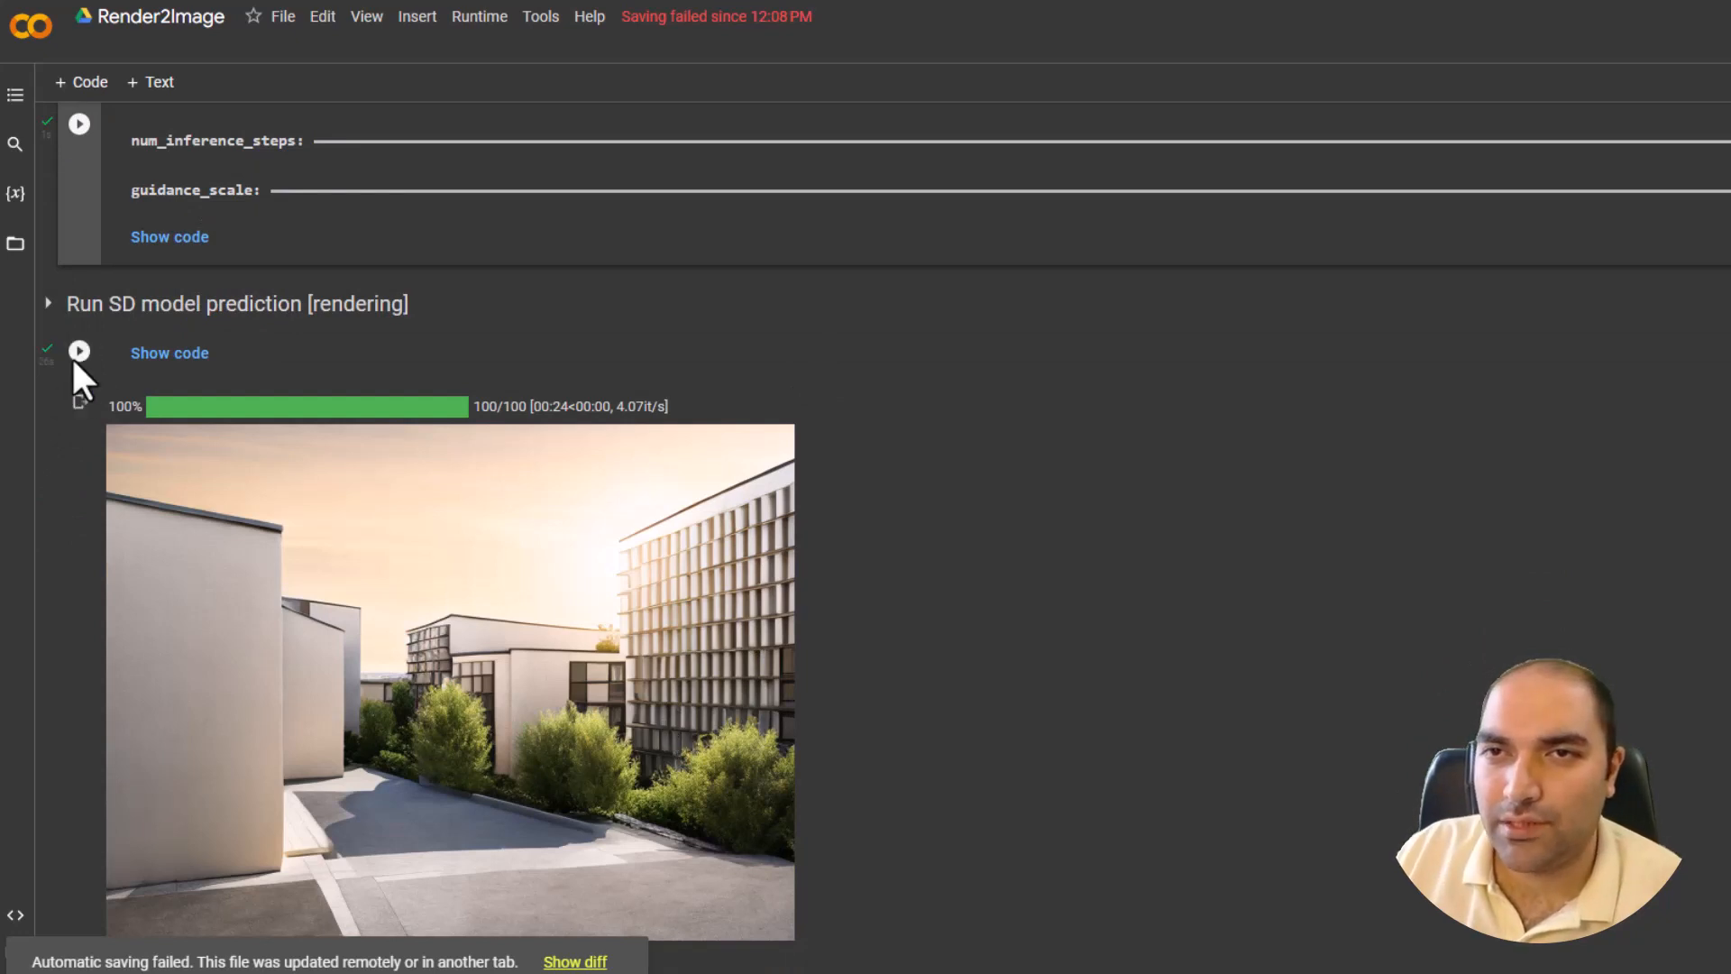
click(78, 351)
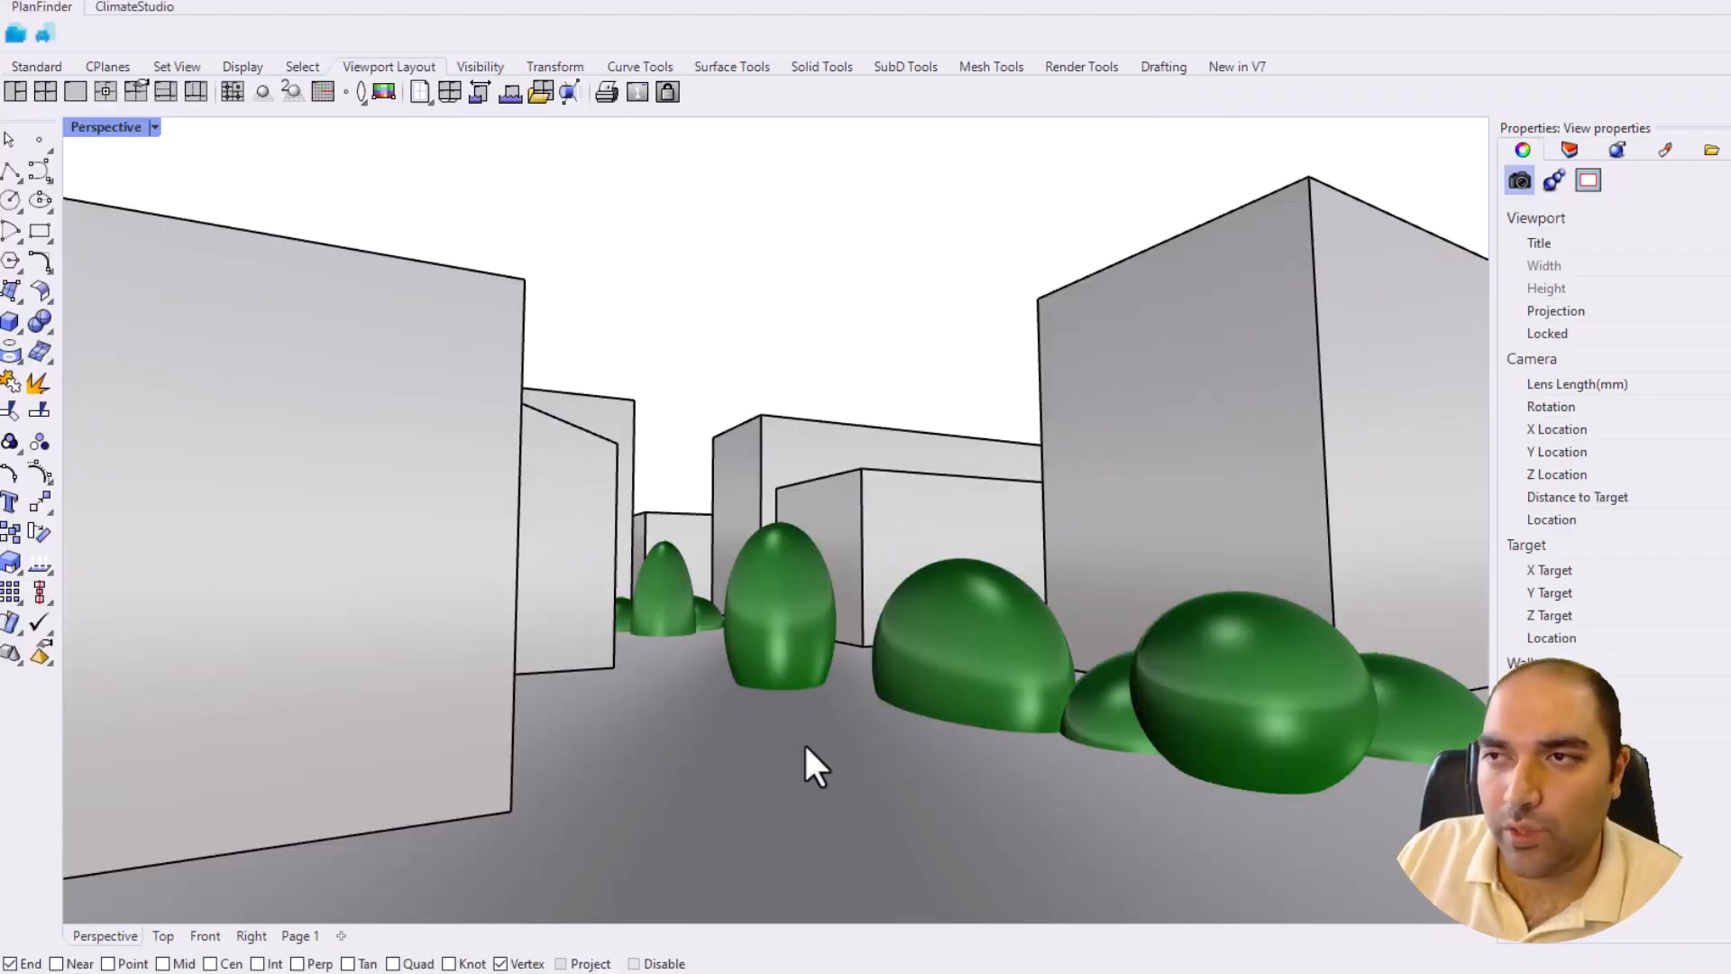
mouse_move(663, 481)
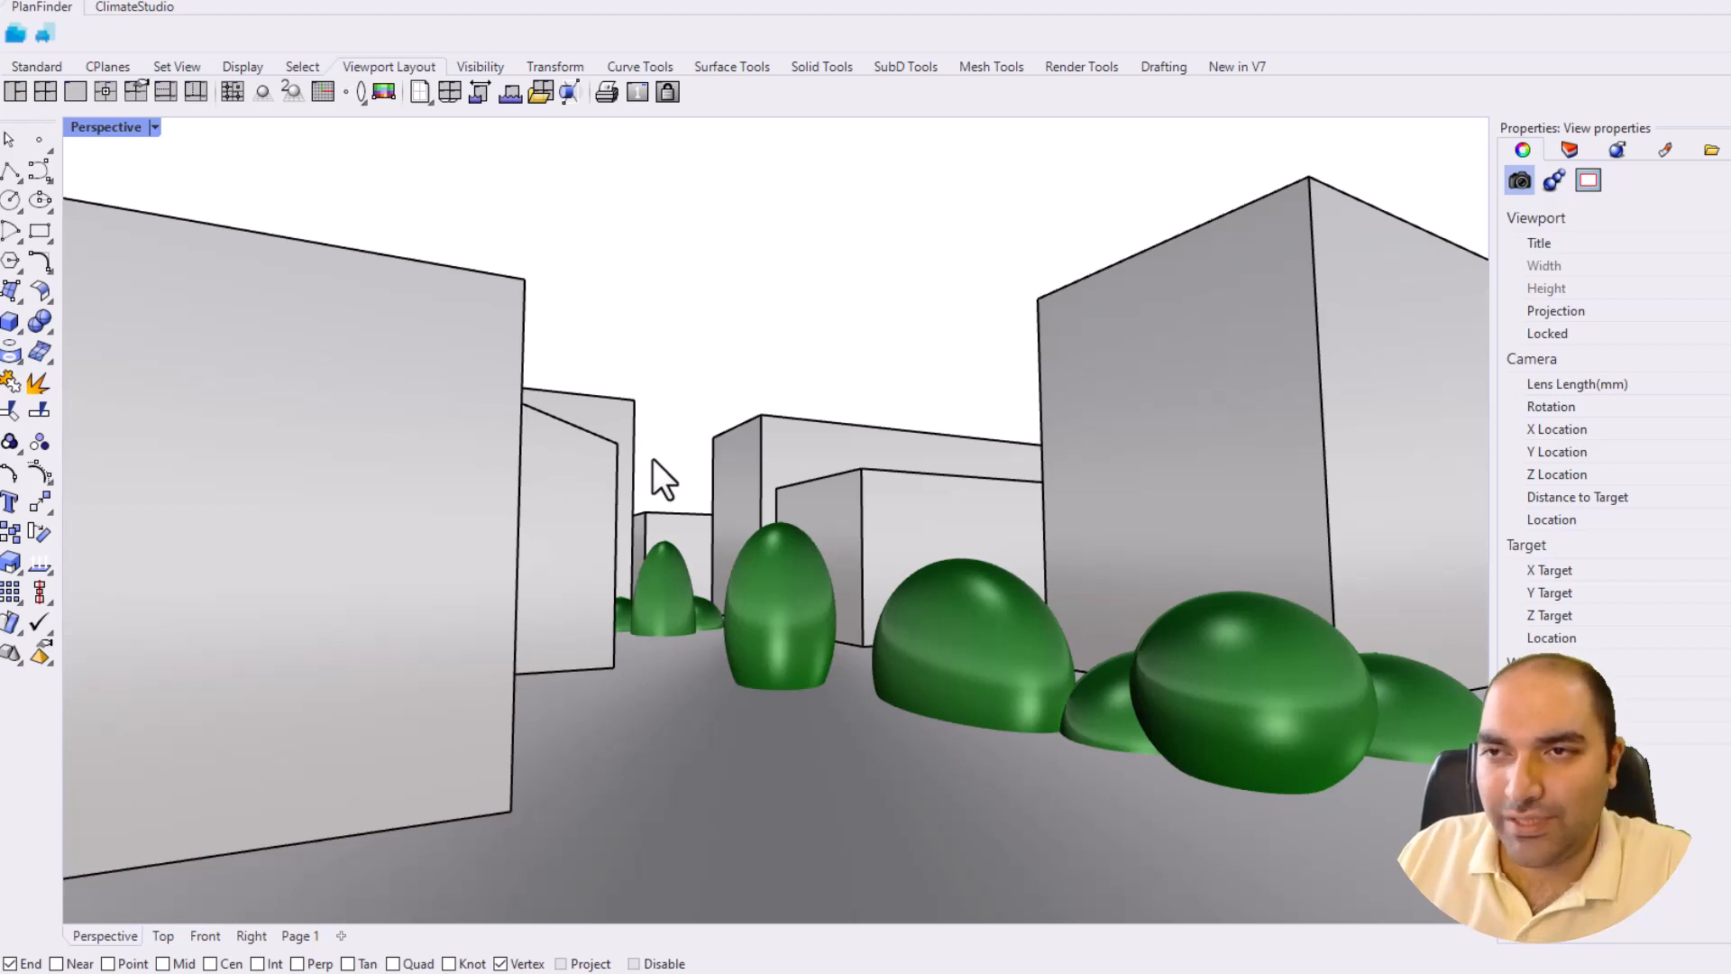
mouse_move(1087, 434)
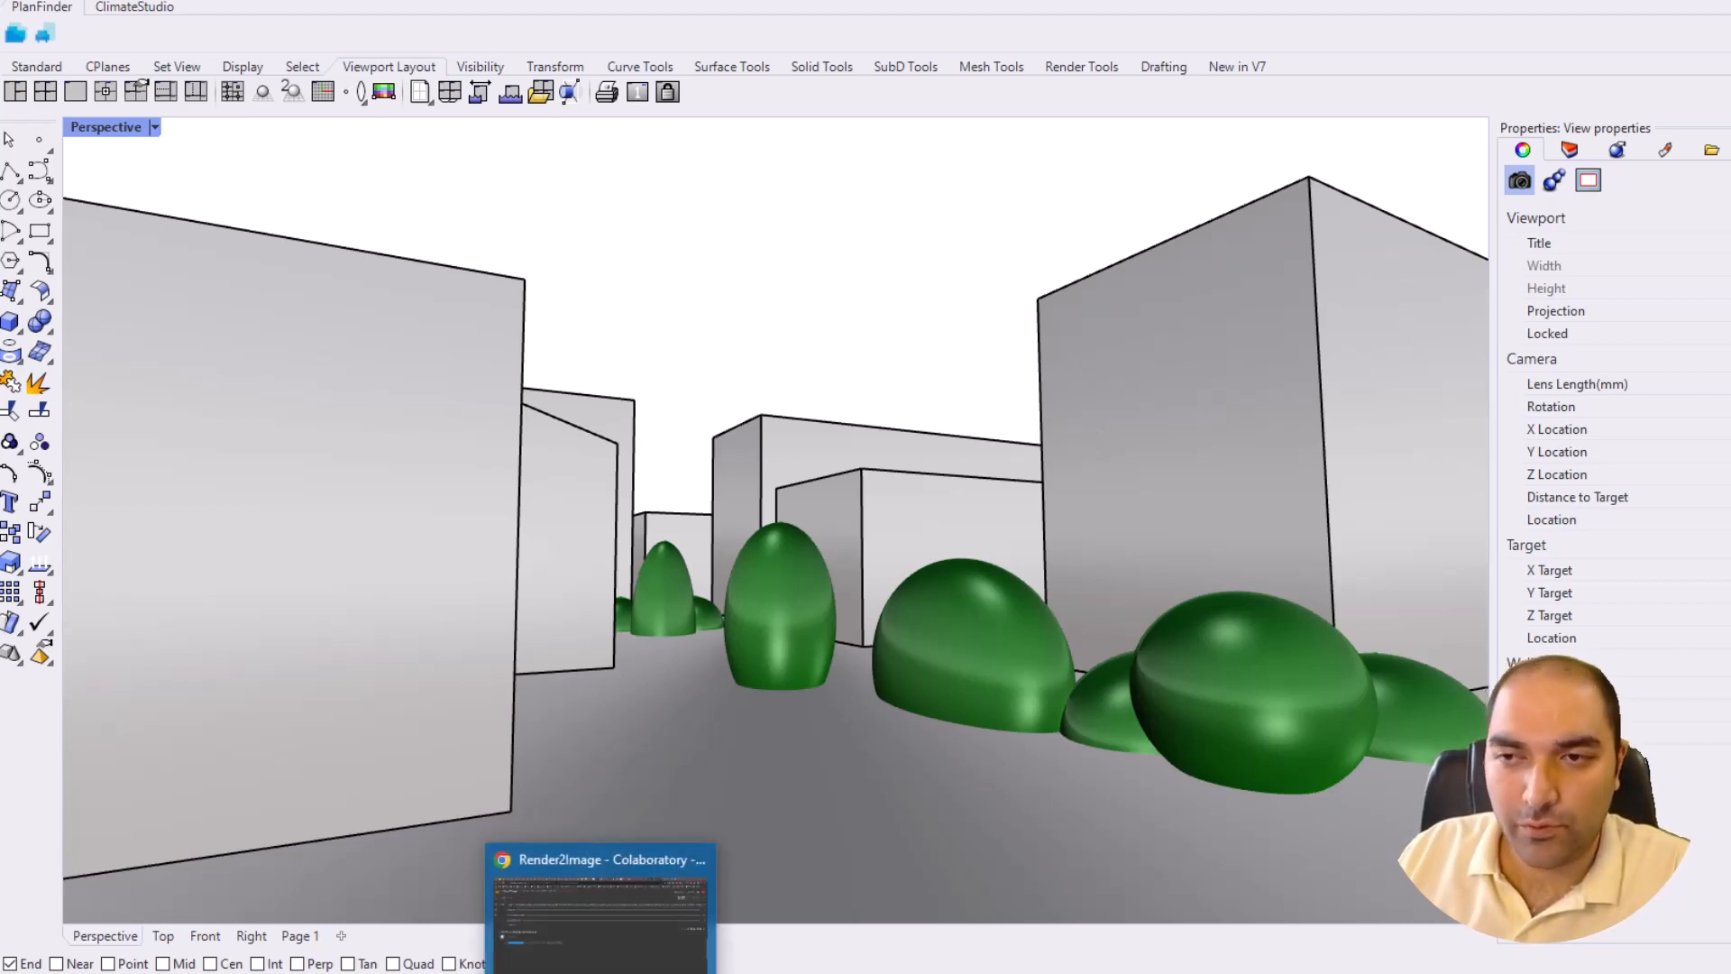
- Switch from the Rhino shaded street view back to the Colab notebook
click(600, 905)
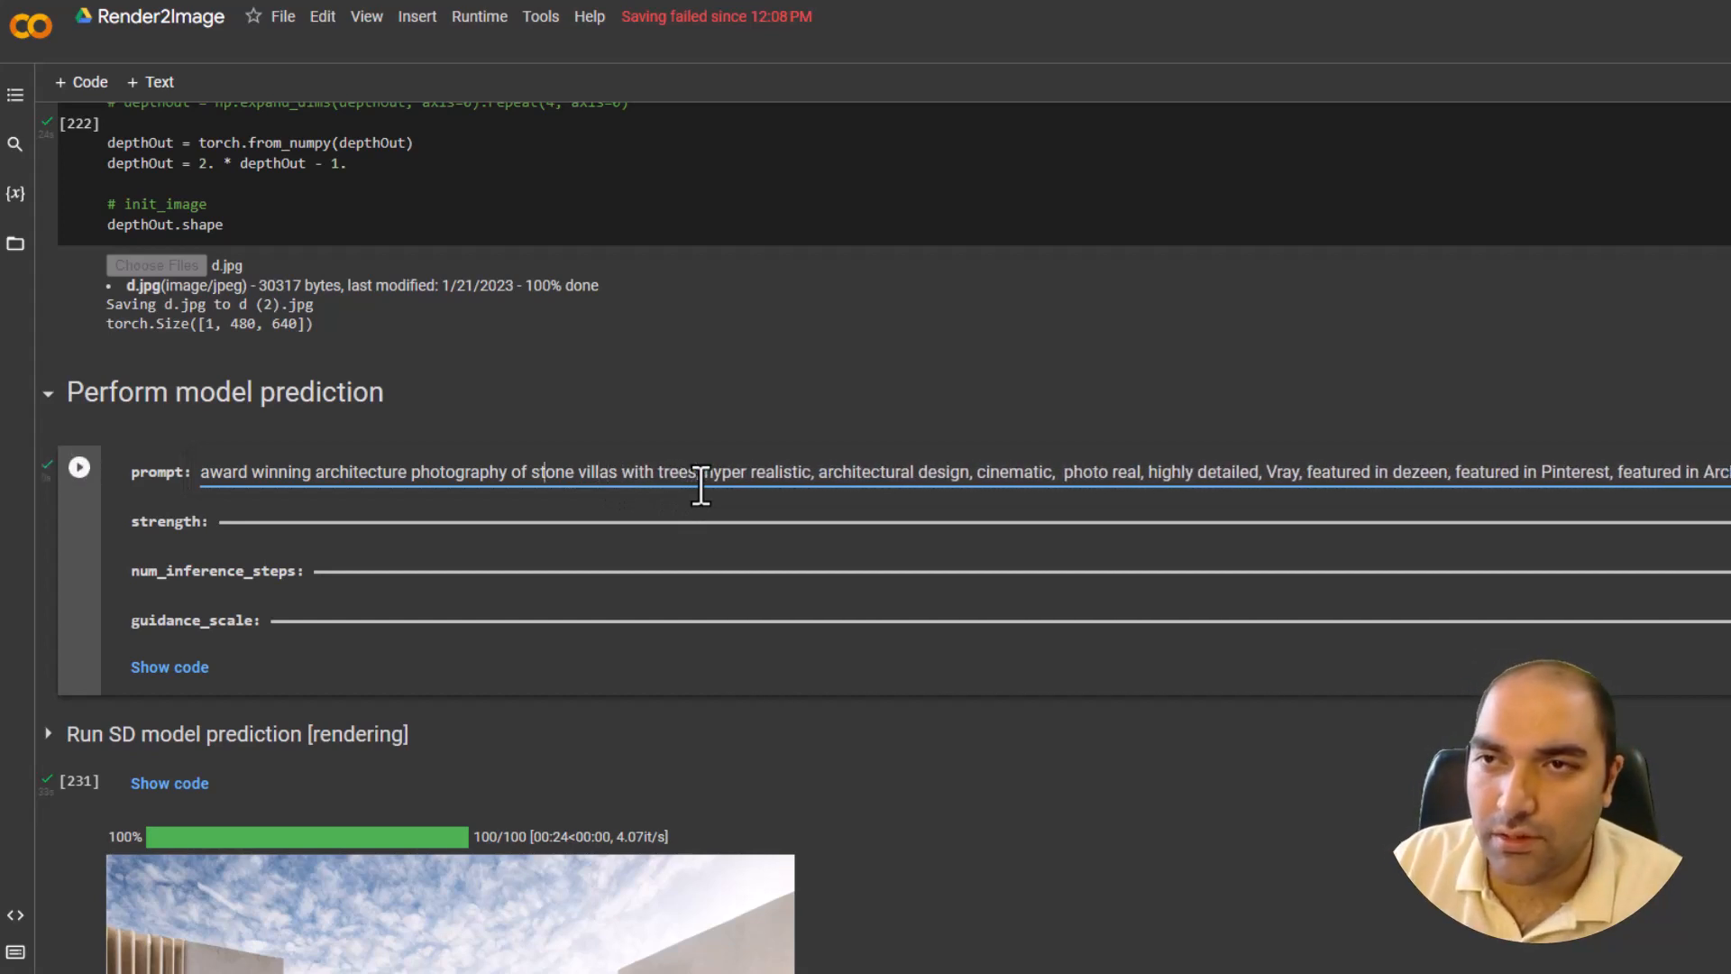
- Shorten the prompt to 'villas with trees' and render the sunset villa image
key(Backspace)
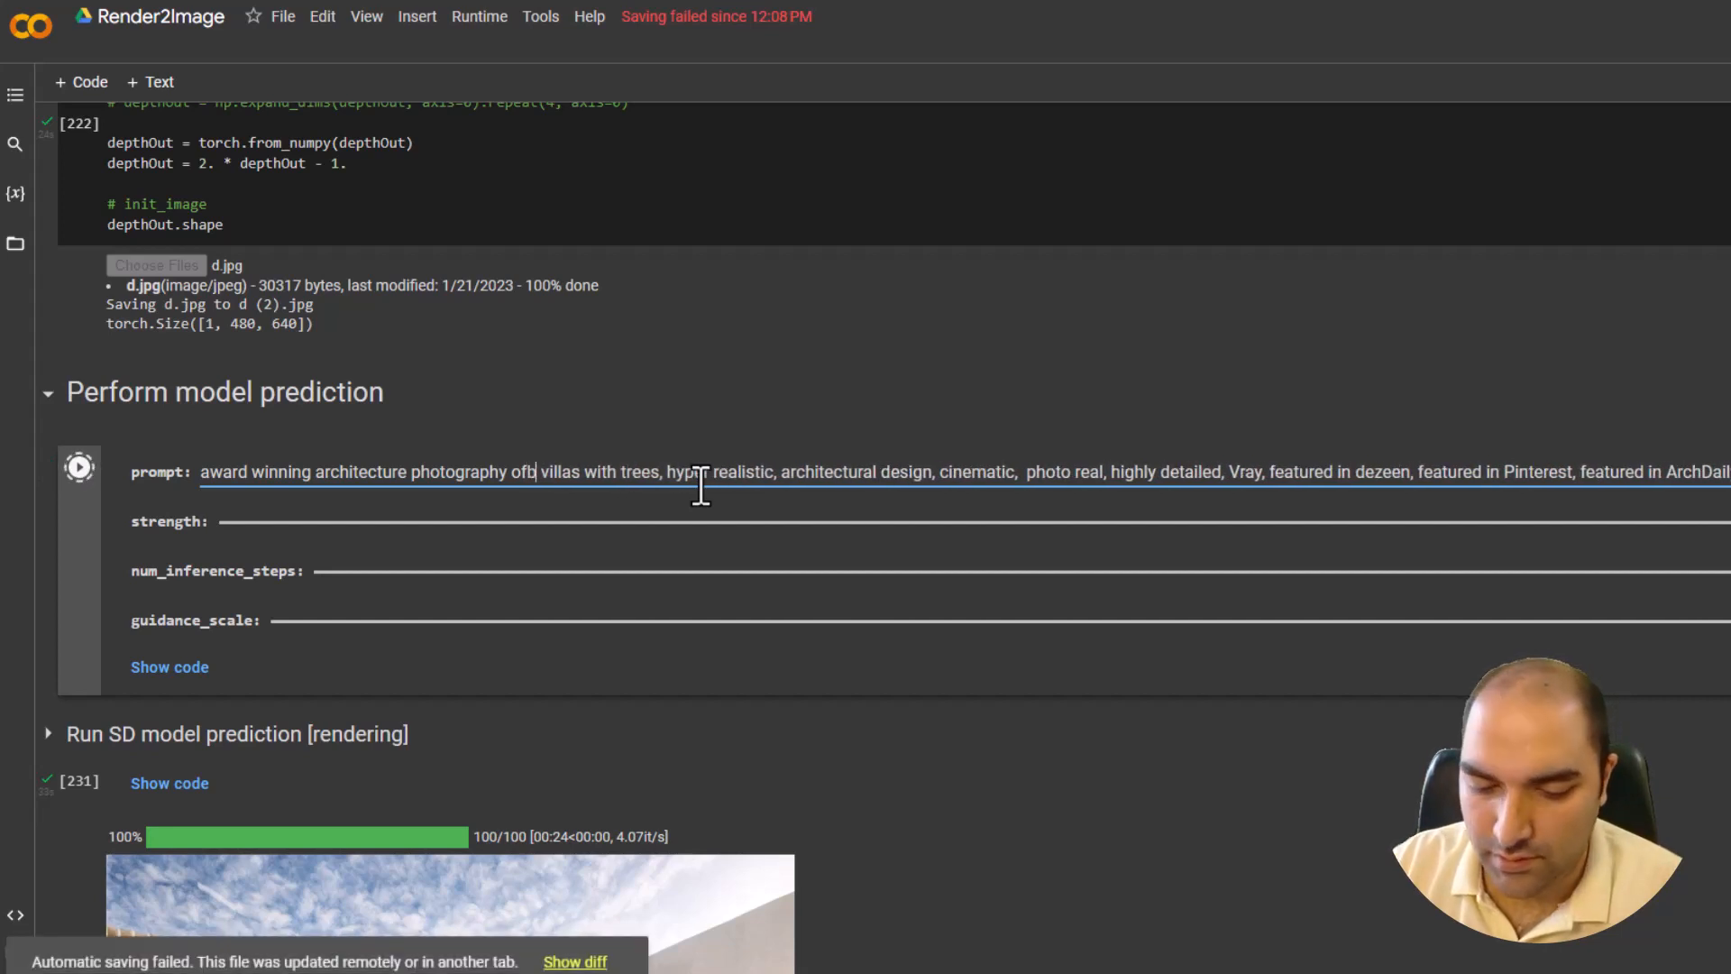
text(b)
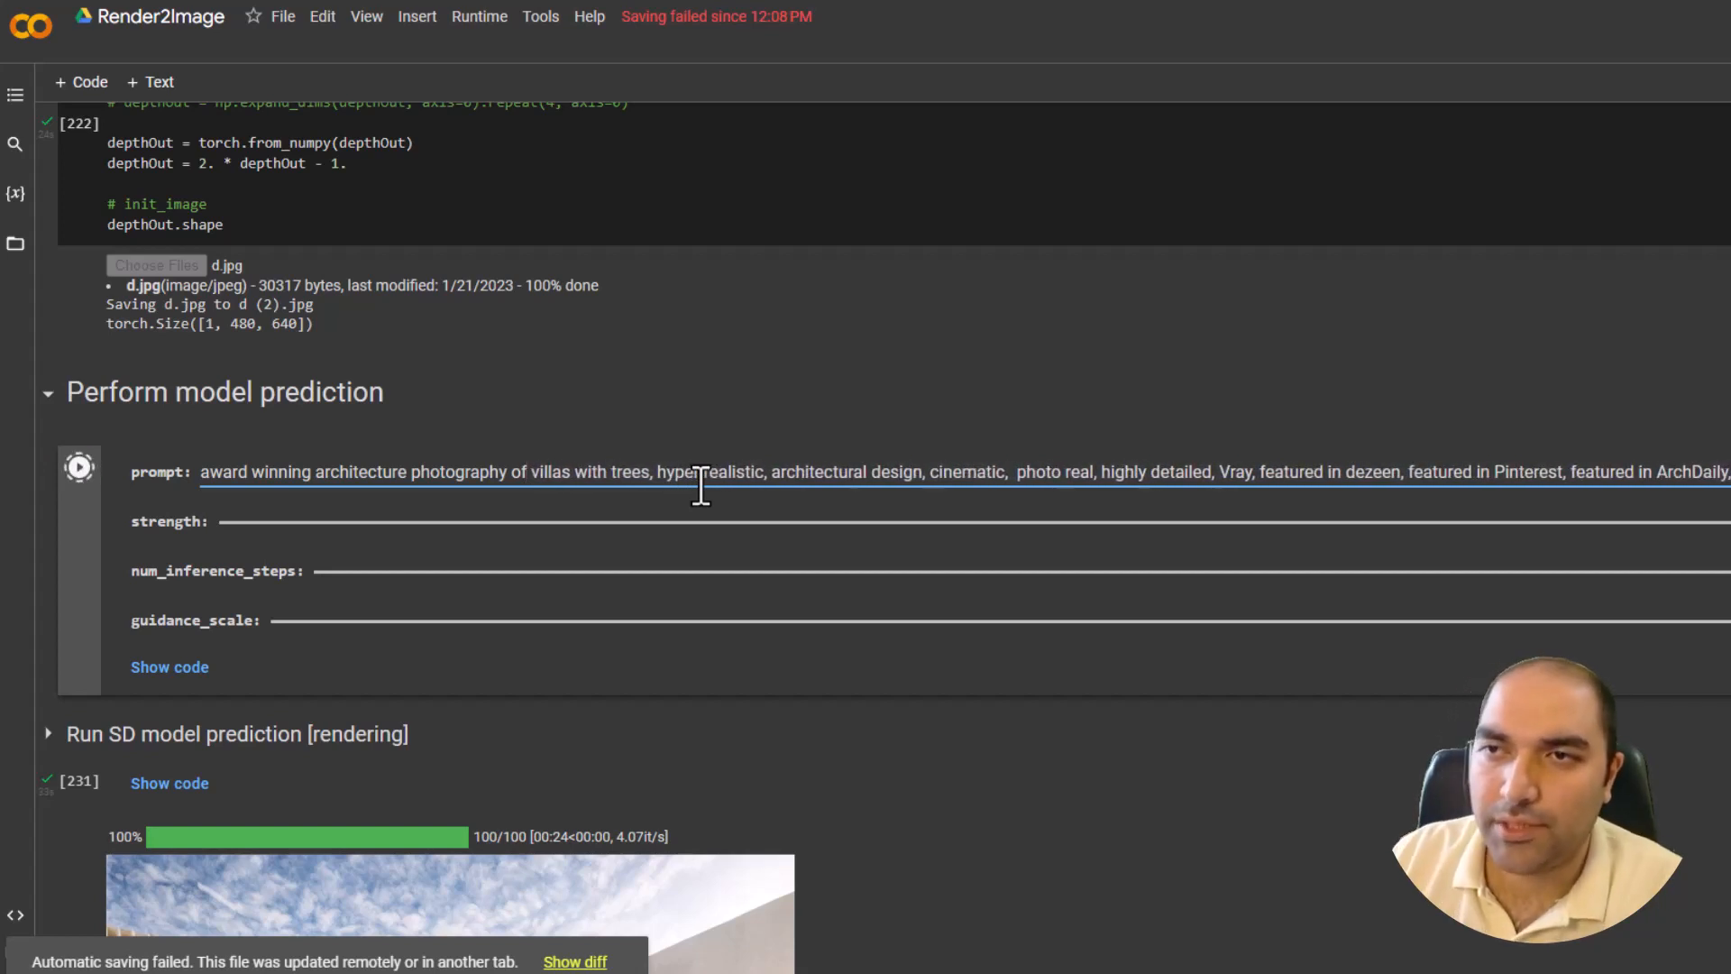
scroll(down, 3)
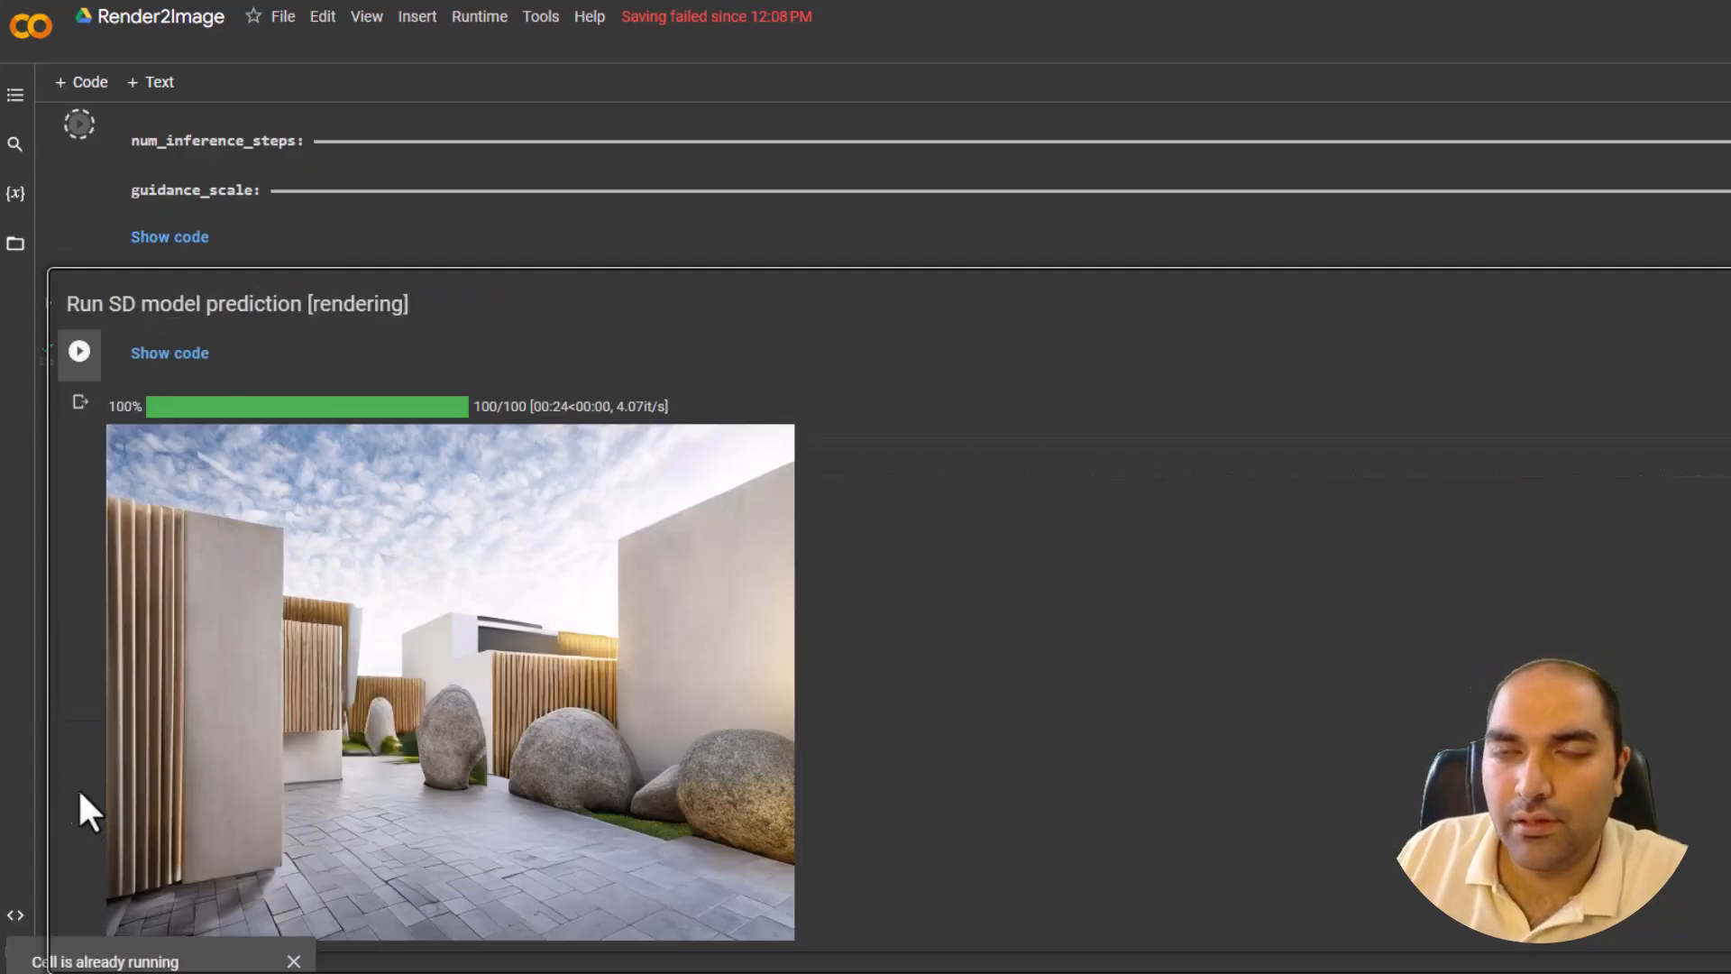
scroll(up, 3)
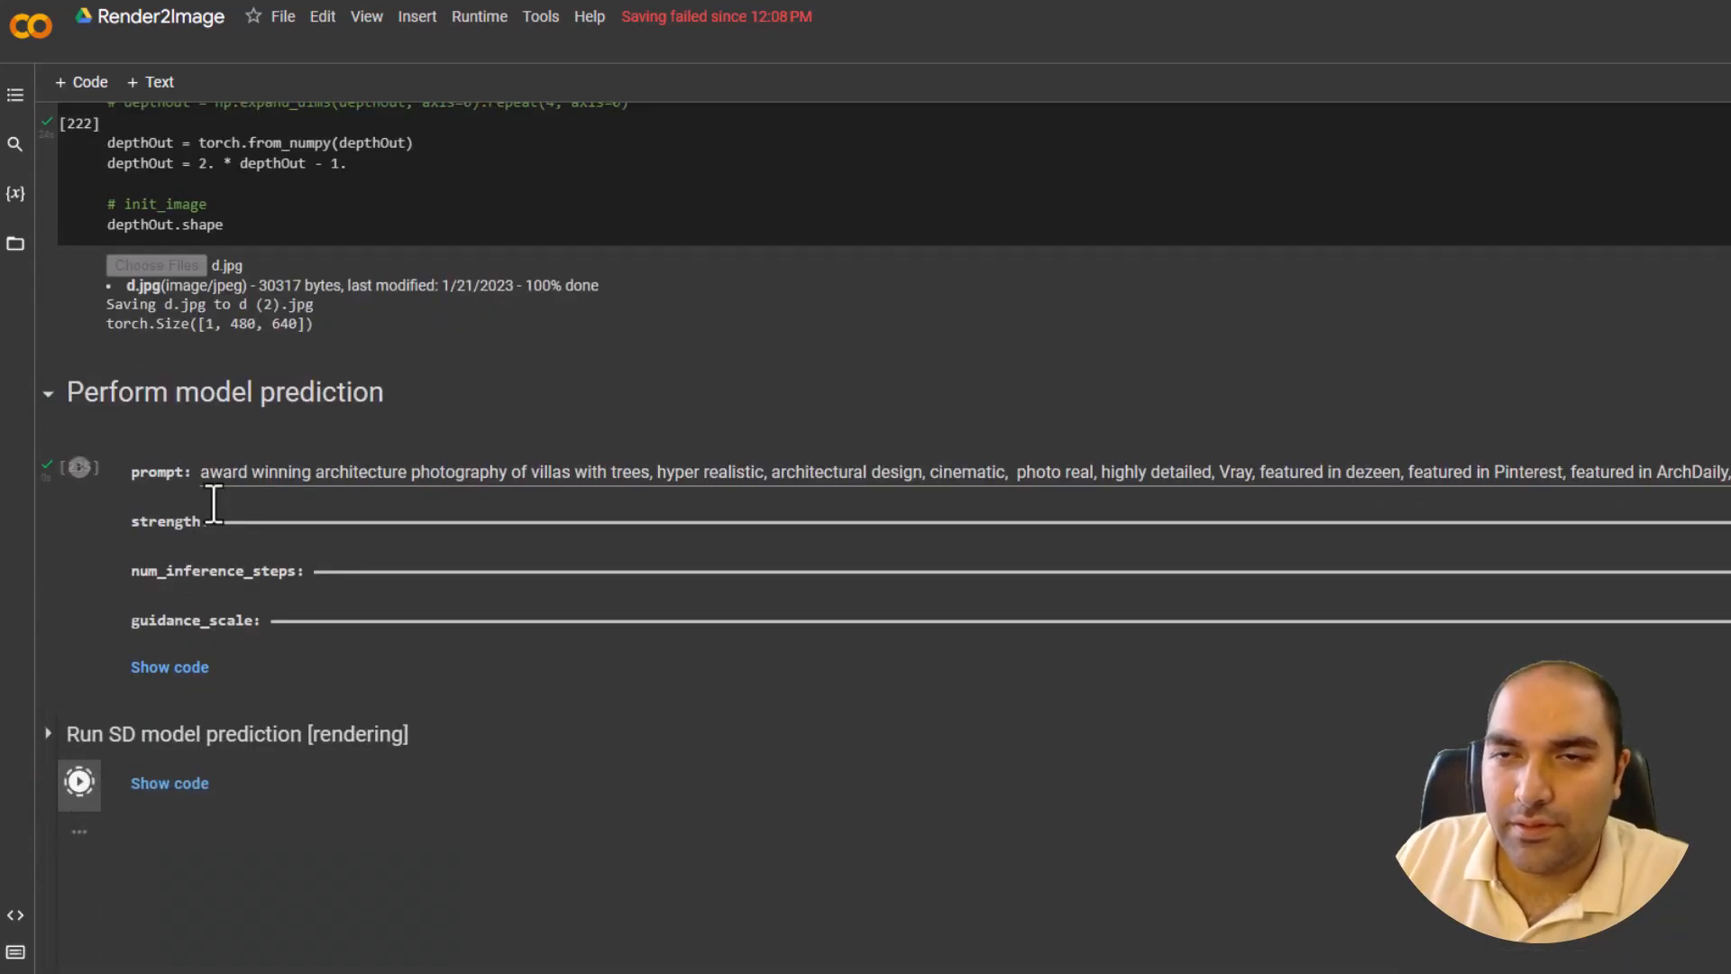
click(78, 784)
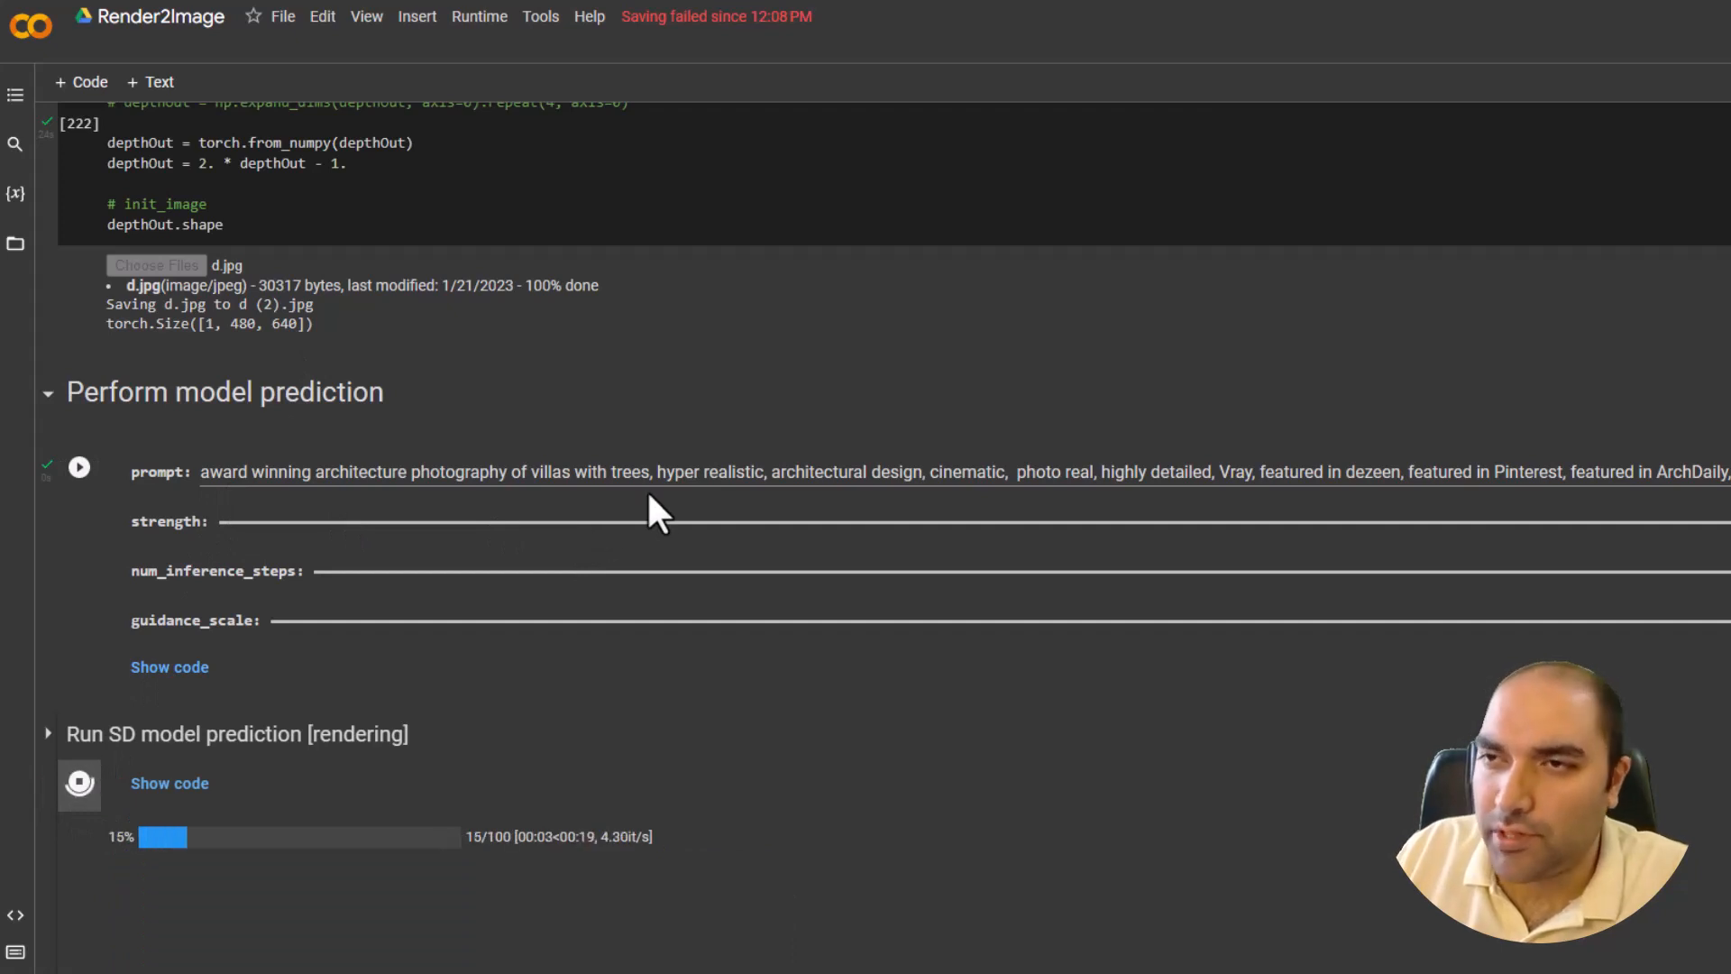
mouse_move(1181, 491)
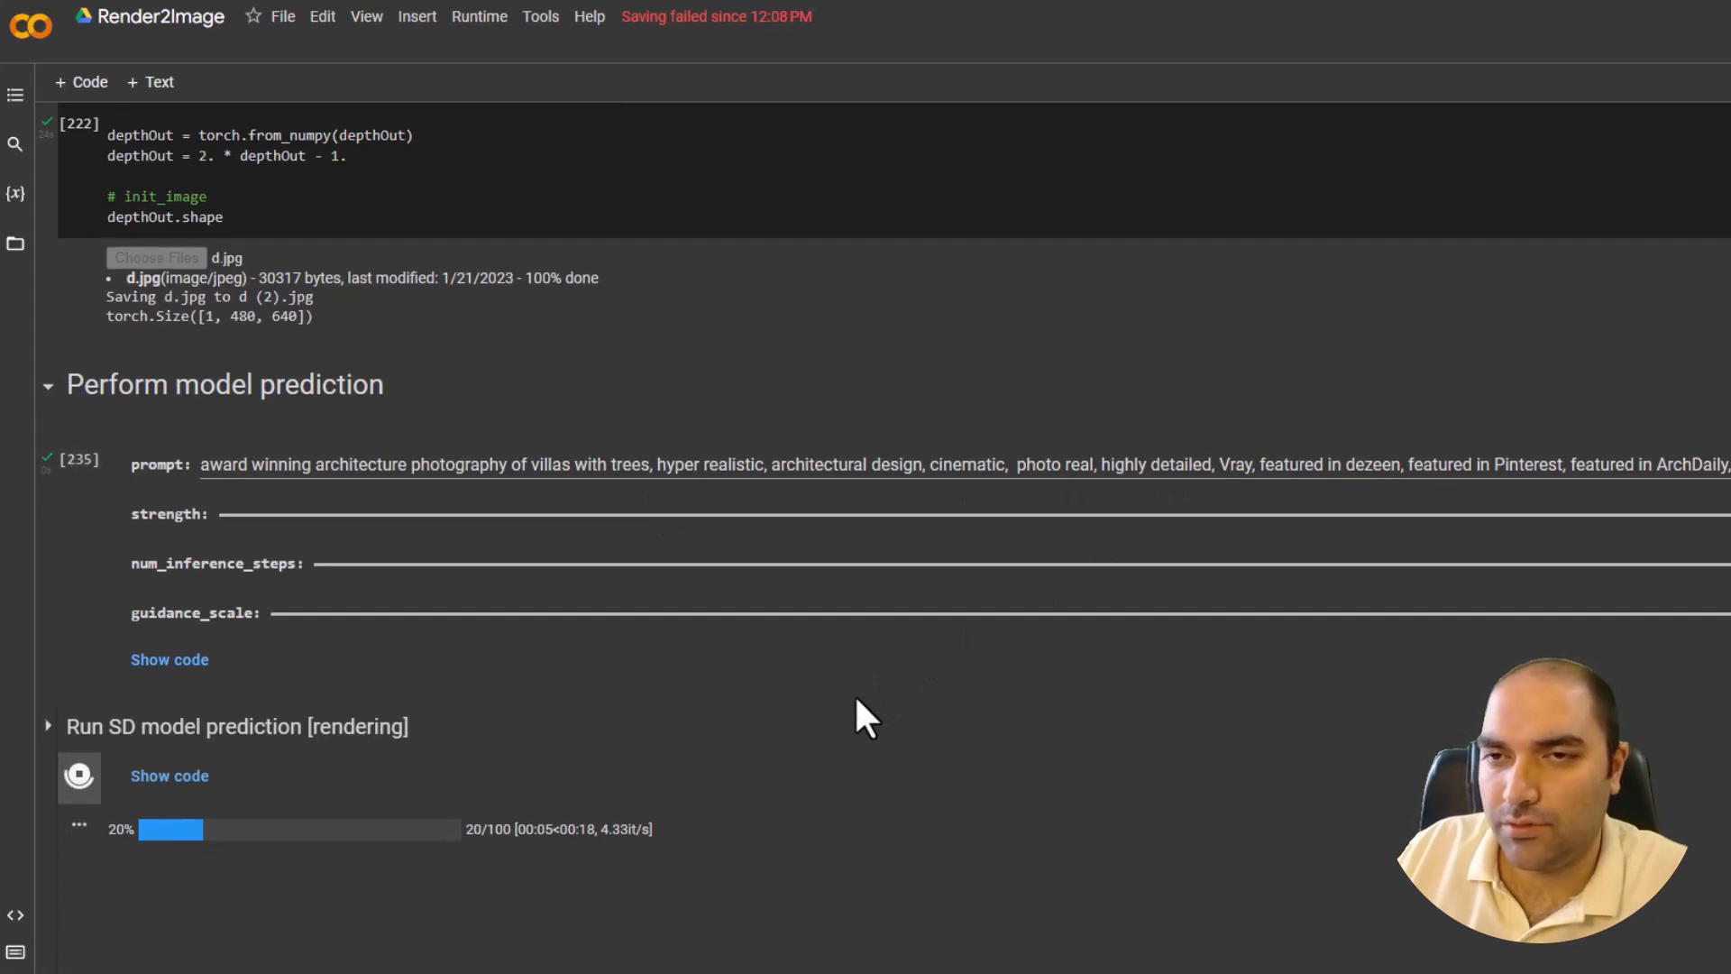
scroll(down, 3)
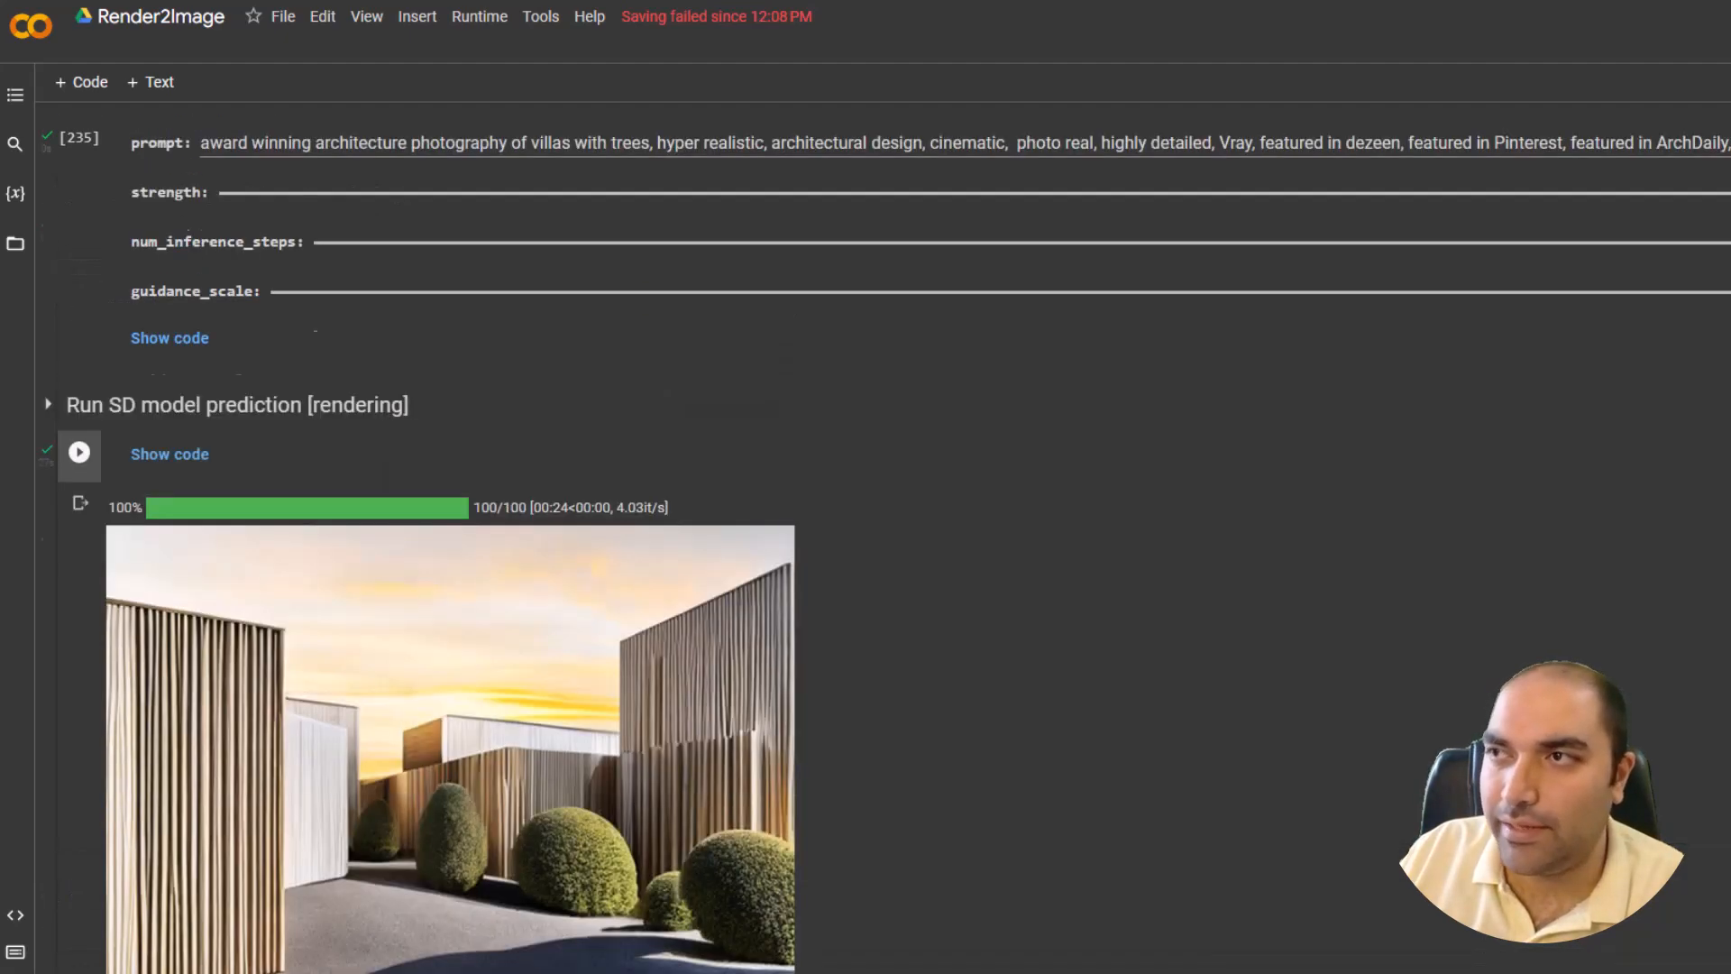
- Re-run the prediction cell to regenerate the white textured villa render
scroll(up, 3)
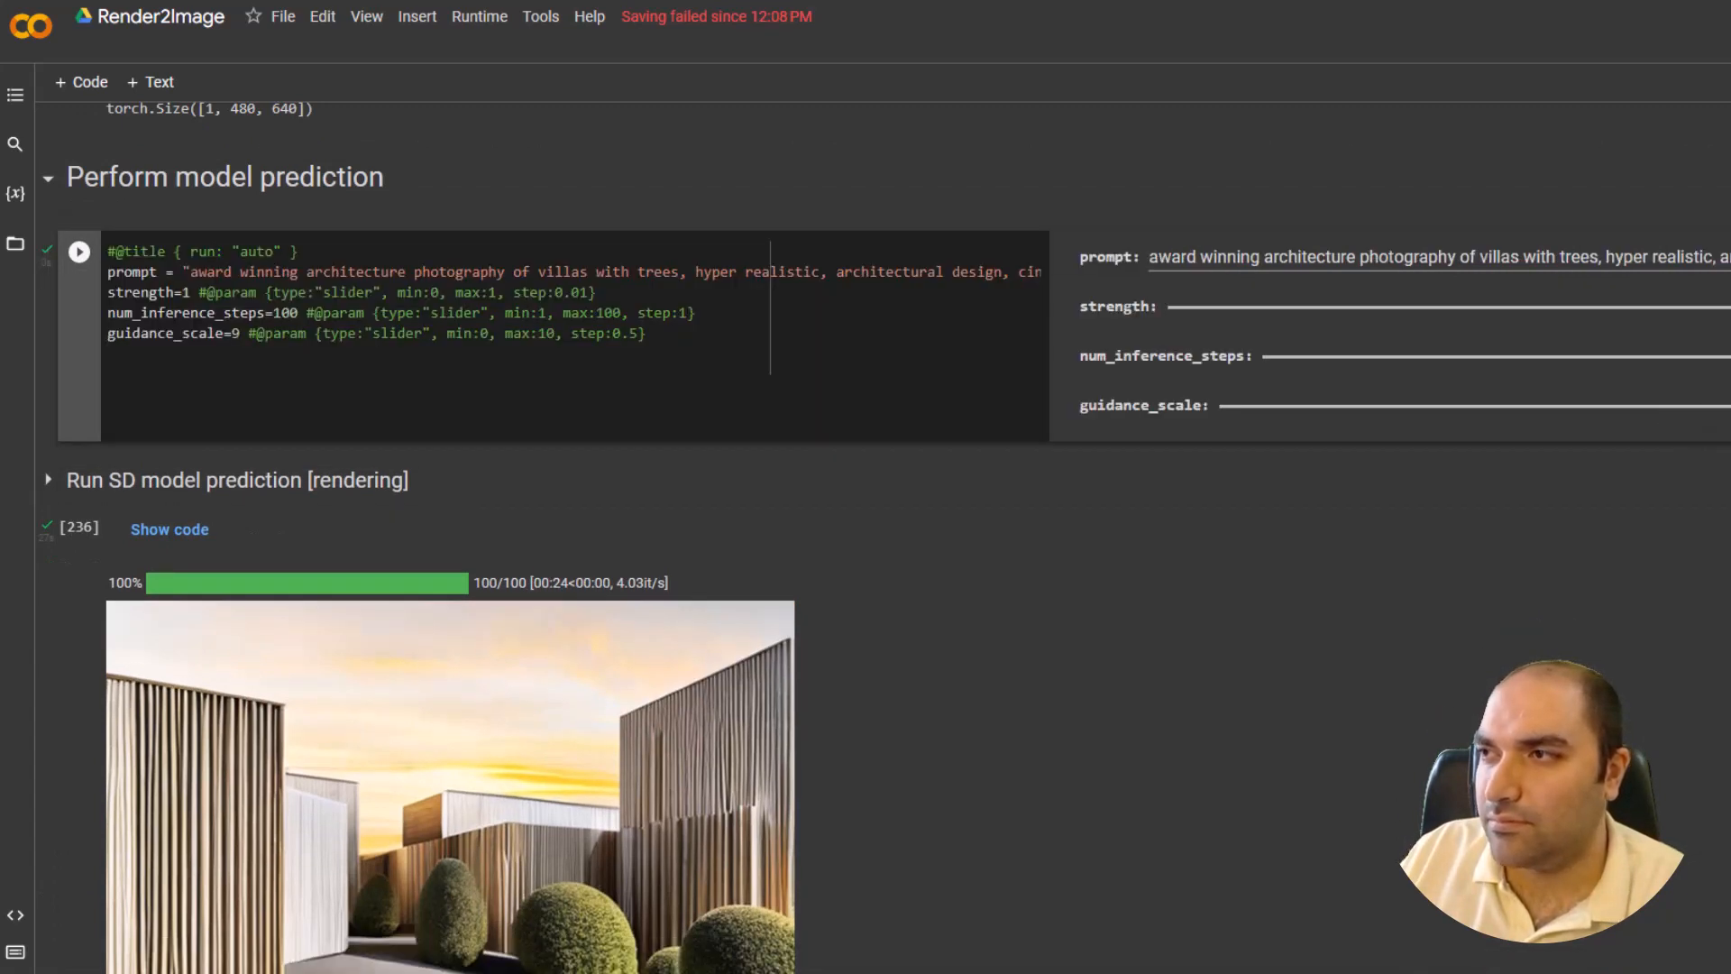
scroll(down, 3)
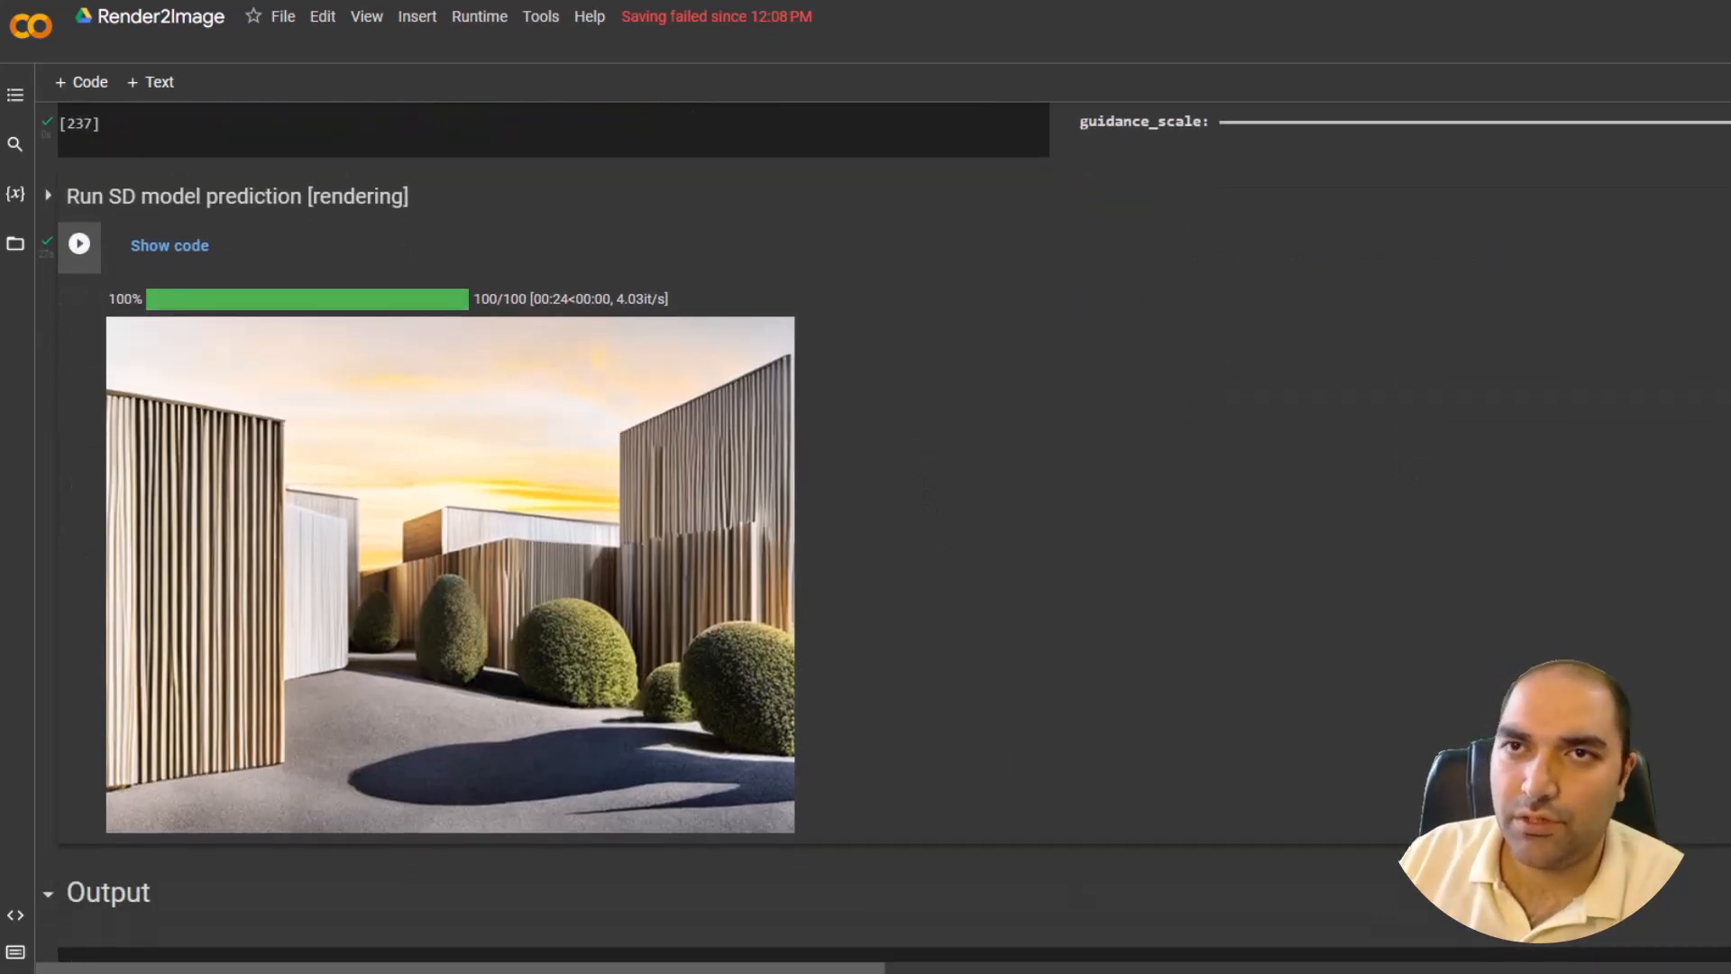
click(78, 244)
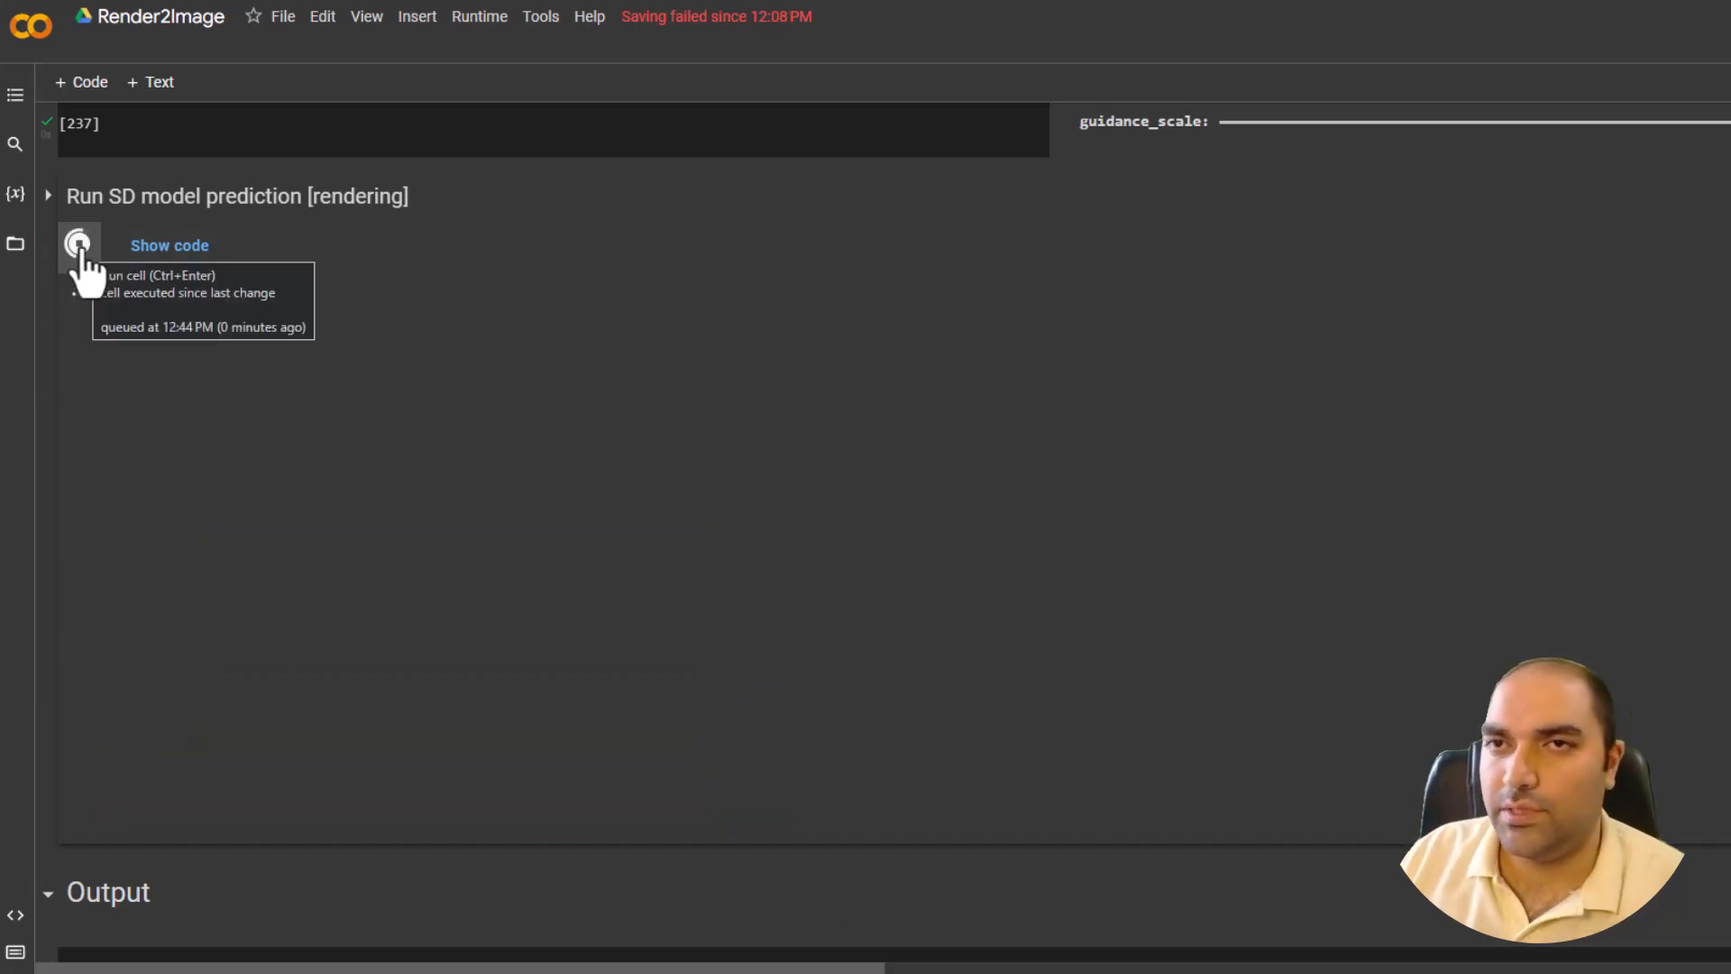
click(78, 244)
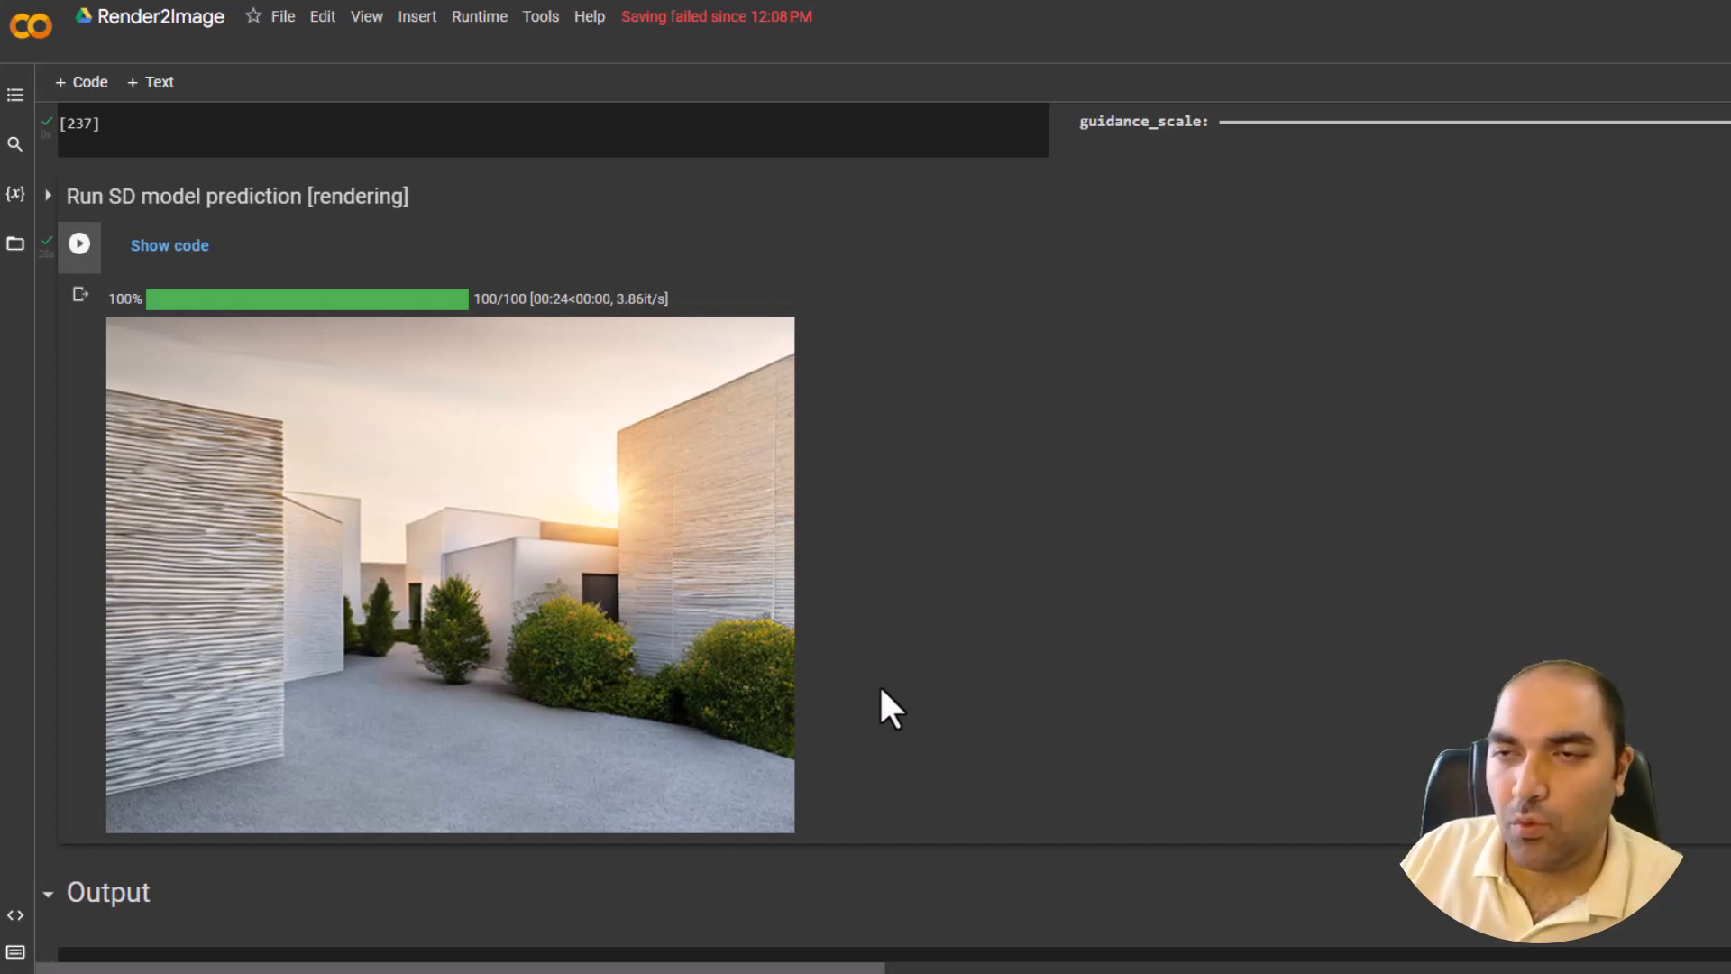
scroll(up, 3)
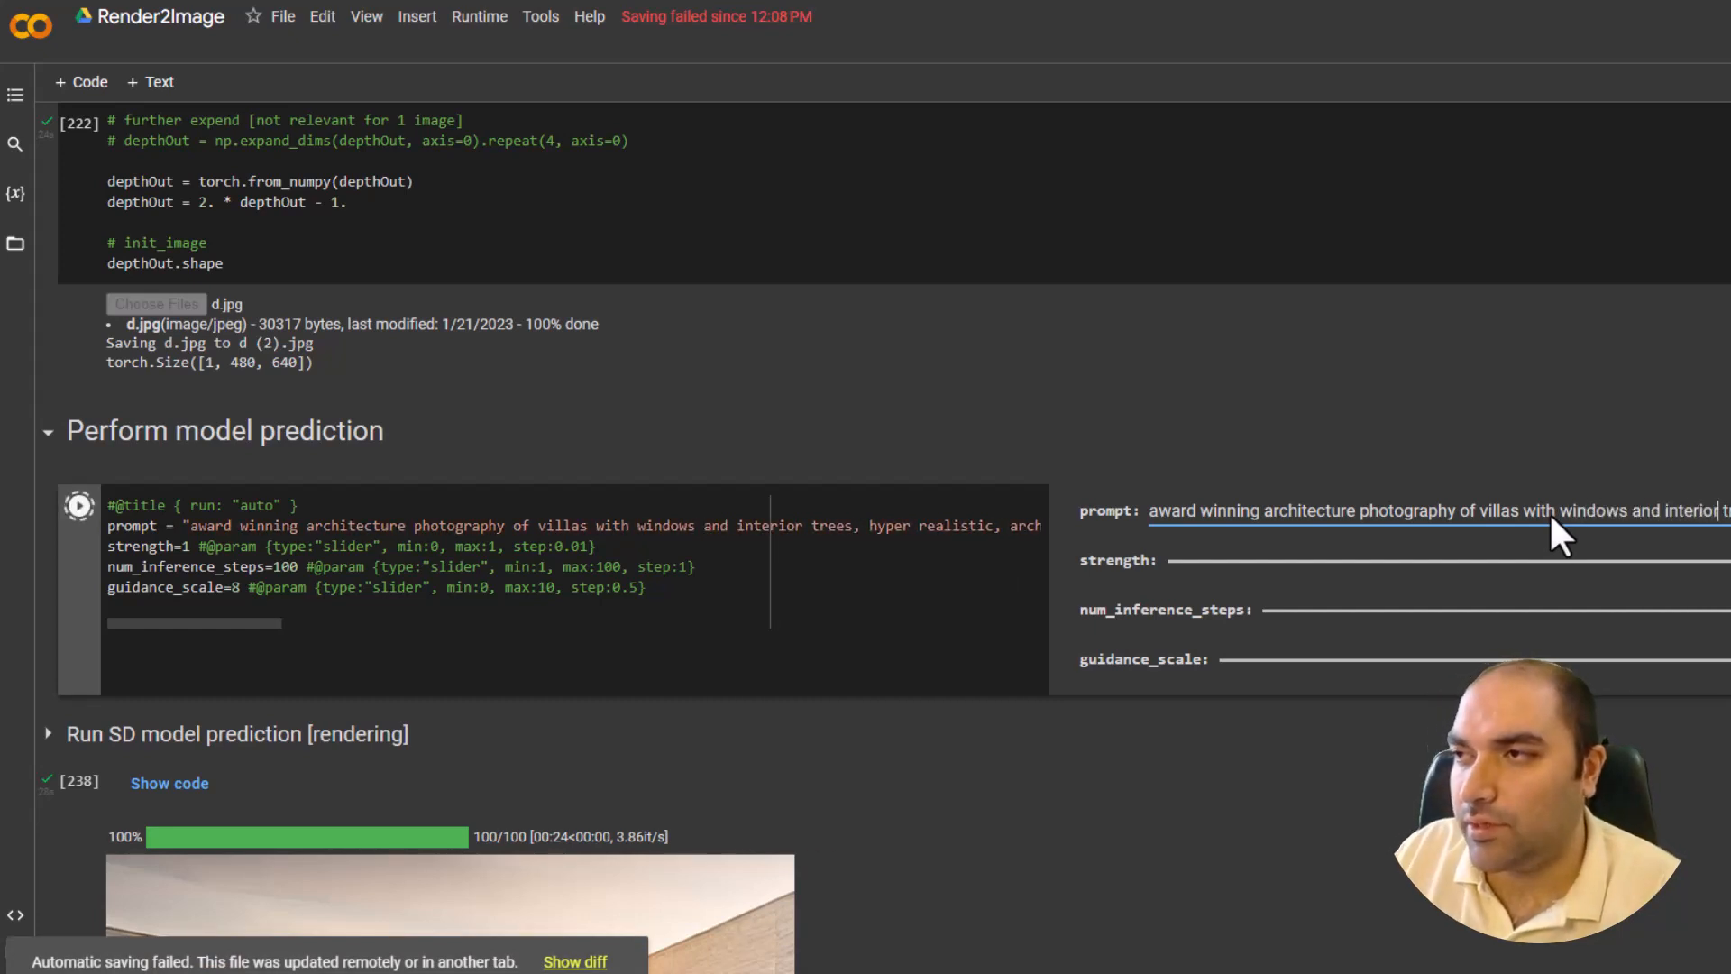
- Scroll through the notebook while two white-villa sunset renders complete
scroll(down, 3)
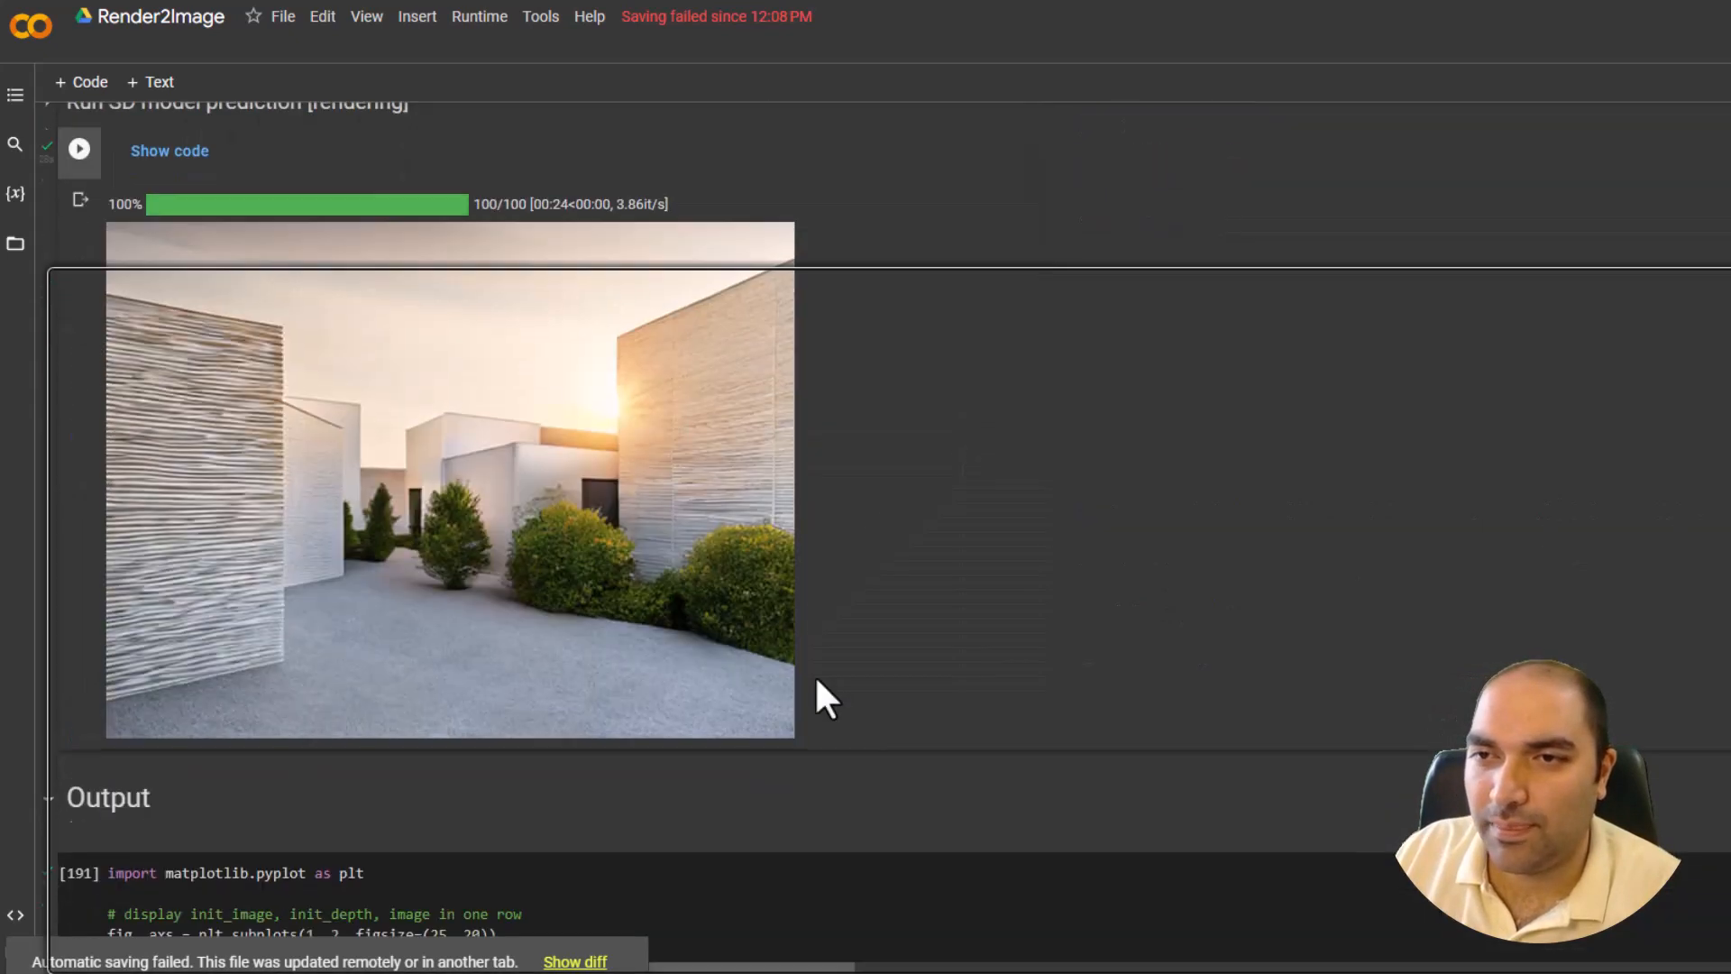
scroll(up, 3)
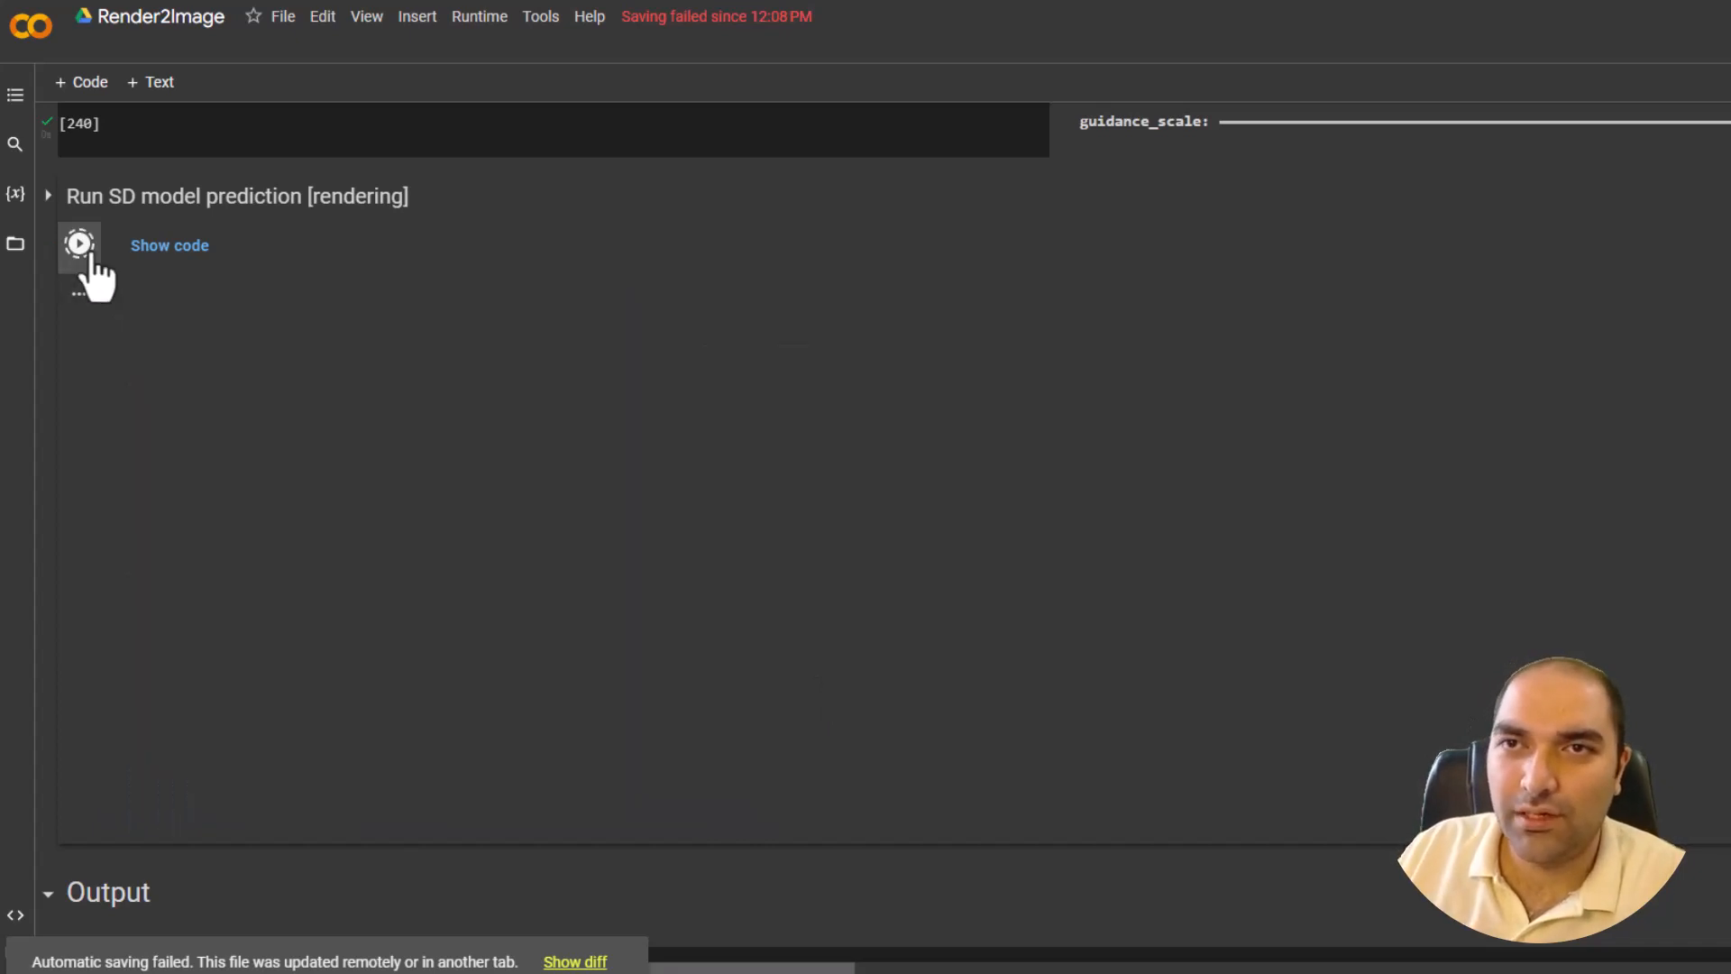
scroll(up, 3)
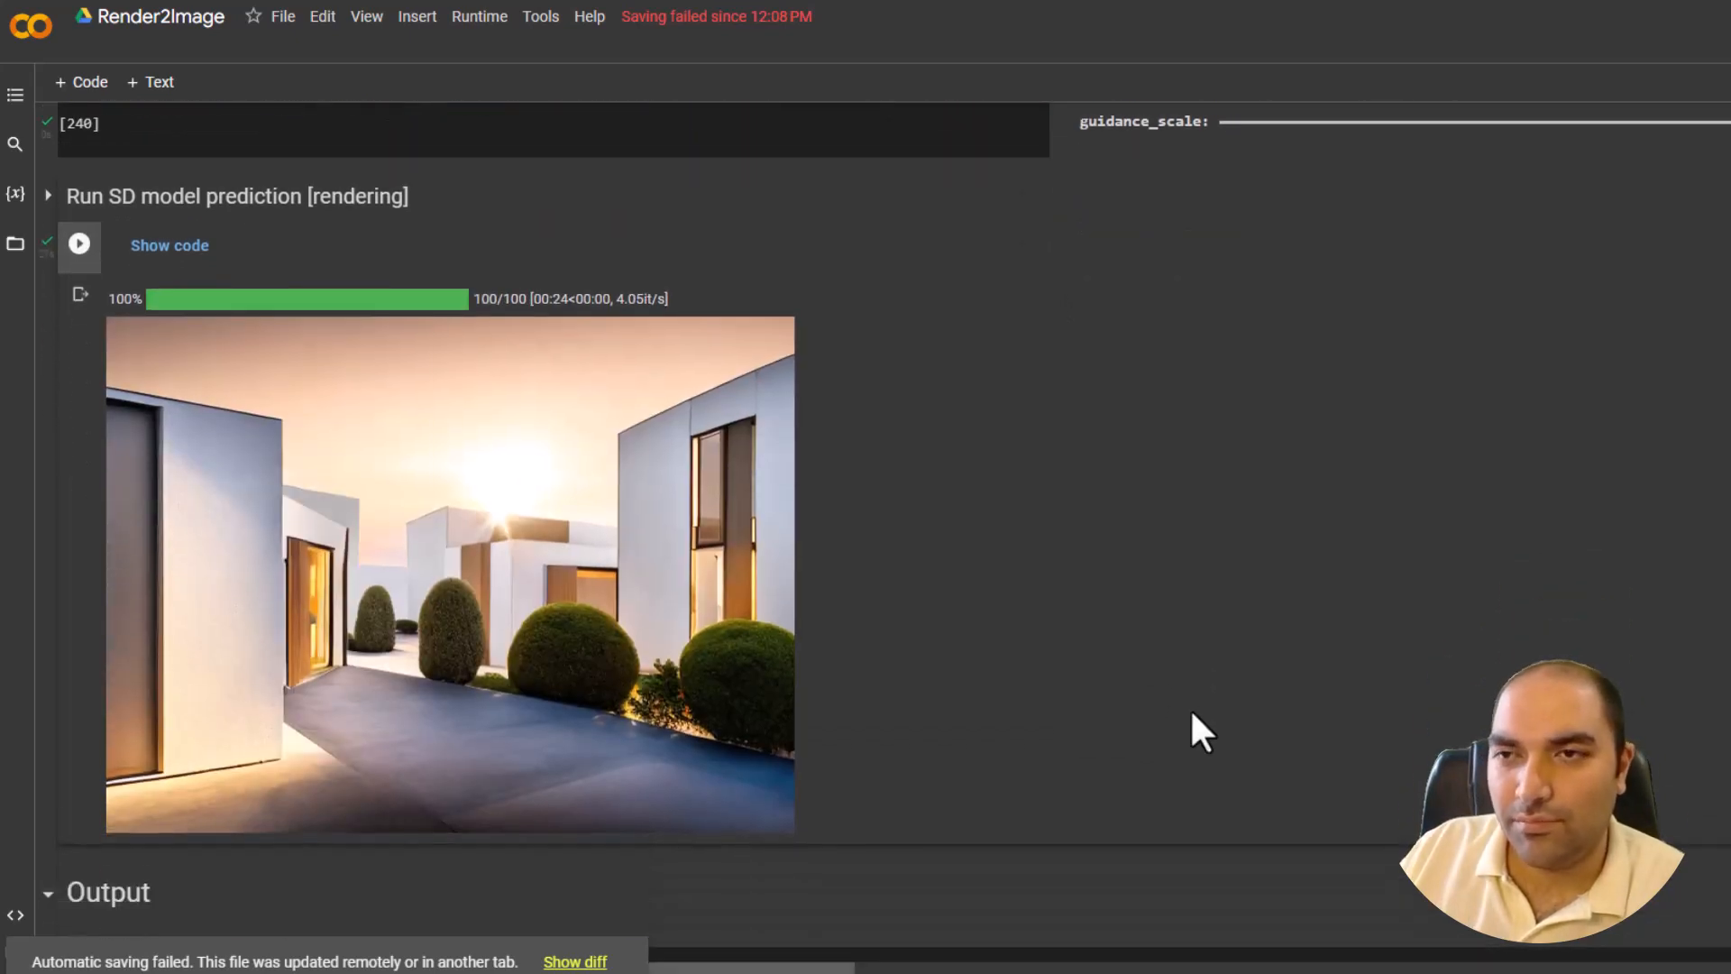
scroll(up, 3)
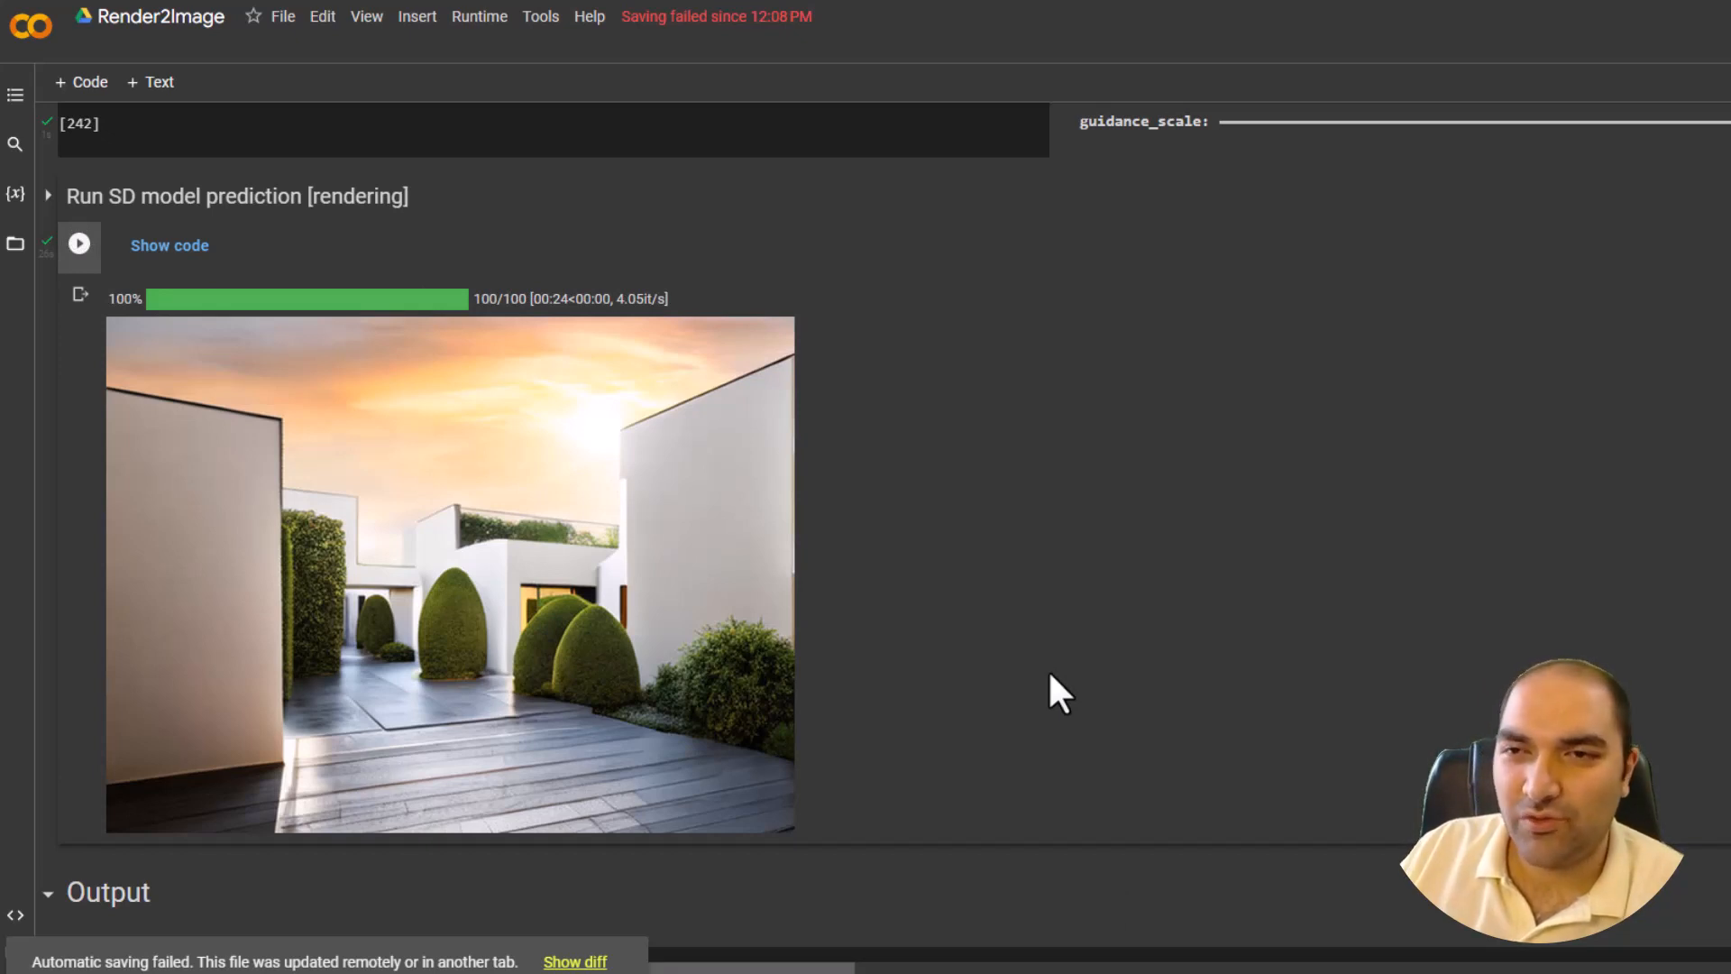
mouse_move(684, 690)
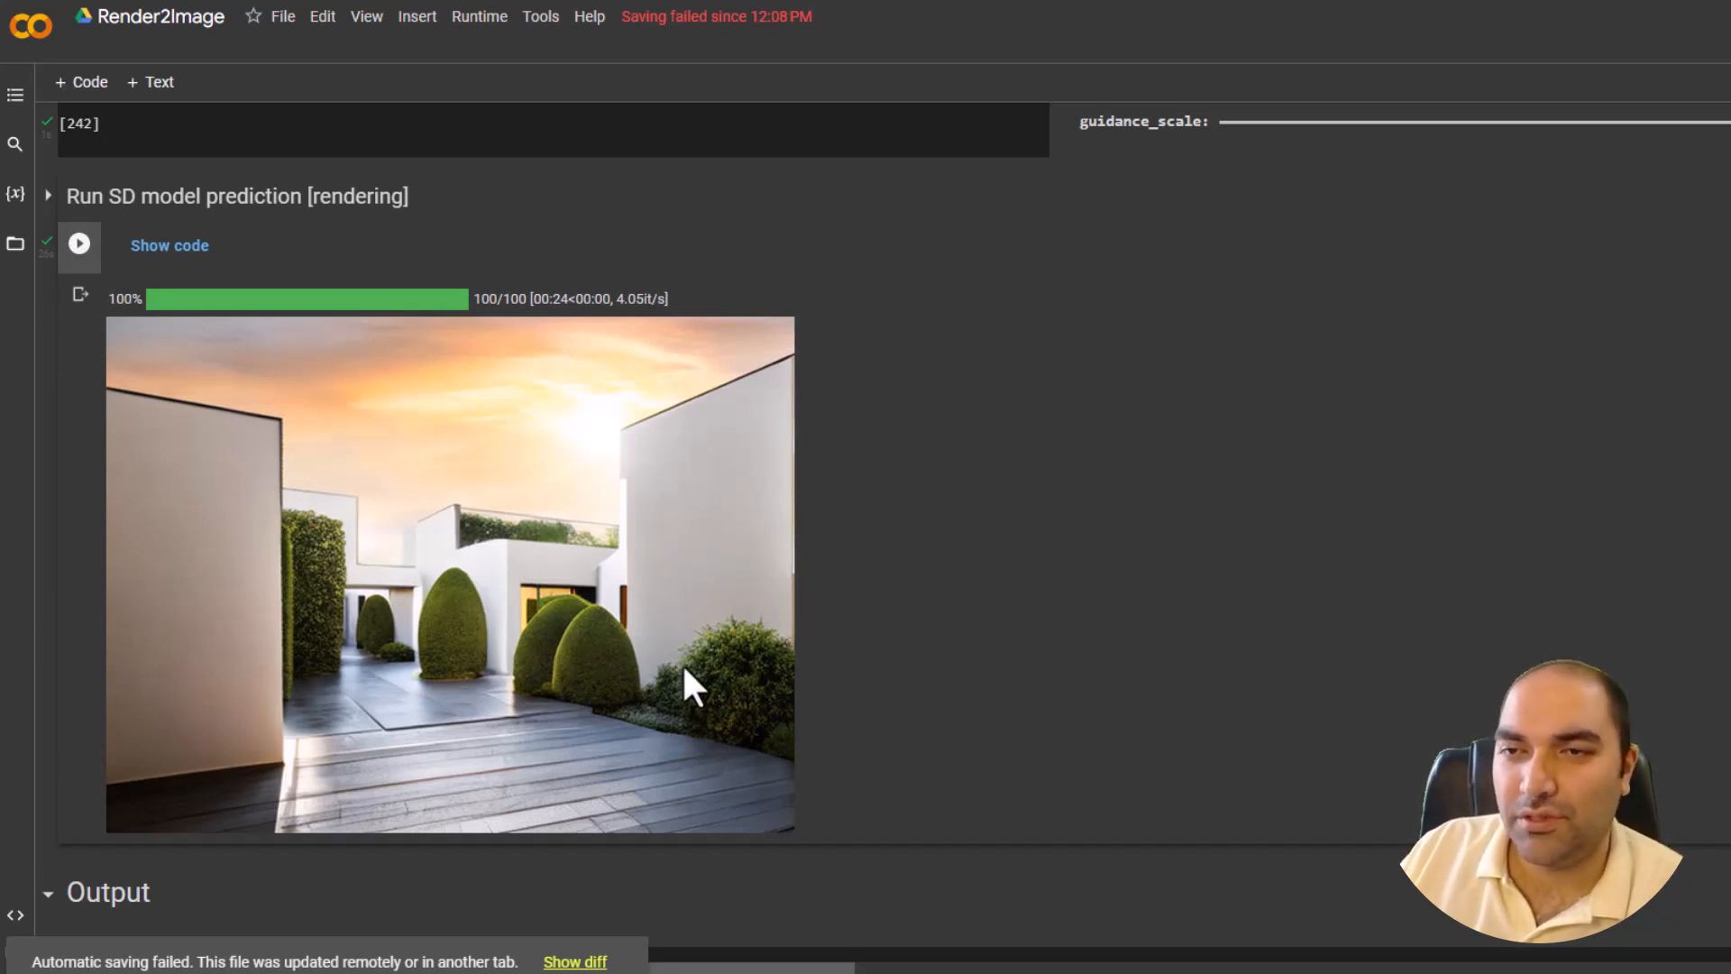
mouse_move(727, 712)
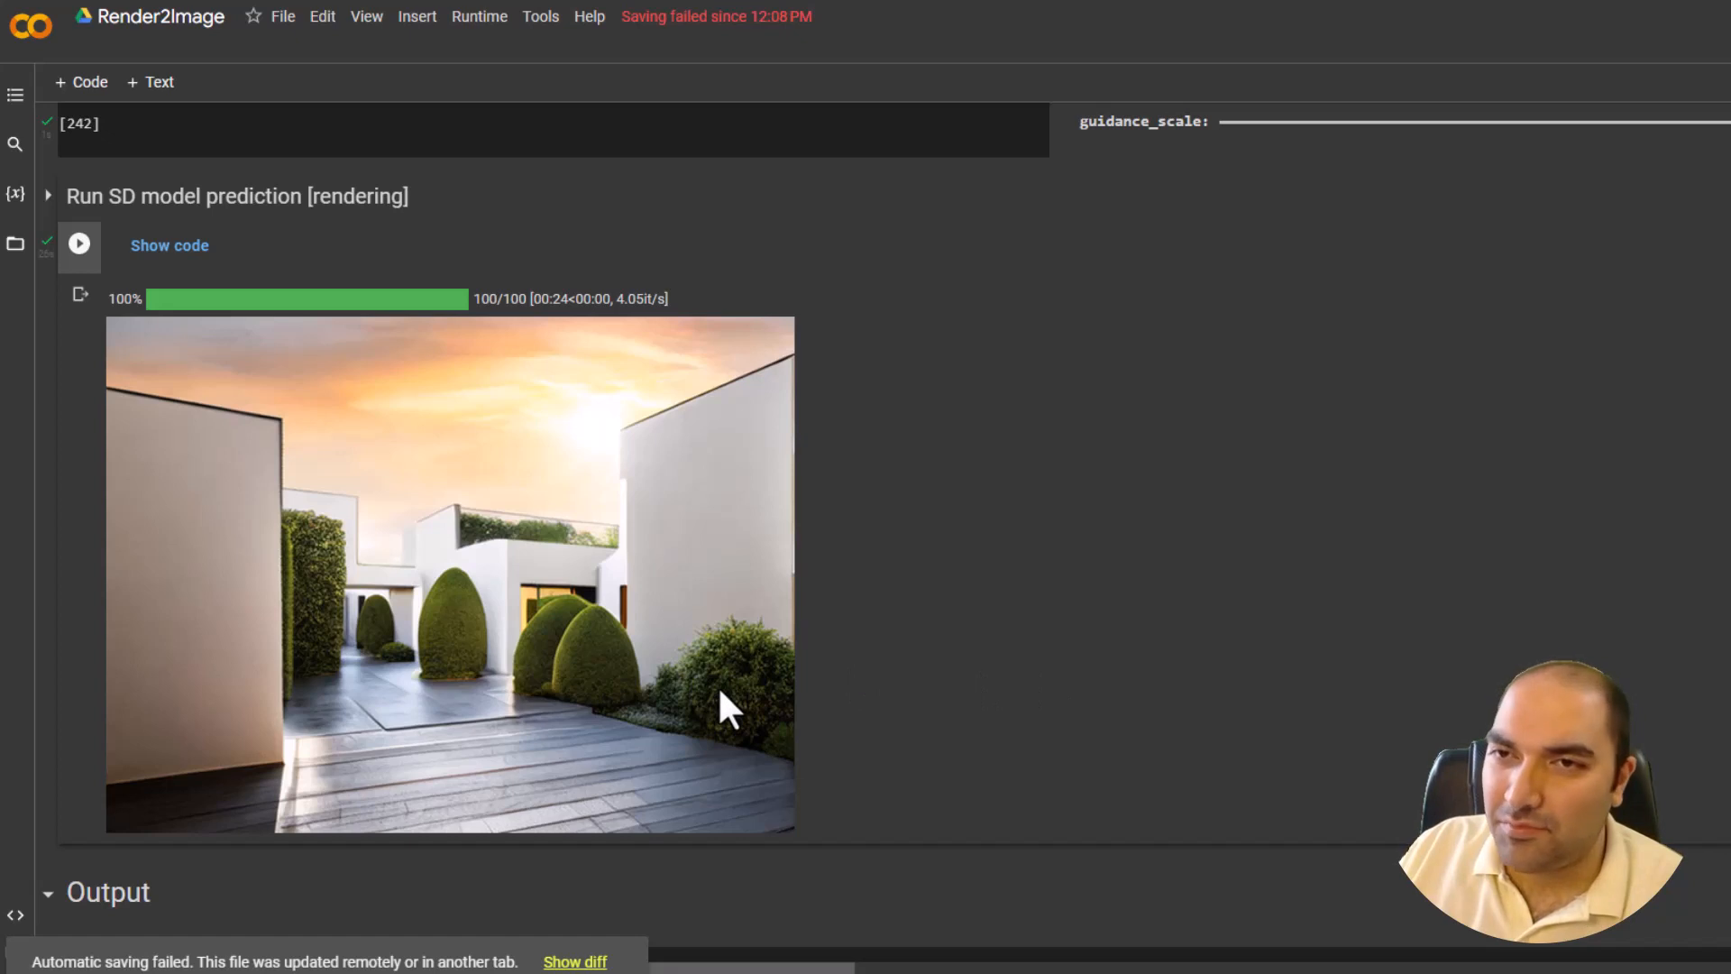
scroll(up, 3)
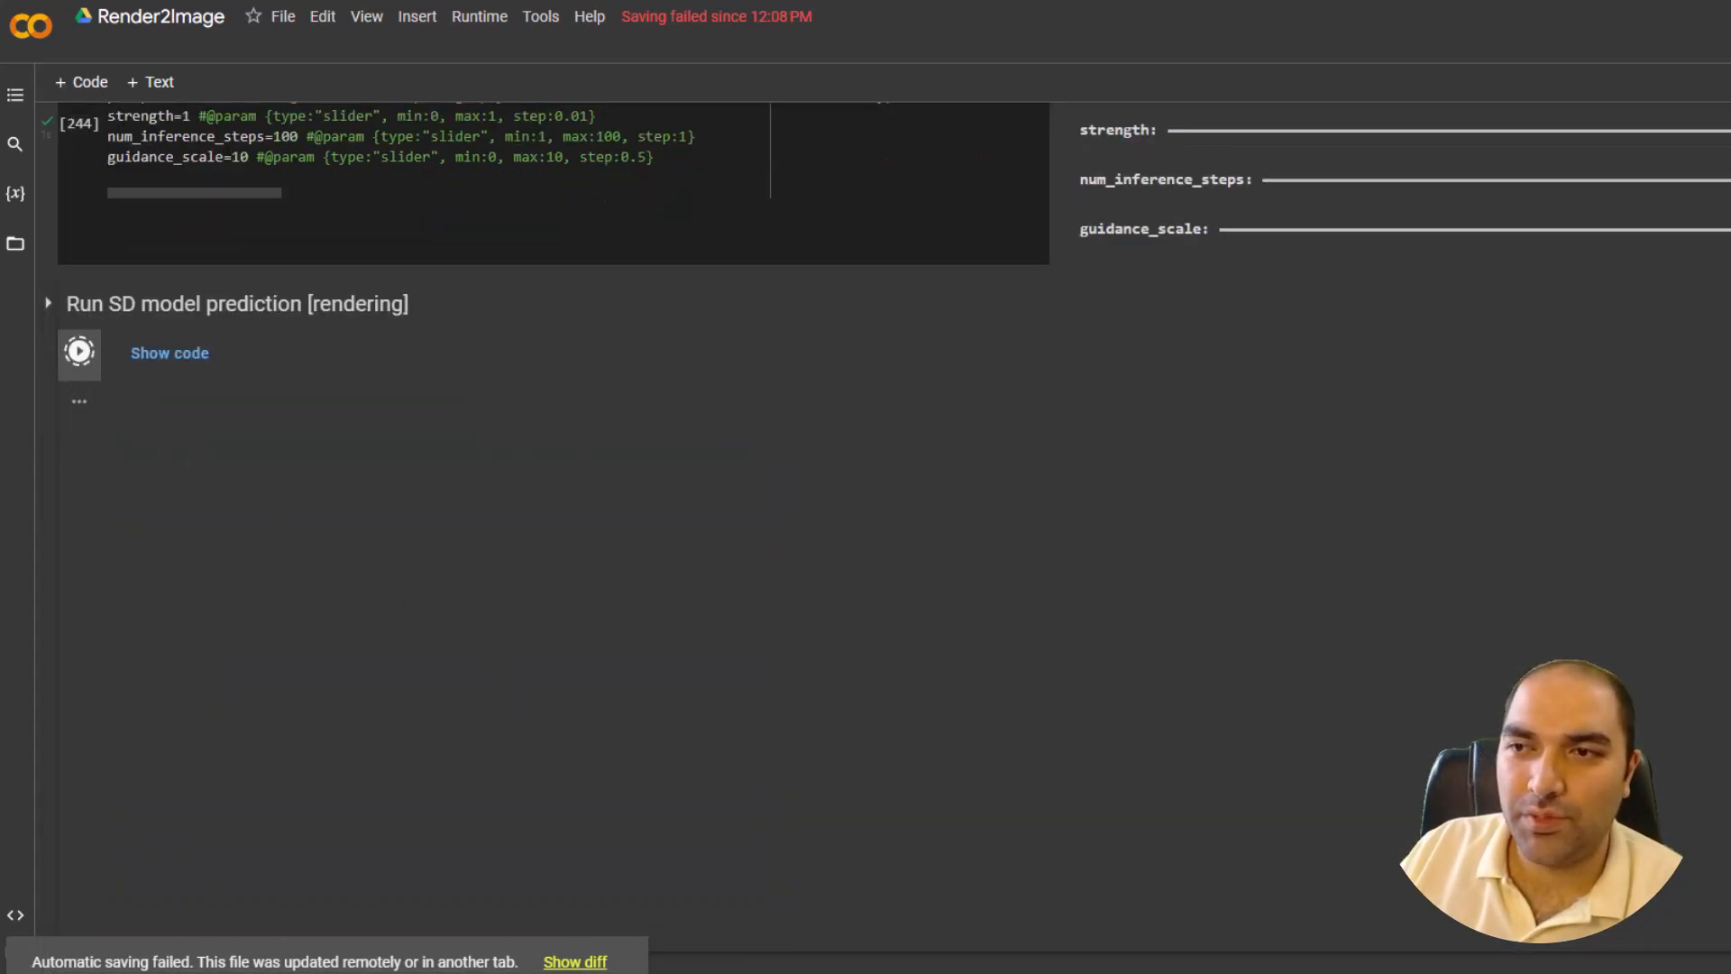
- Re-run the prediction cell to regenerate the villa render at guidance scale 10
click(78, 353)
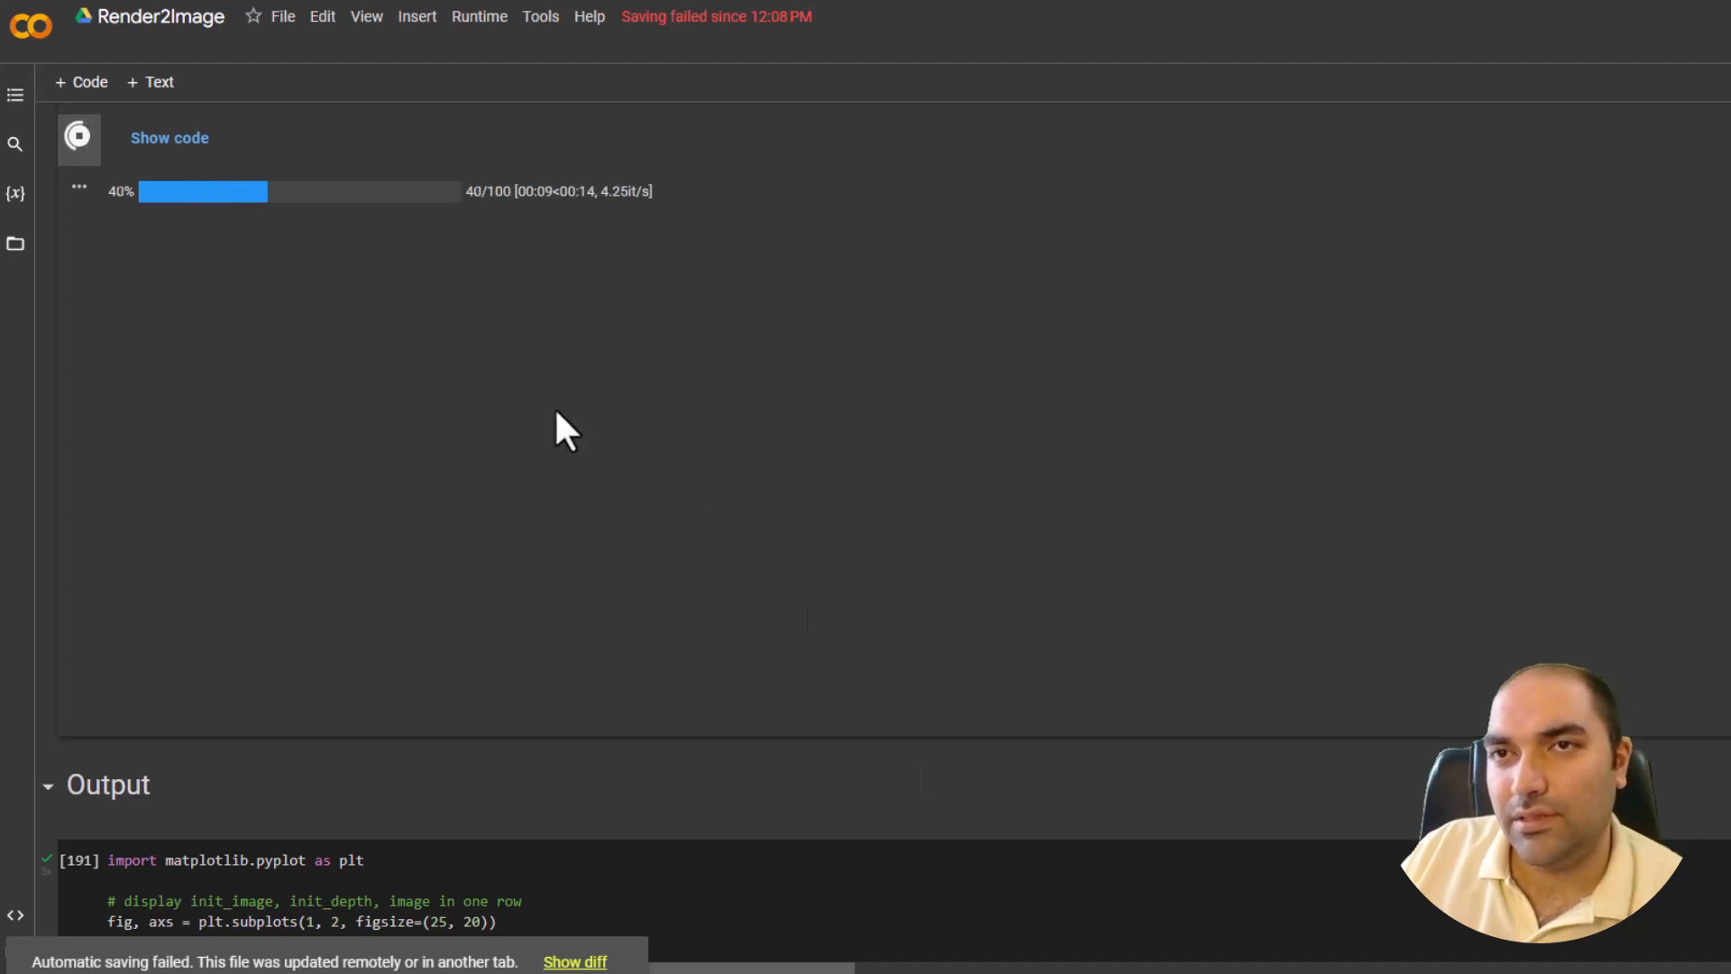
mouse_move(959, 526)
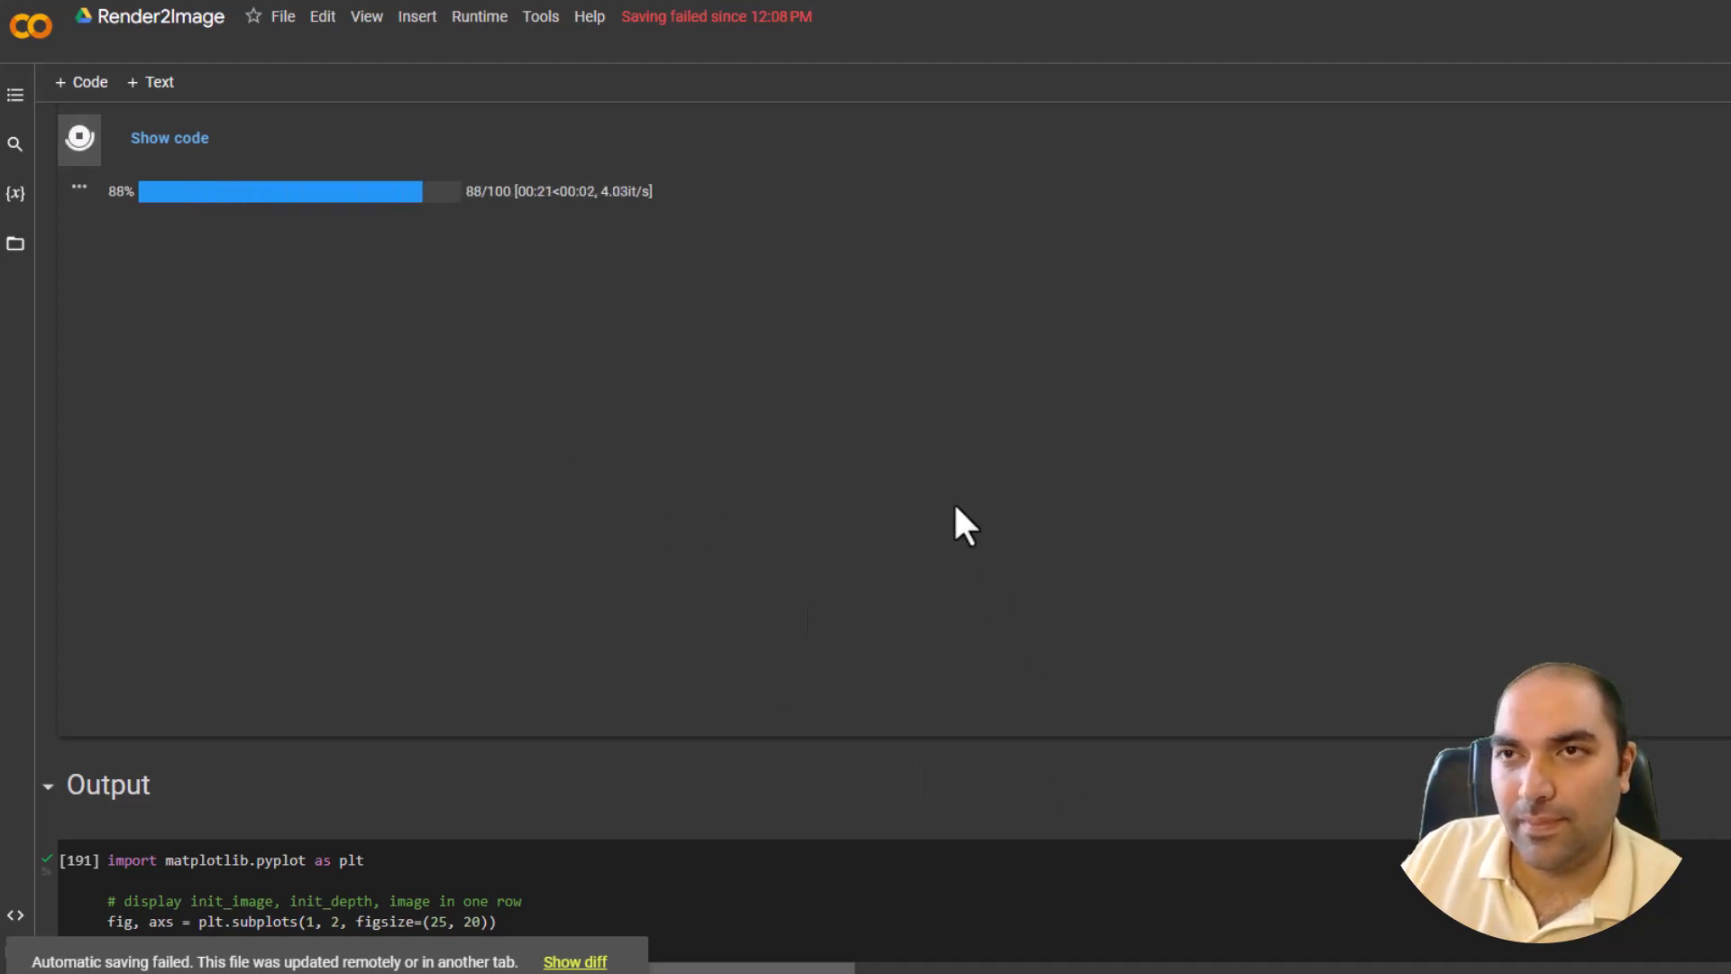
mouse_move(797, 525)
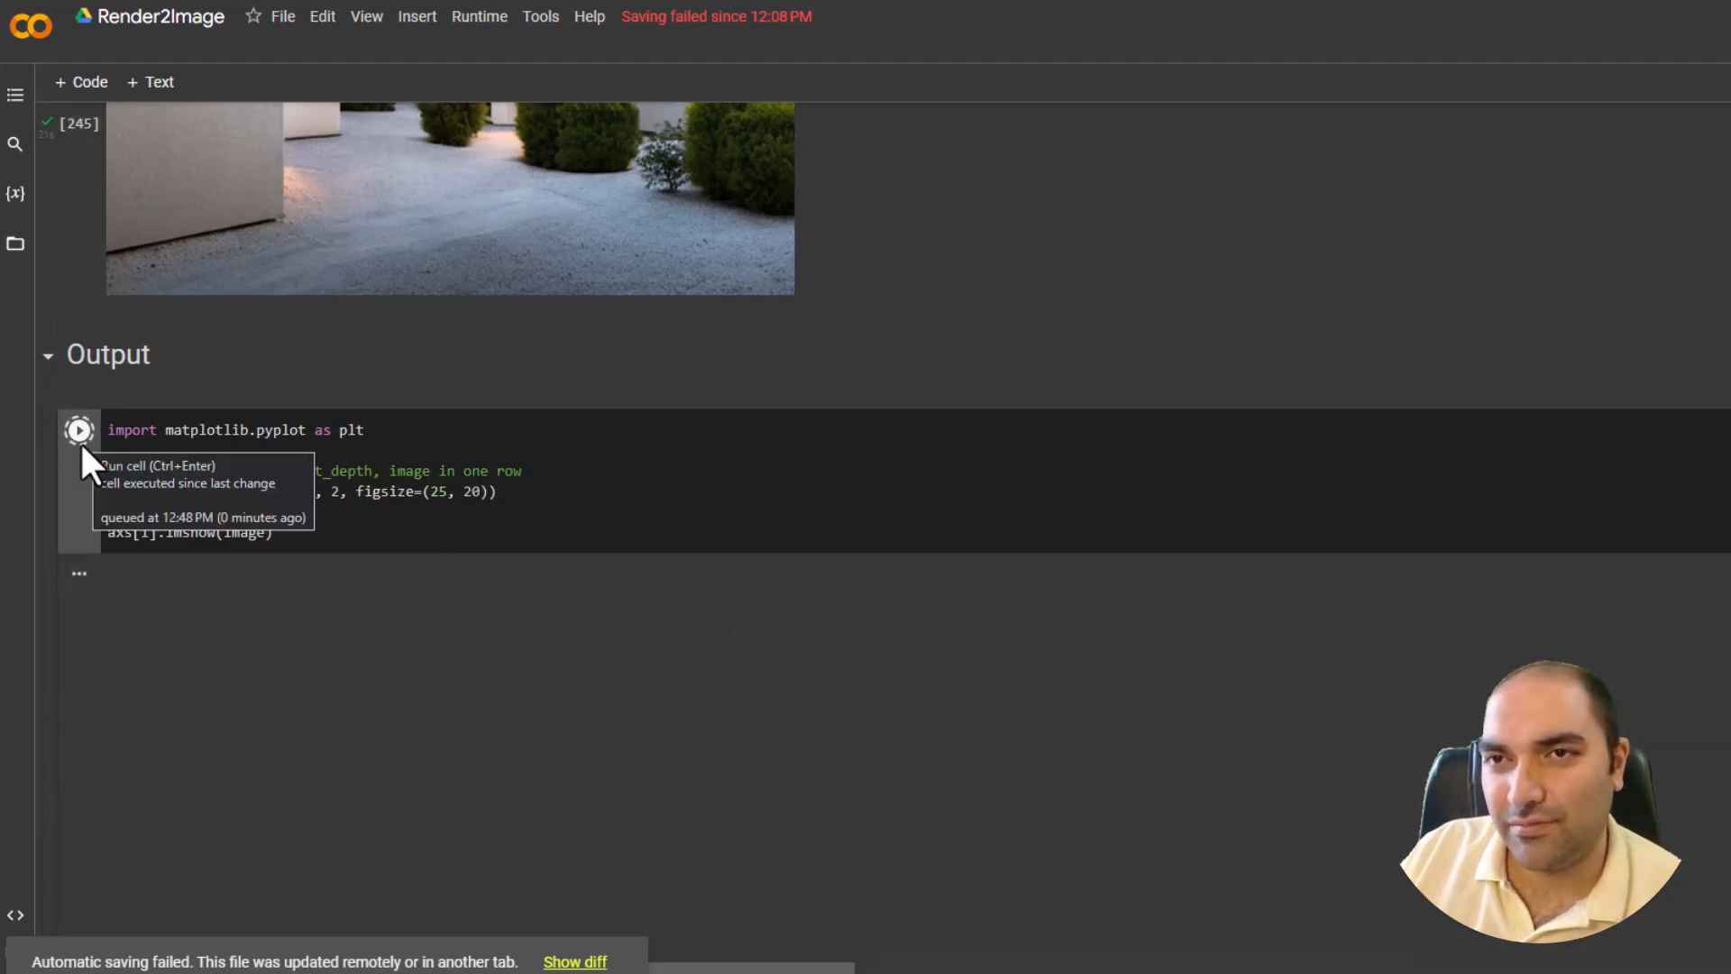
- Run the matplotlib Output cell plotting init_image beside the generated villa render
click(79, 429)
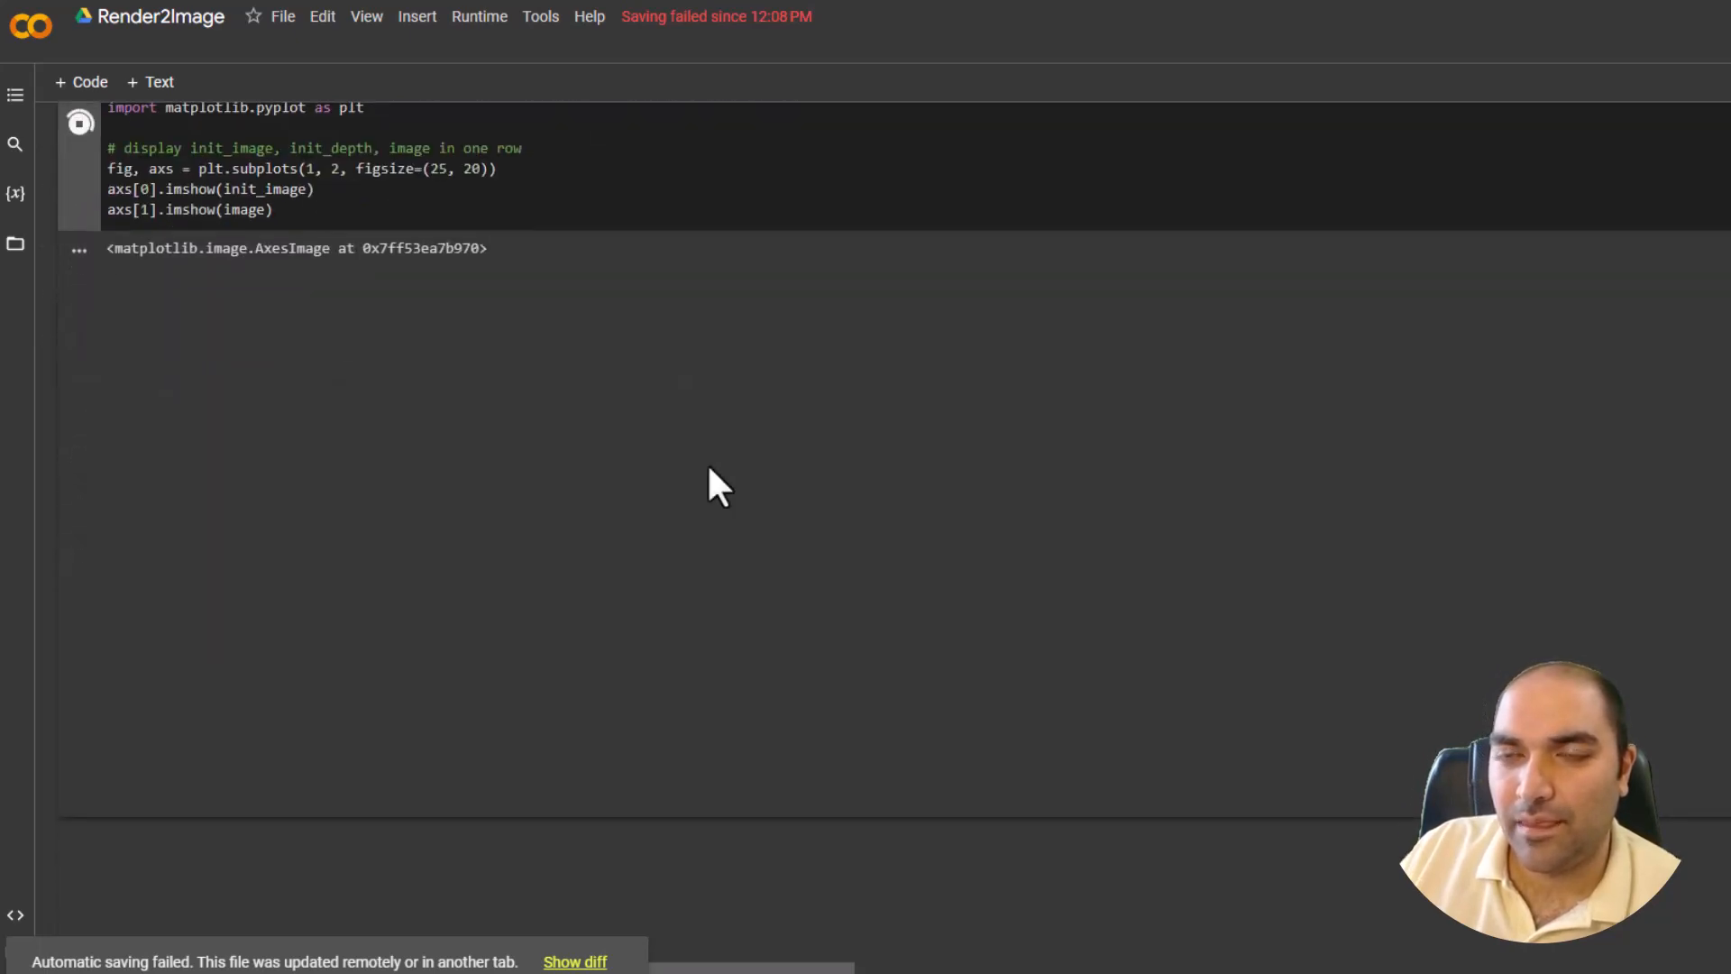
click(79, 123)
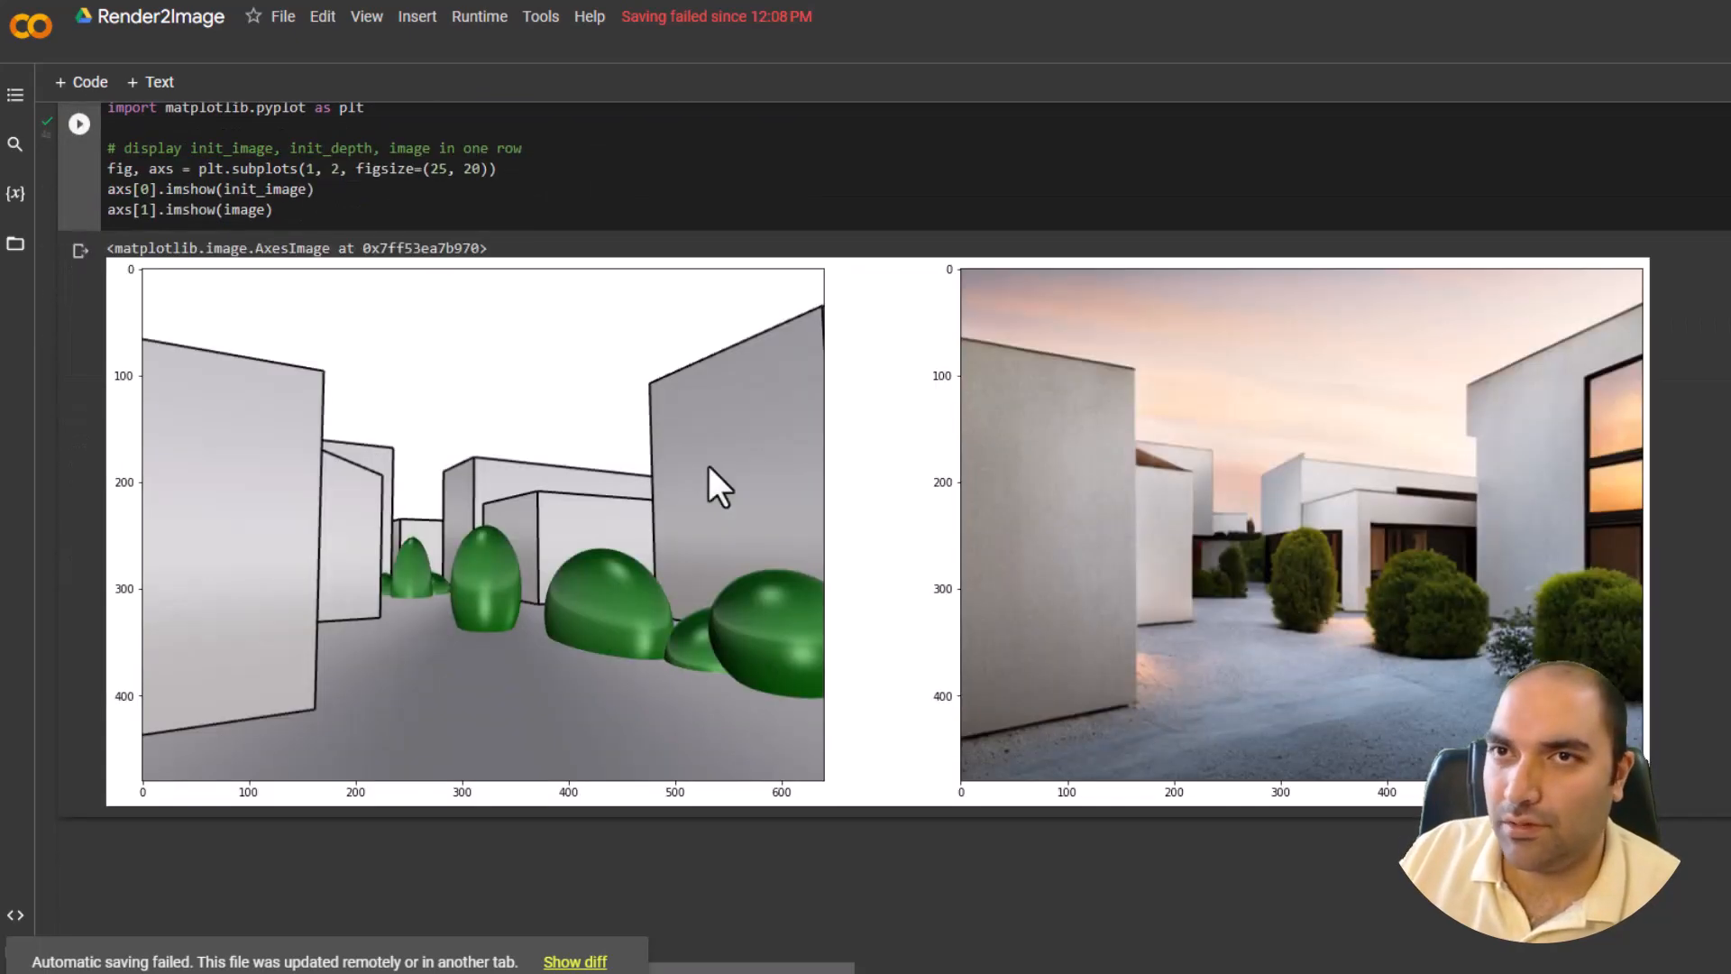
mouse_move(1420, 527)
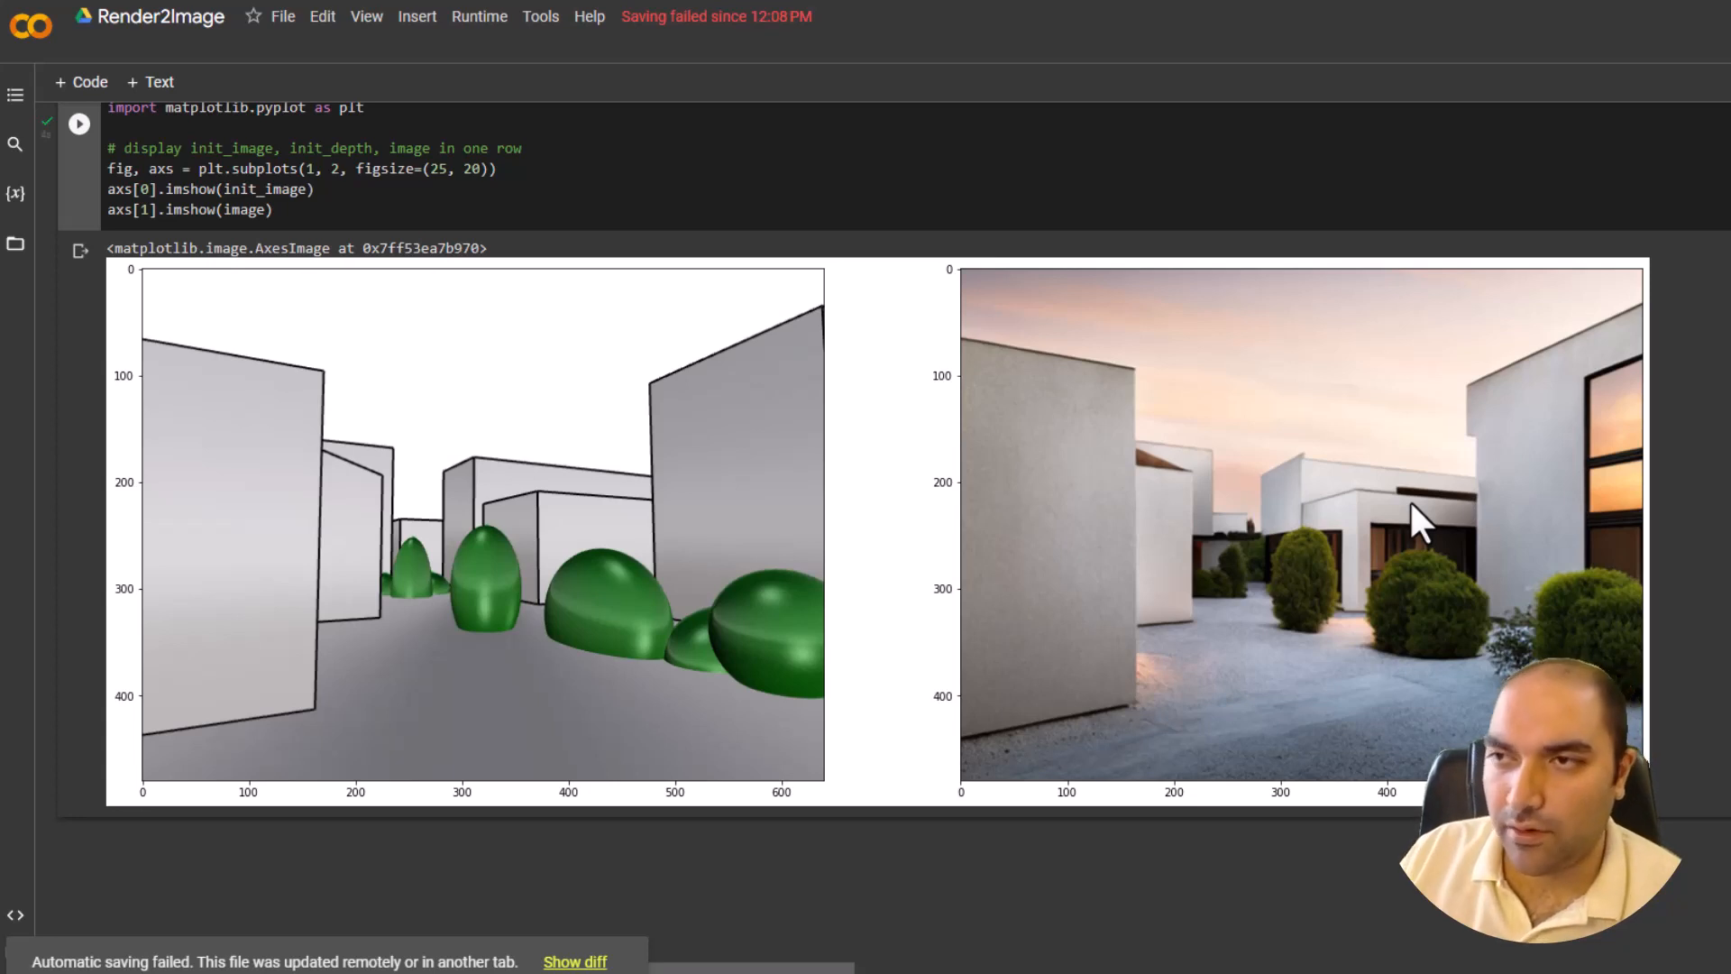
mouse_move(1302, 528)
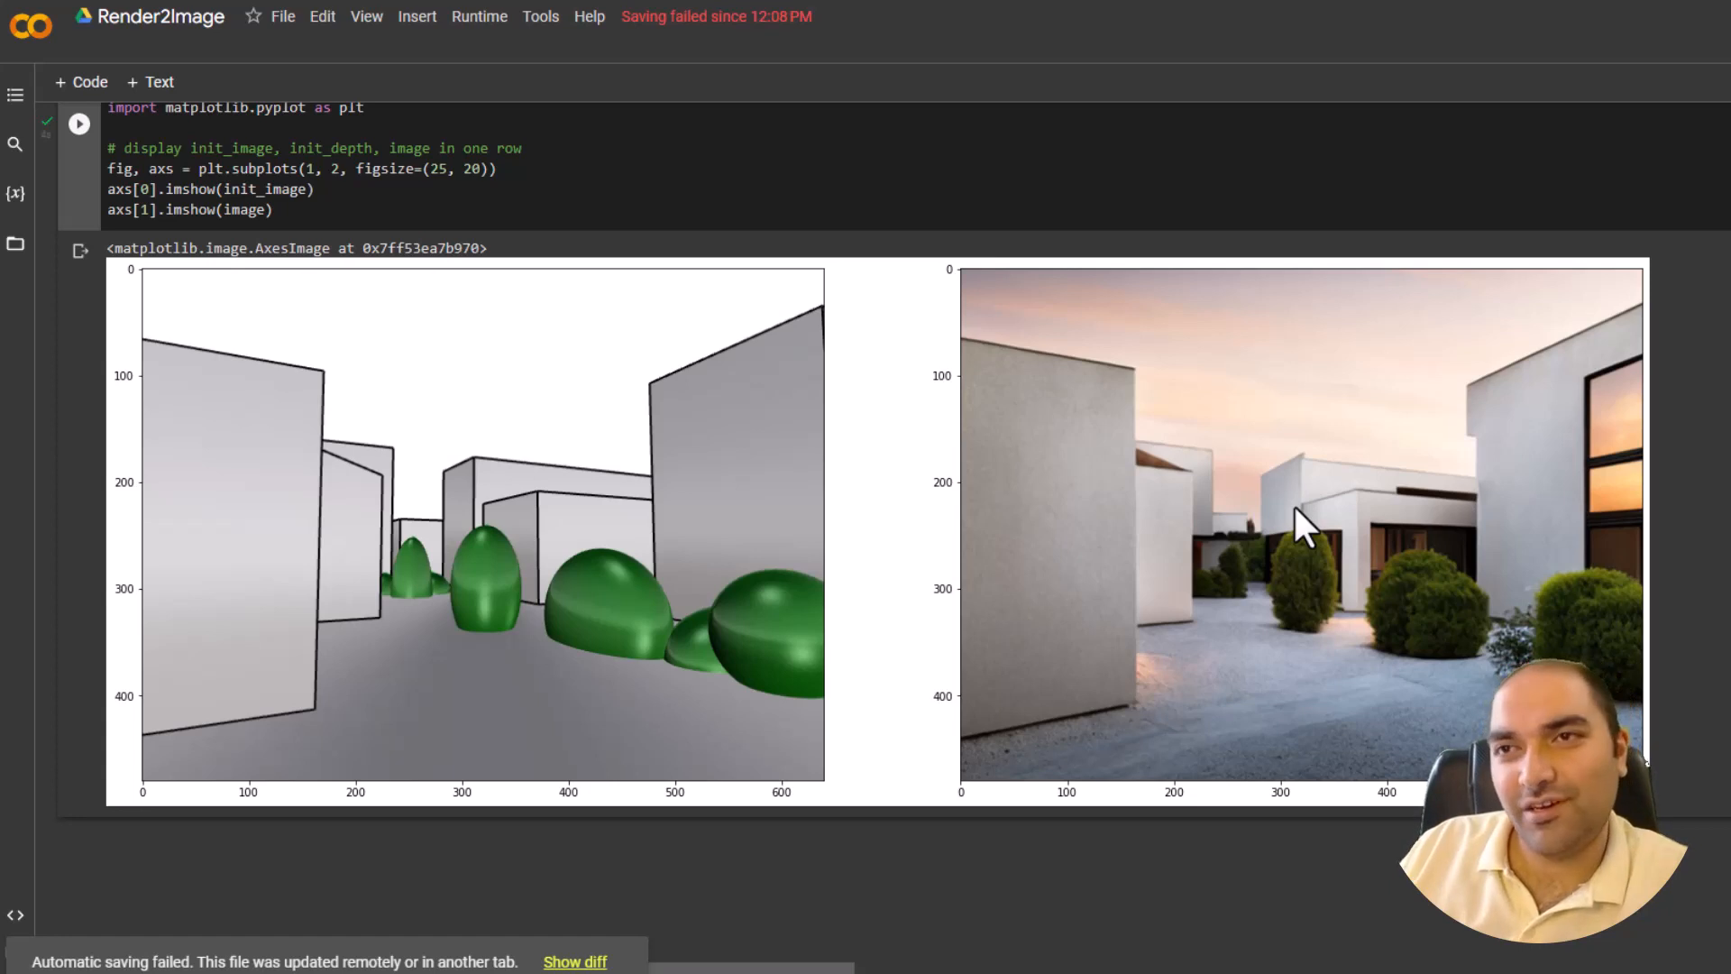
mouse_move(900, 325)
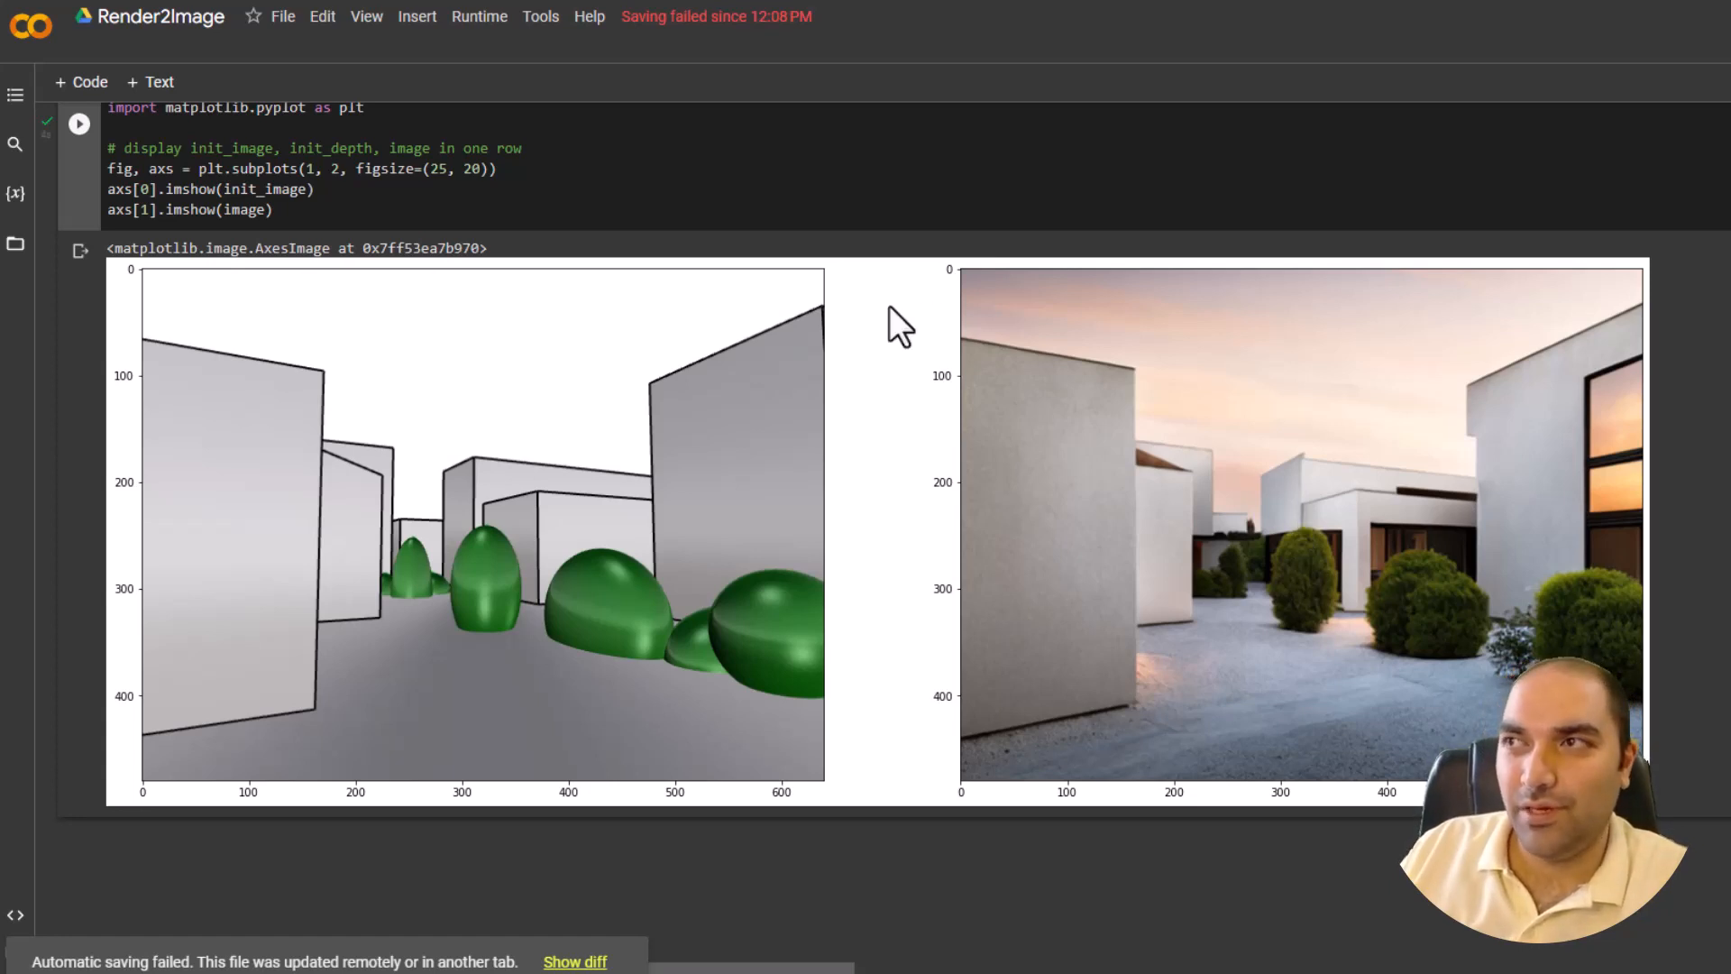